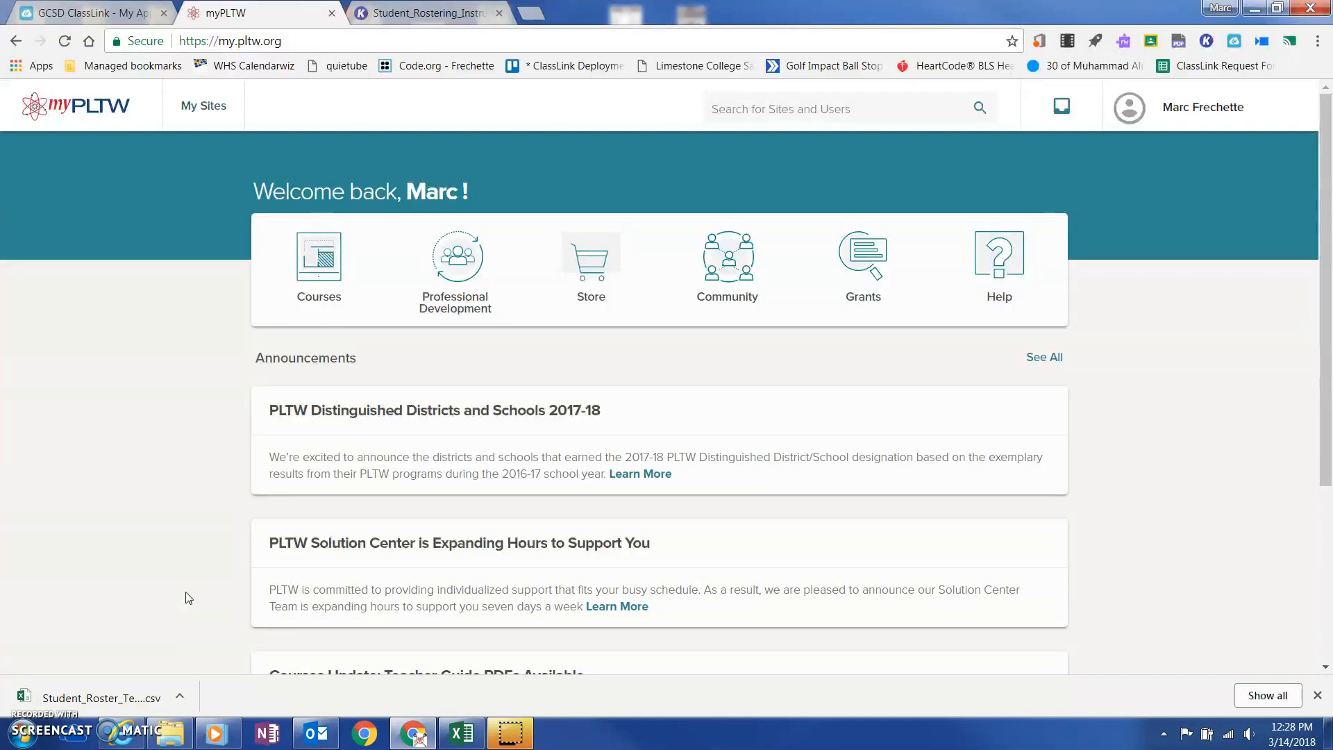
pyautogui.moveTo(131, 359)
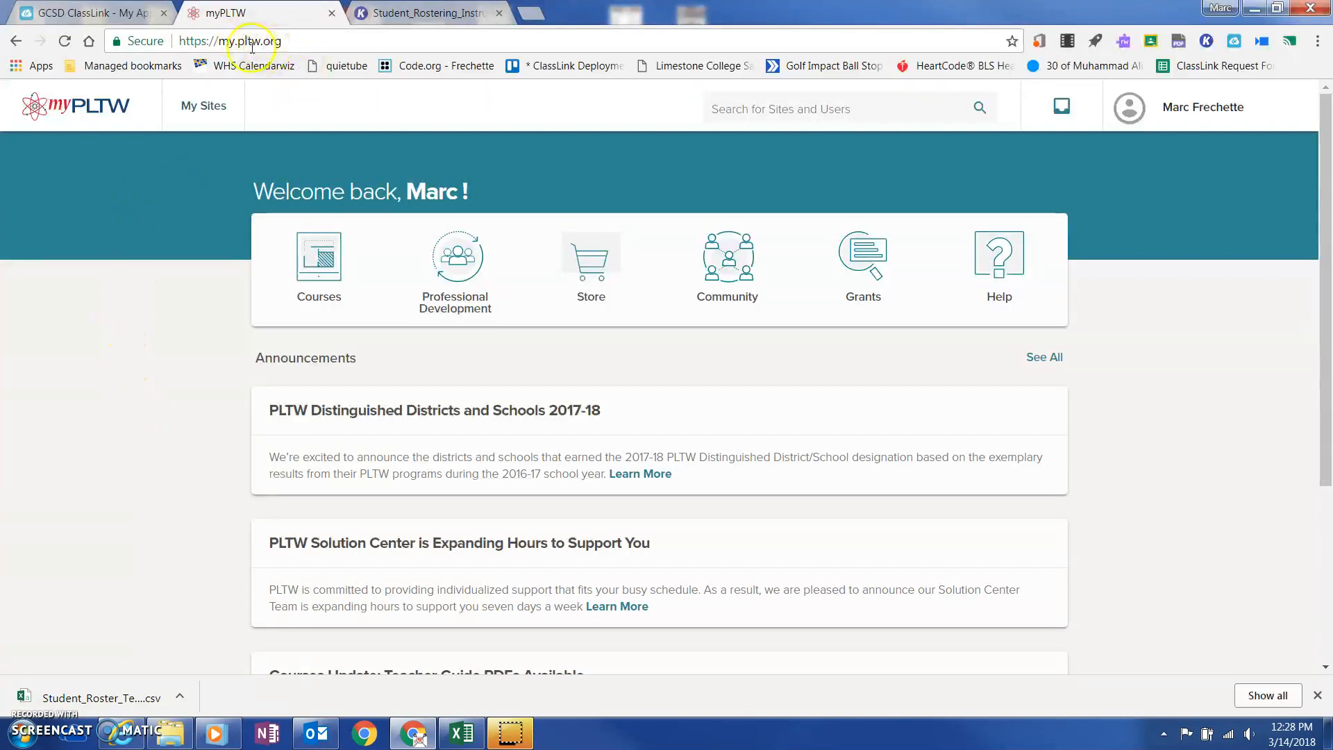
pyautogui.moveTo(203, 105)
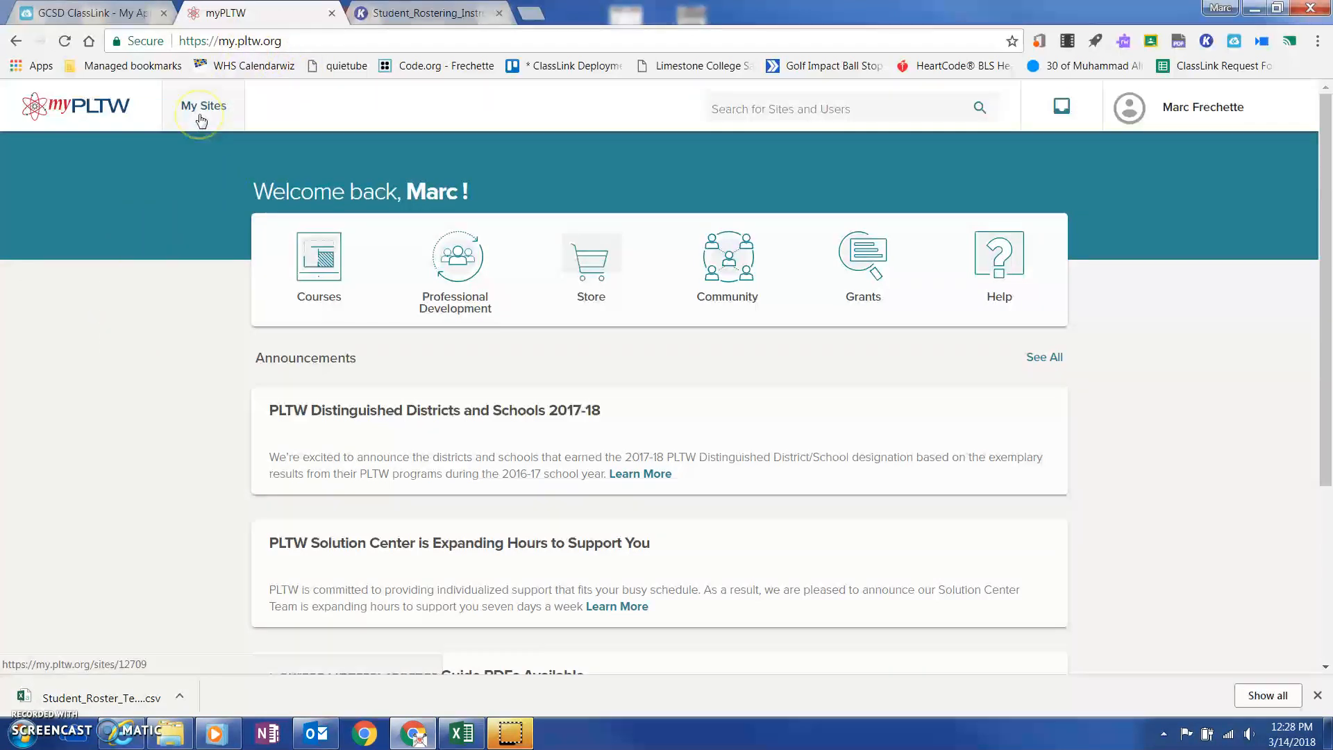
# Step: Show the My Sites list of the district's schools from the top menu
pyautogui.click(203, 106)
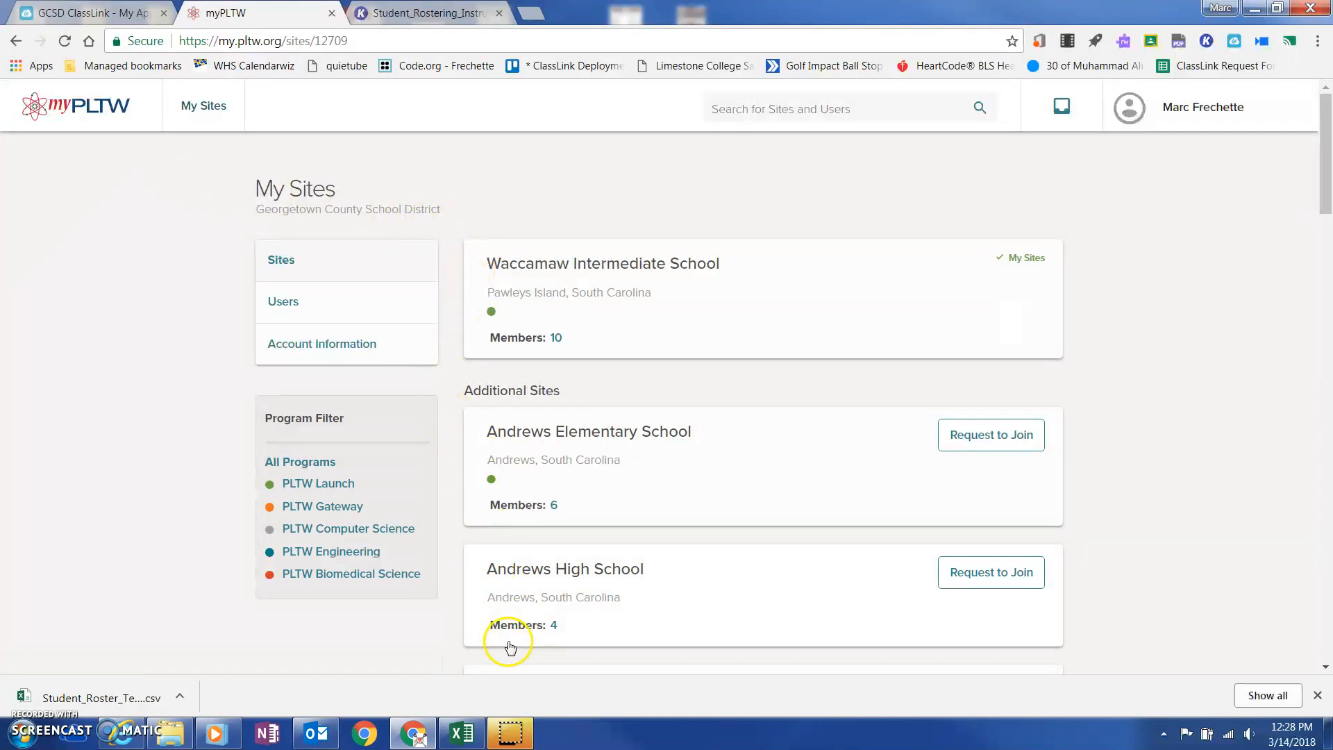
pyautogui.moveTo(643, 475)
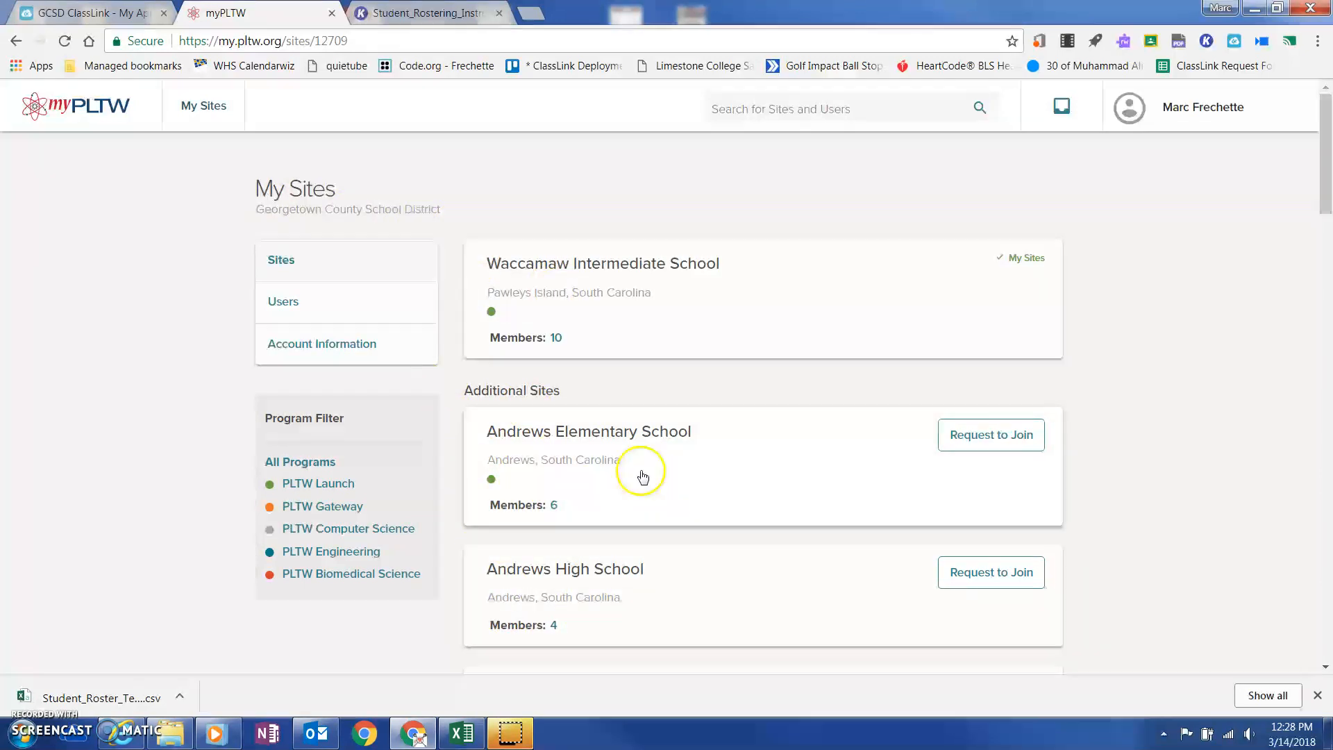
pyautogui.moveTo(563, 269)
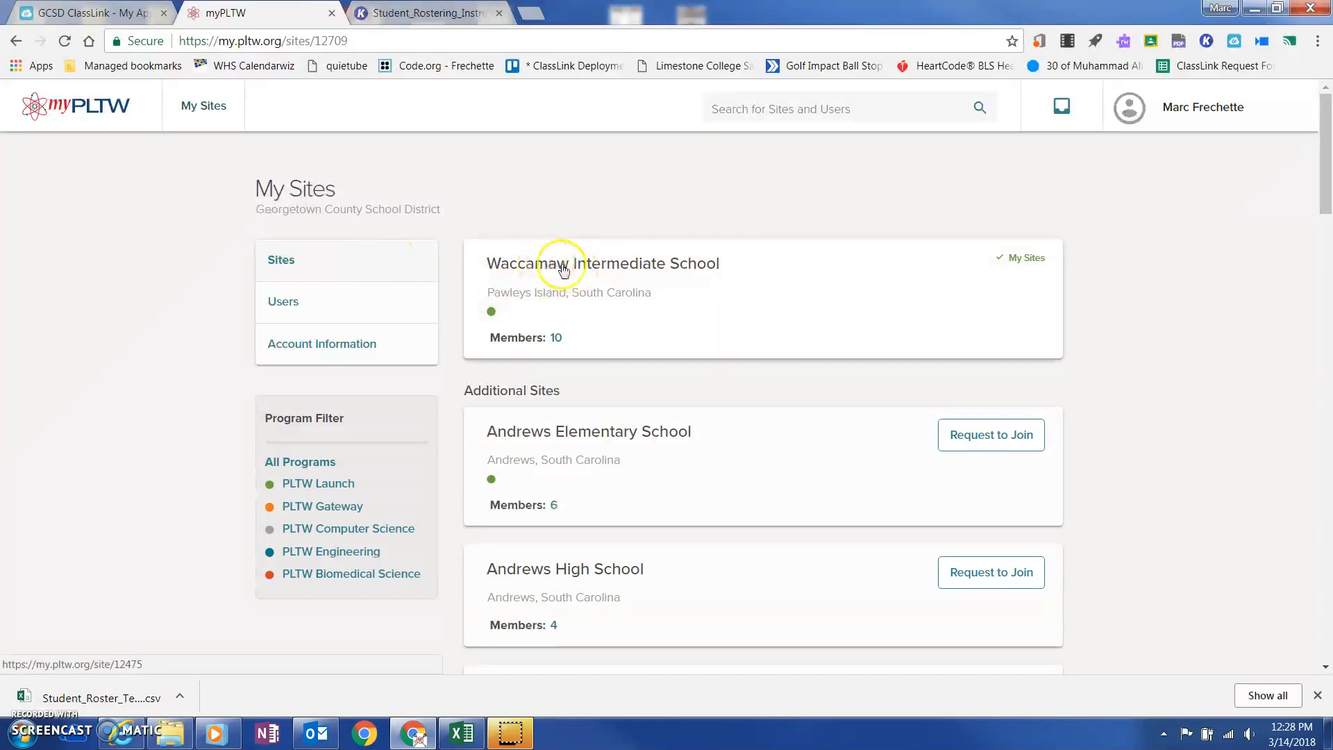
pyautogui.moveTo(726, 263)
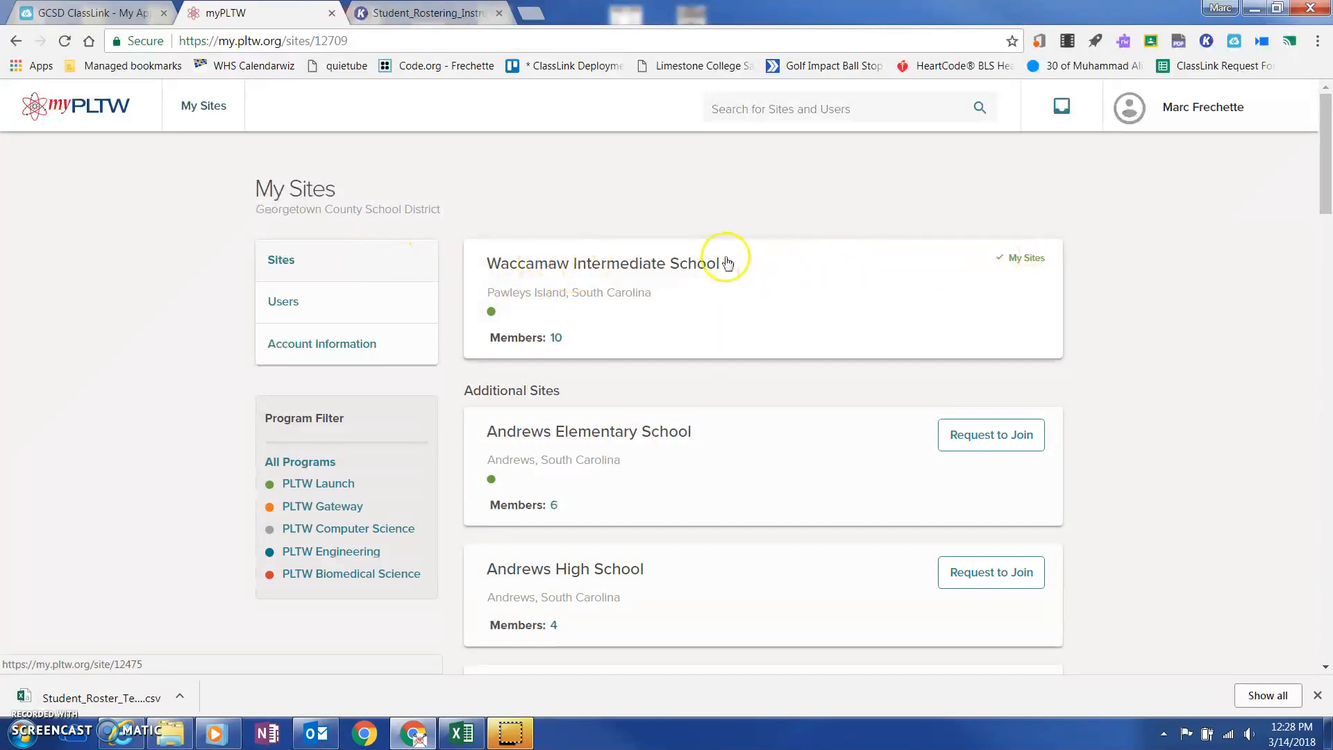
pyautogui.moveTo(577, 271)
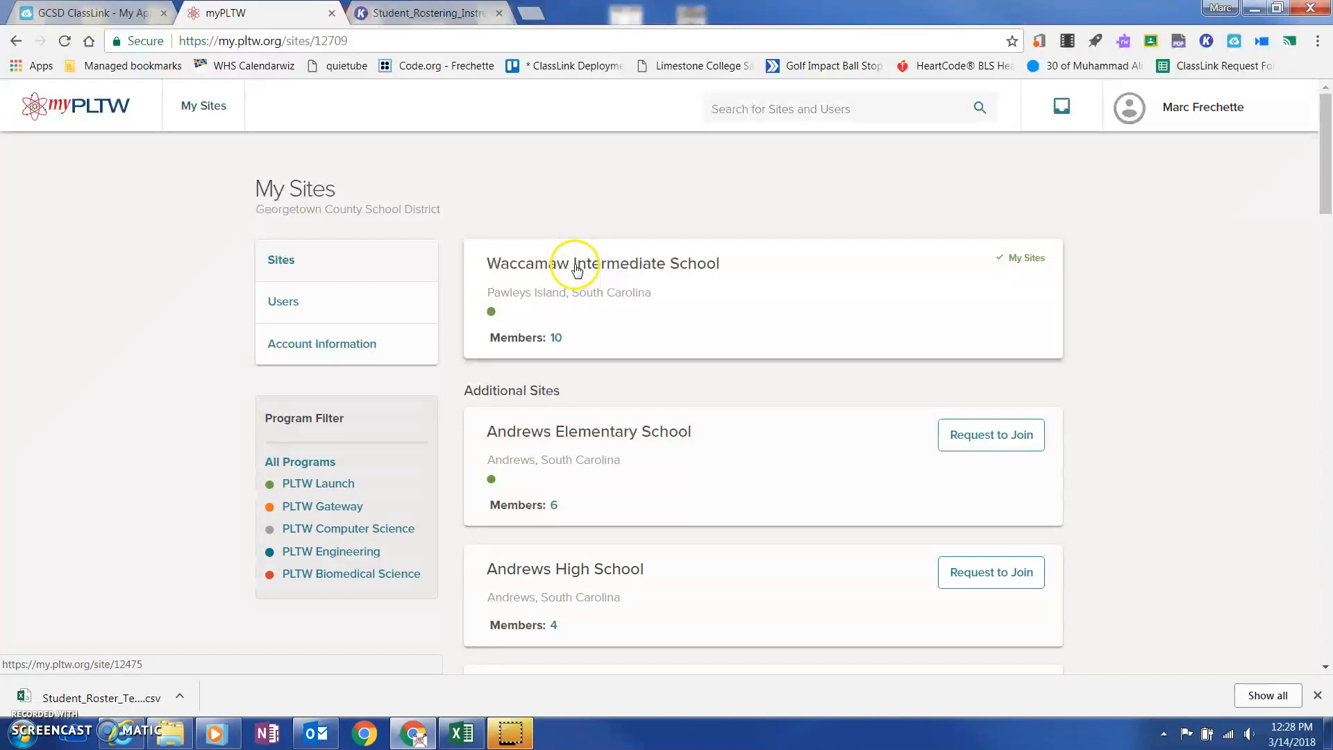
# Step: Enter the Waccamaw Intermediate School site and bring up its Roster Students upload page
pyautogui.click(601, 262)
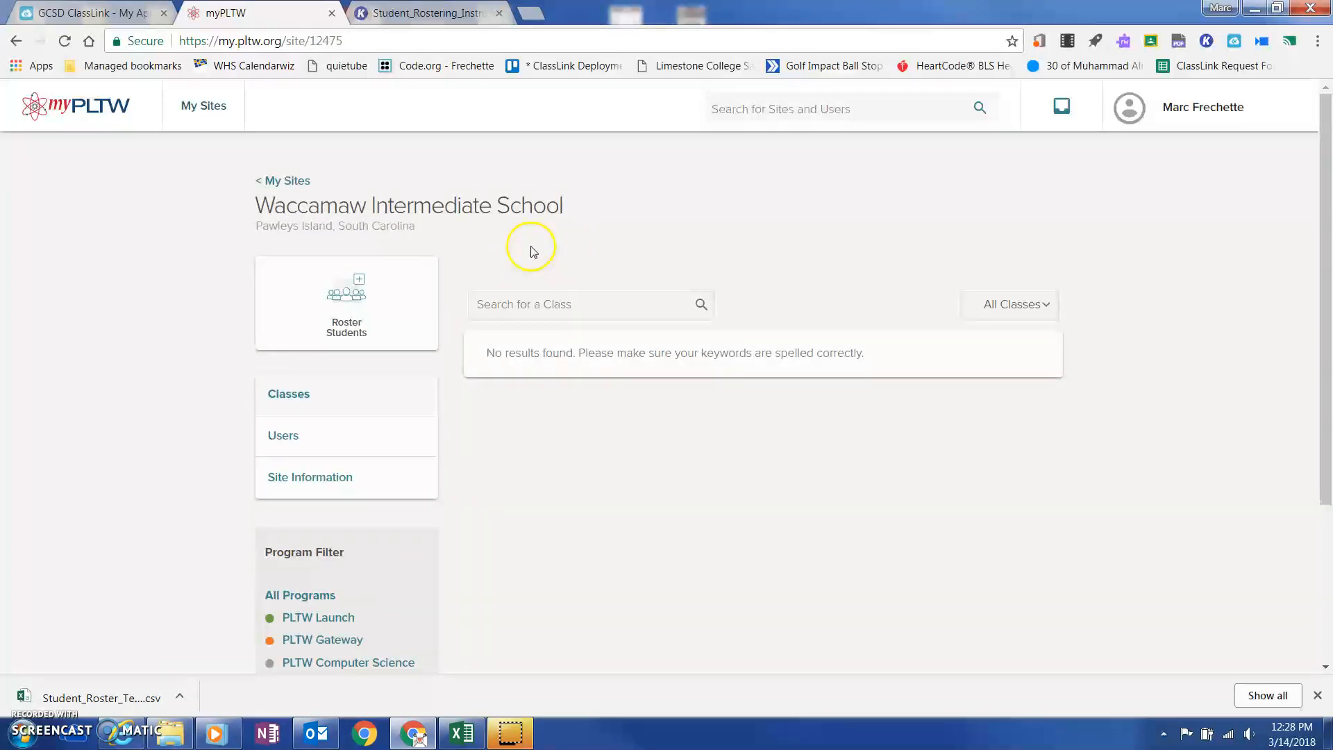
pyautogui.moveTo(568, 256)
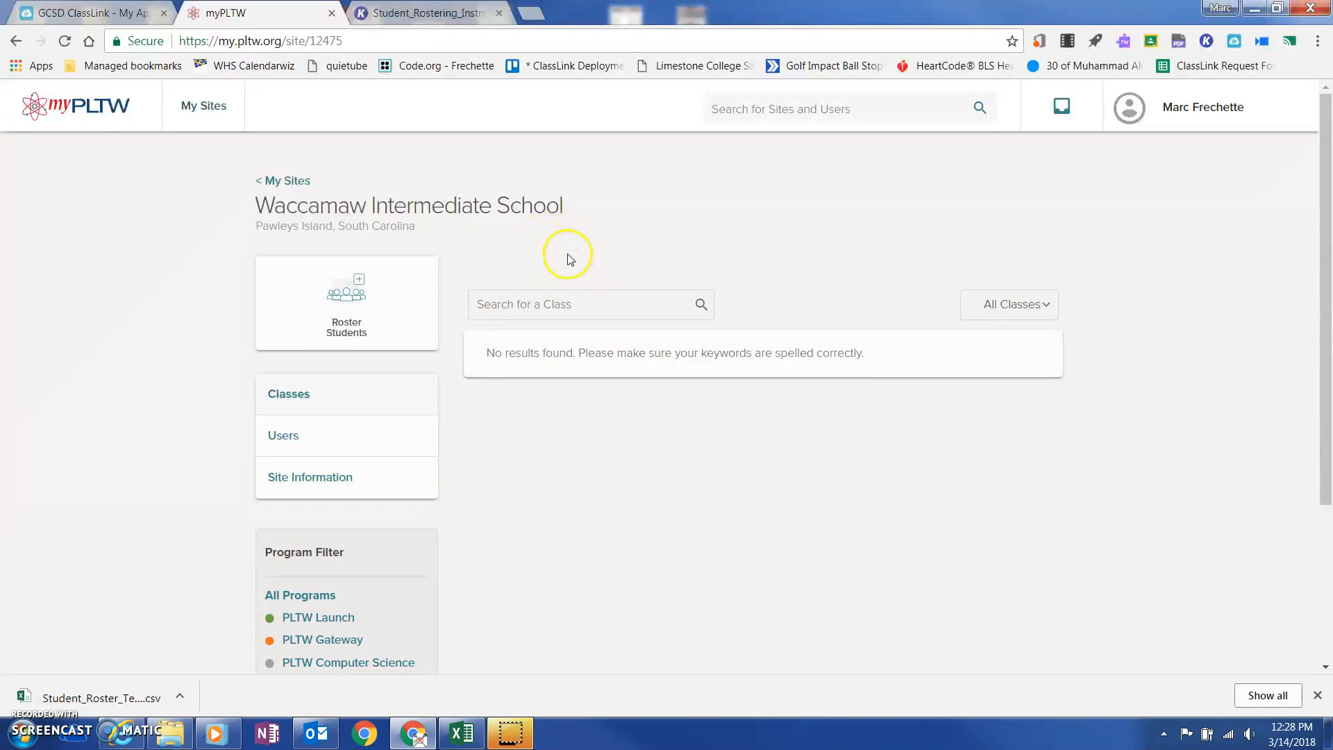
pyautogui.moveTo(881, 372)
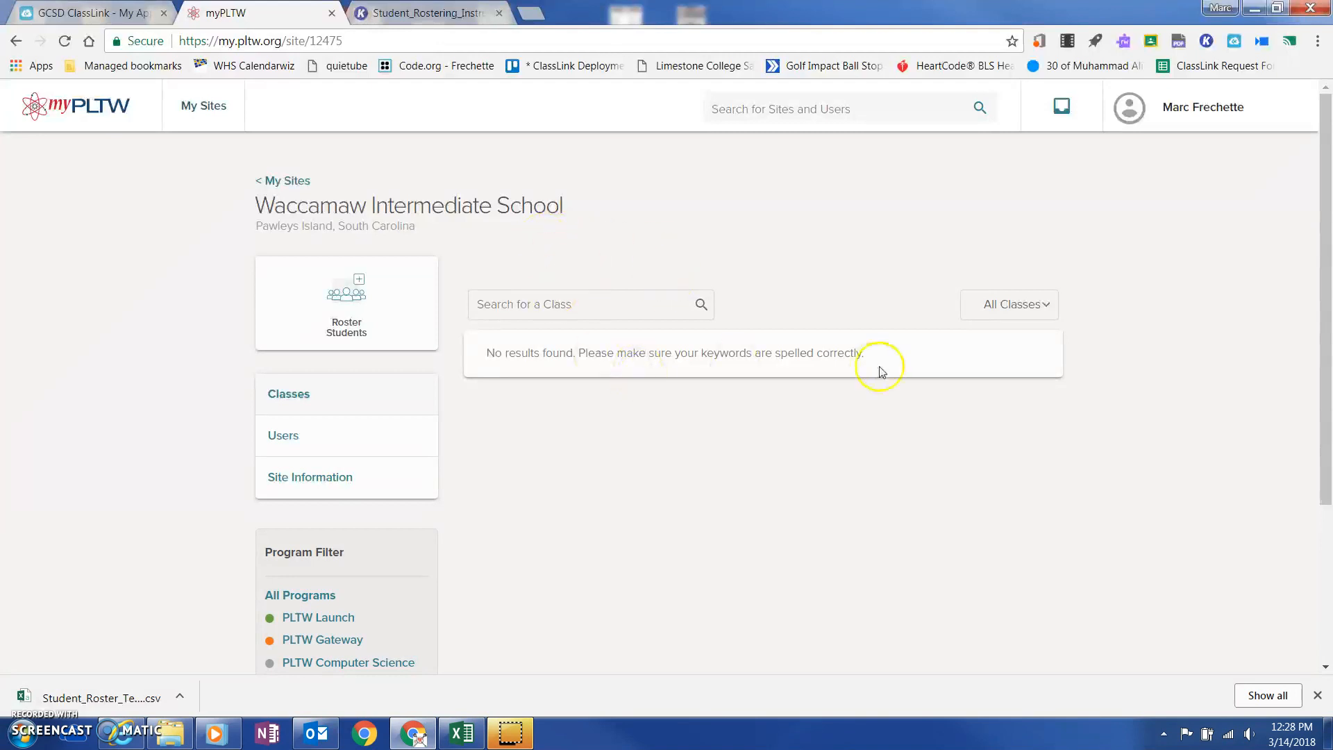
pyautogui.moveTo(784, 392)
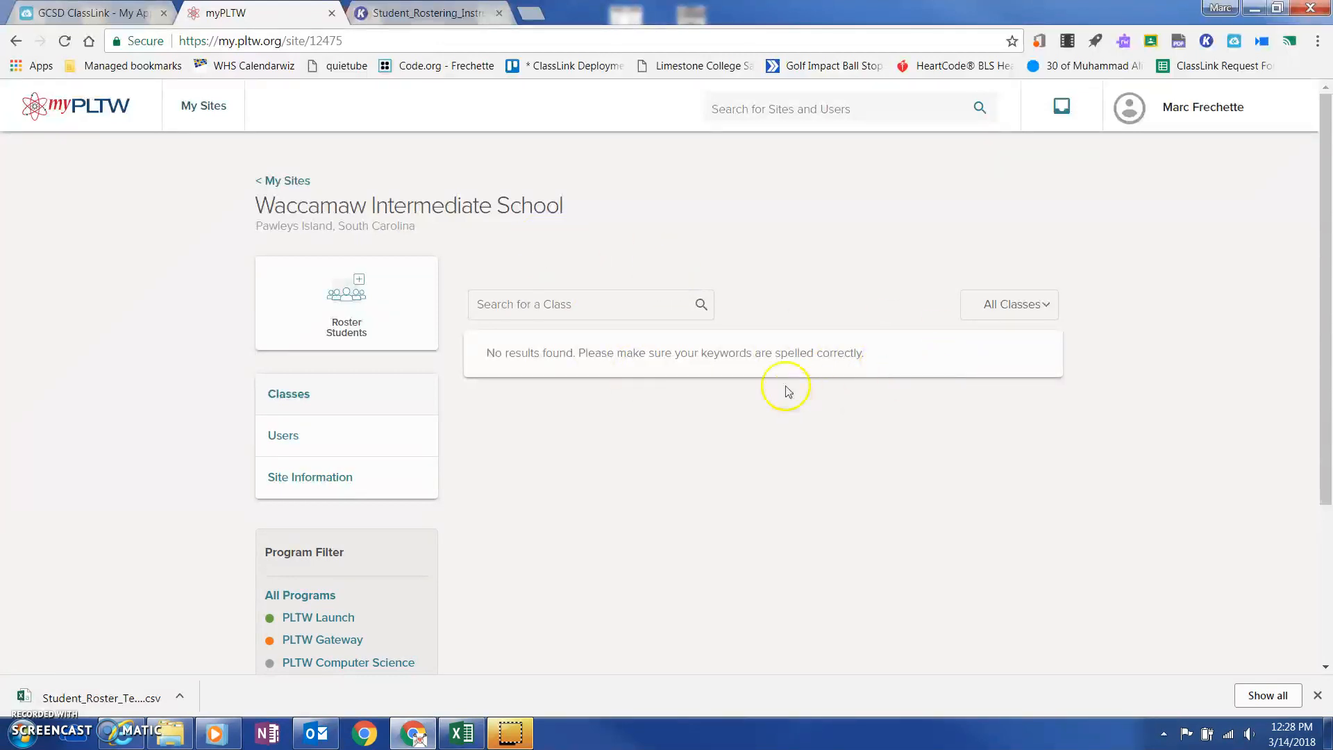
pyautogui.moveTo(404, 340)
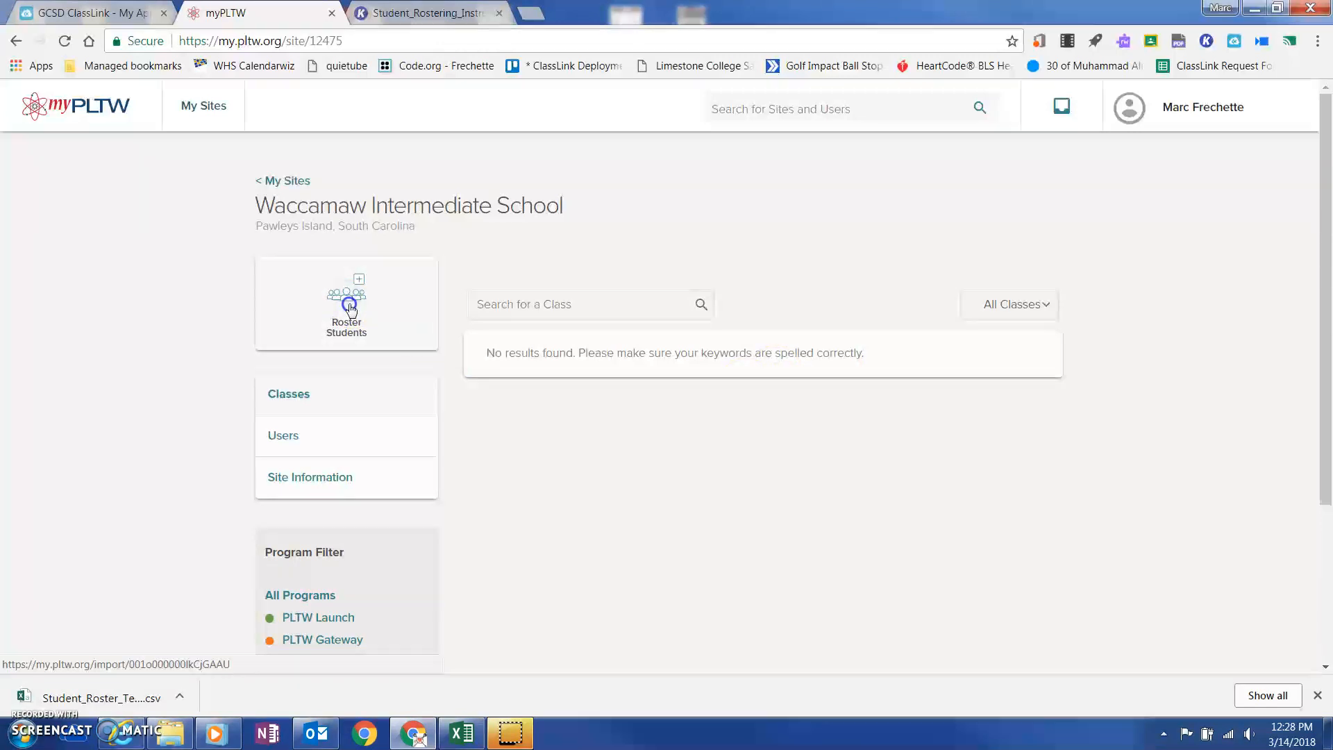
pyautogui.click(346, 306)
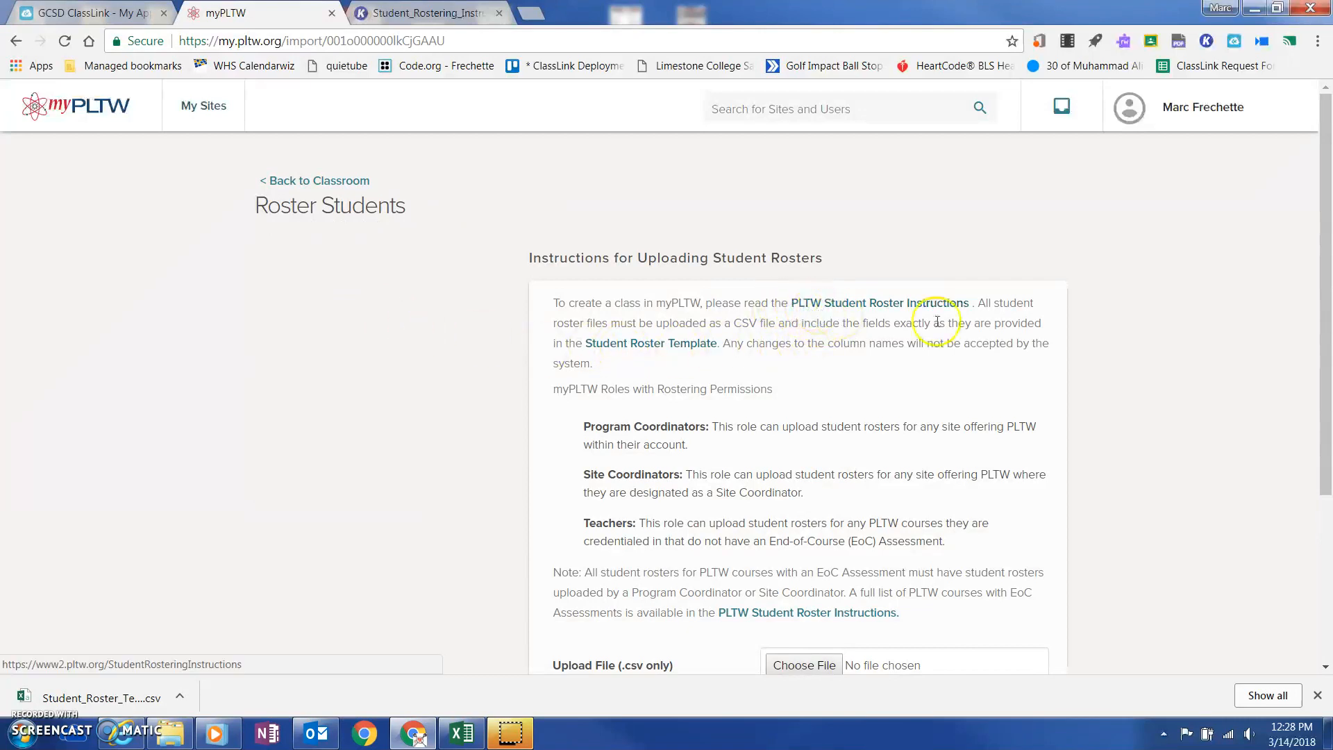
pyautogui.moveTo(836, 309)
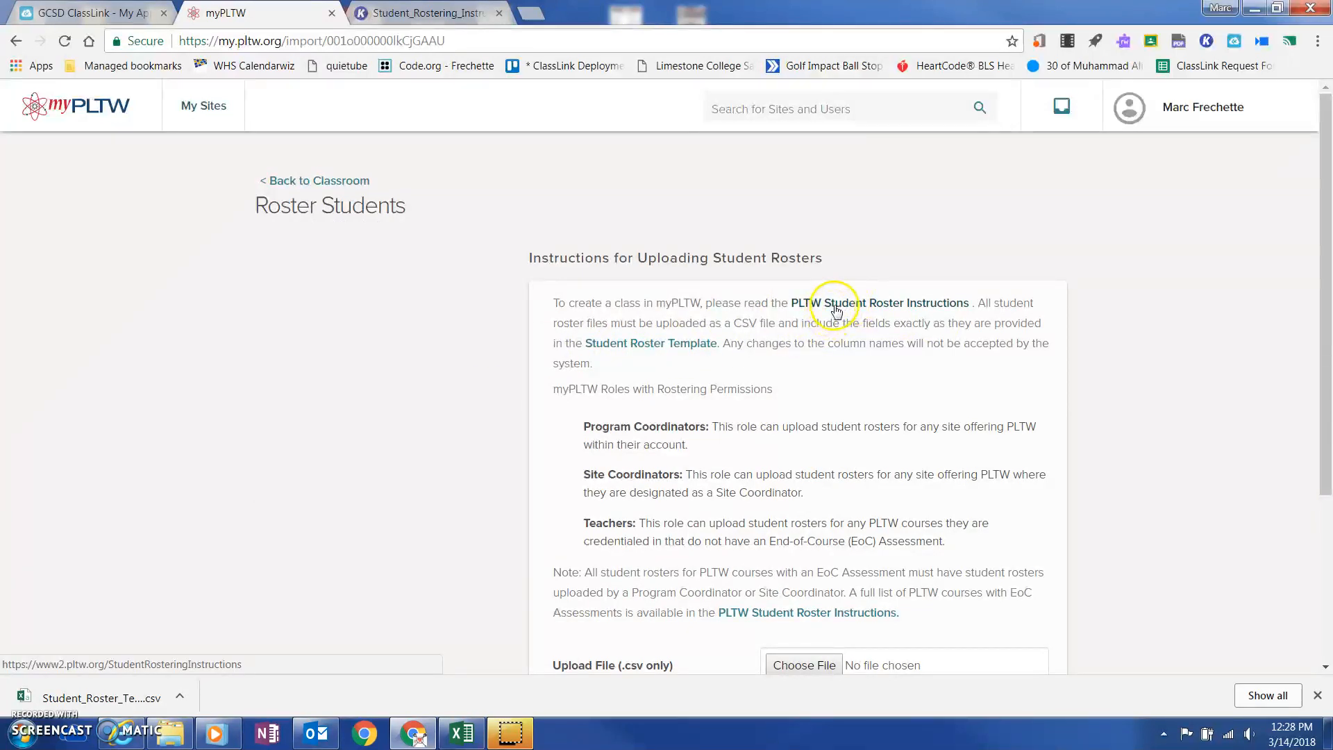
pyautogui.moveTo(910, 308)
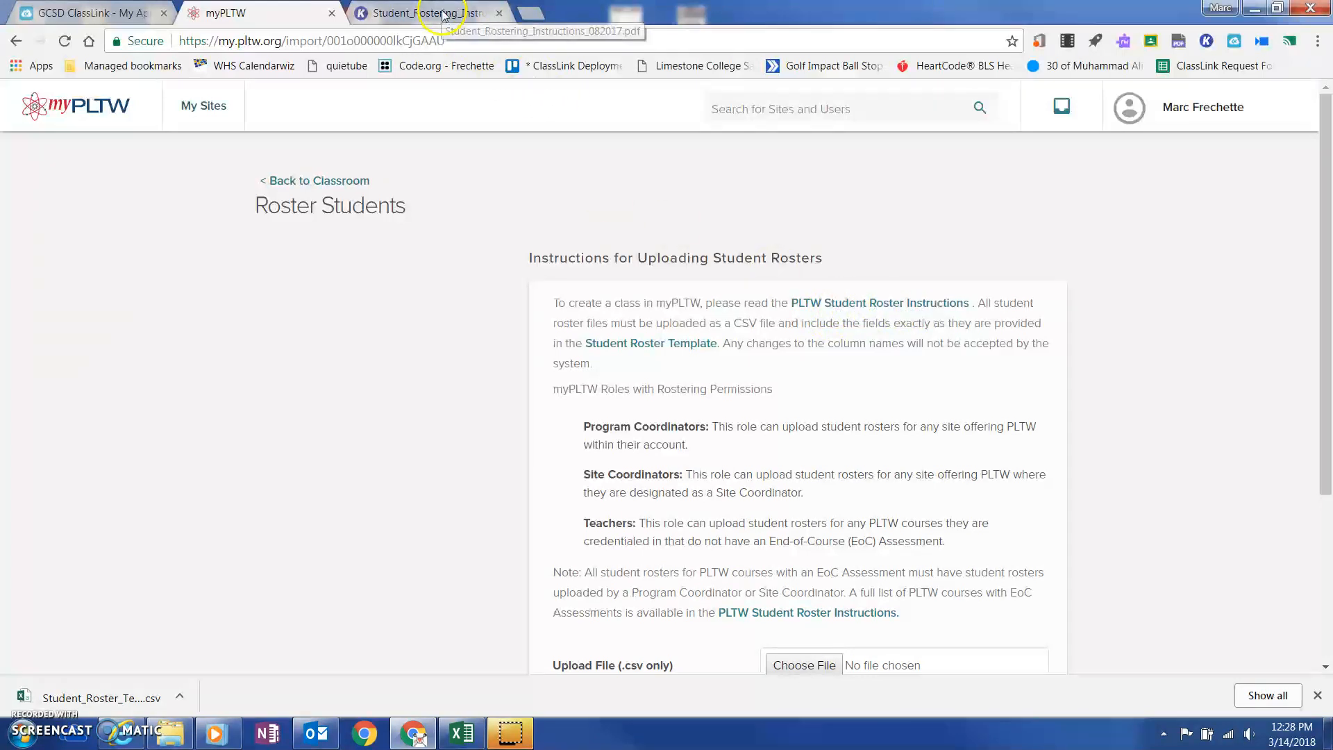
# Step: Read through the Student Rostering Instructions PDF in Kami, then return to the myPLTW upload page
pyautogui.click(425, 12)
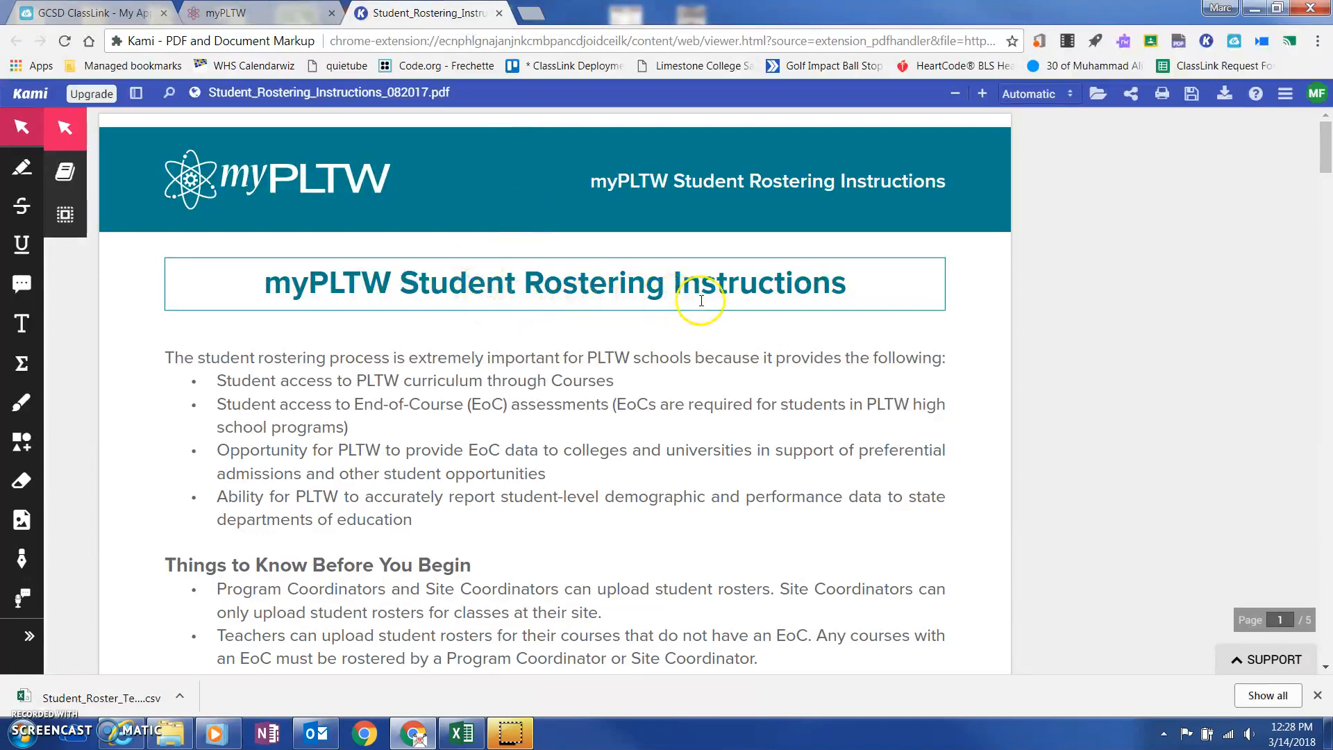
pyautogui.scroll(-3)
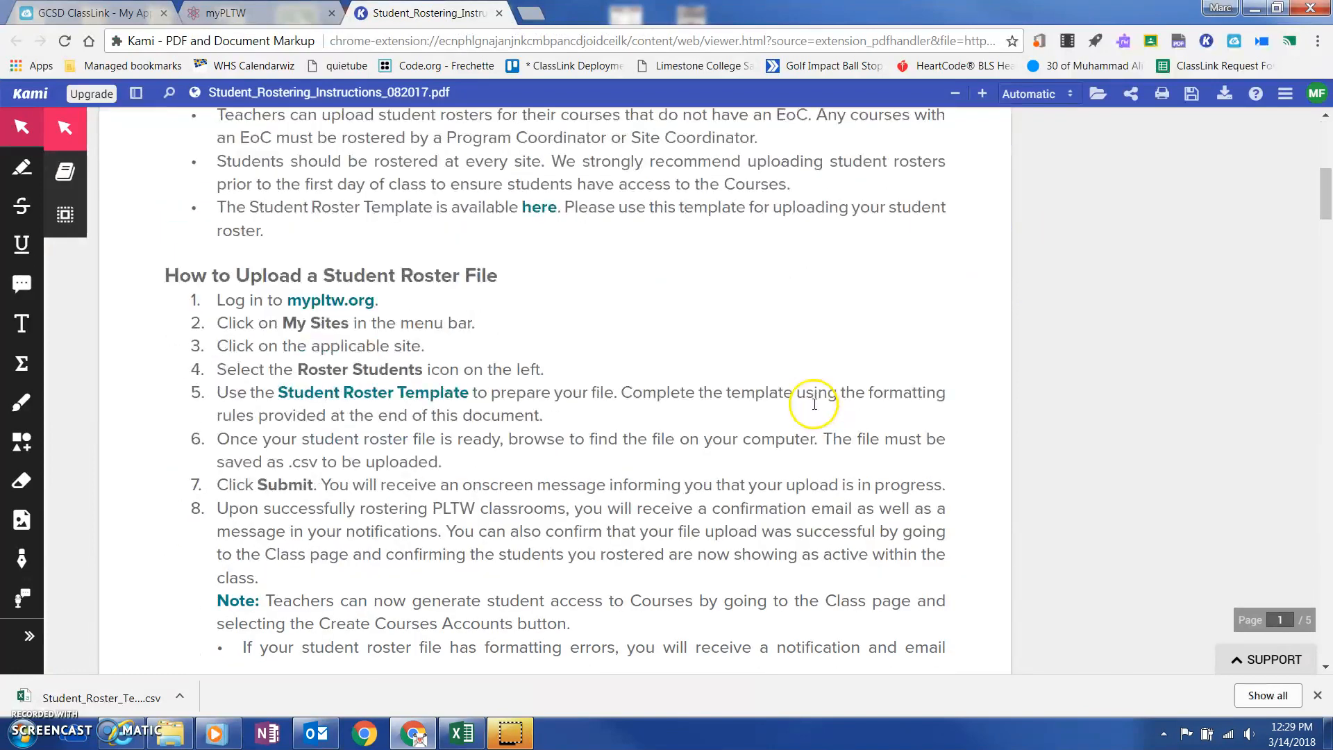
pyautogui.scroll(-3)
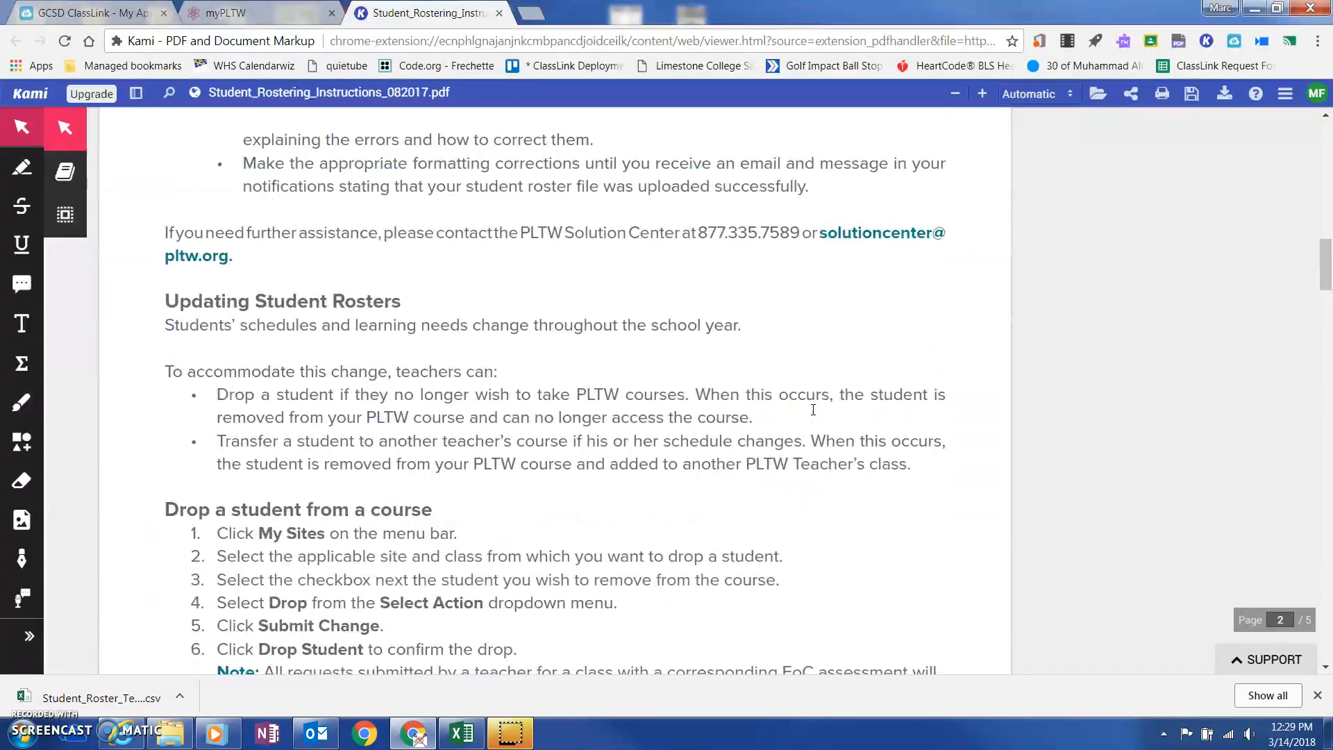
pyautogui.scroll(-3)
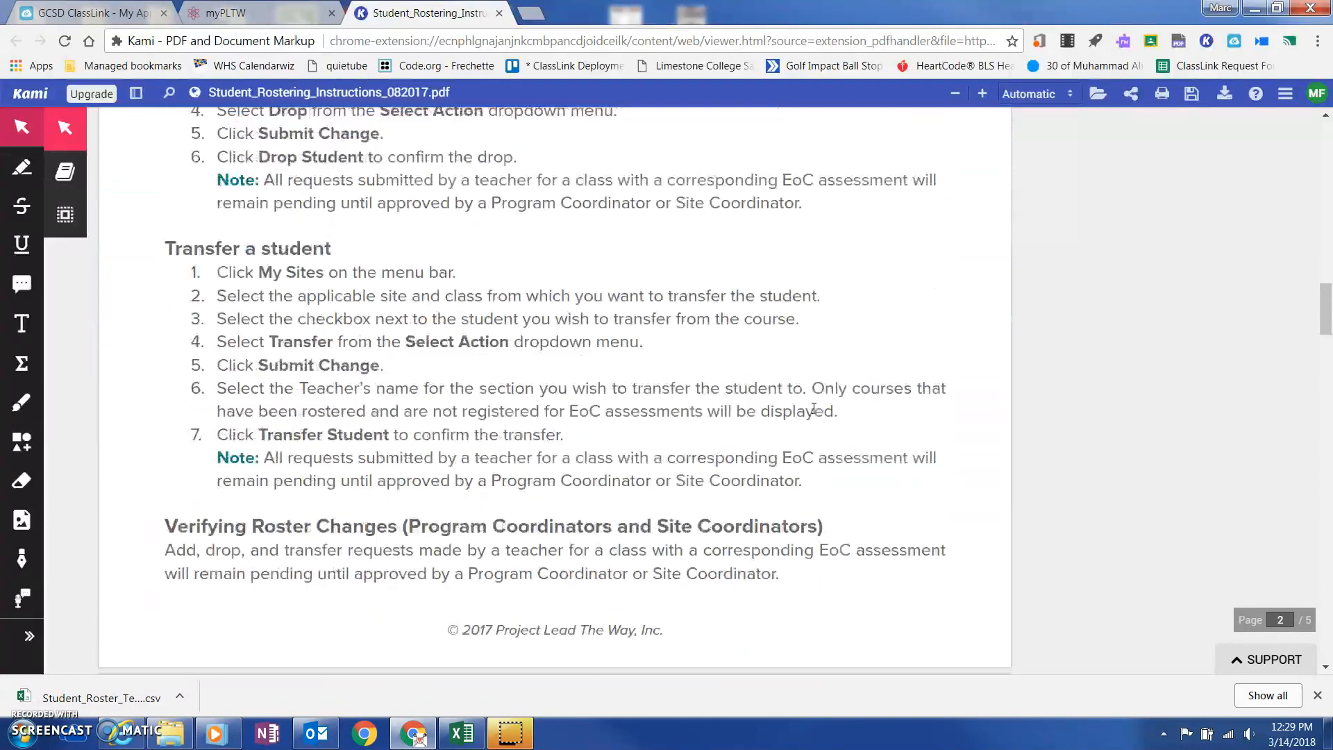
pyautogui.scroll(-3)
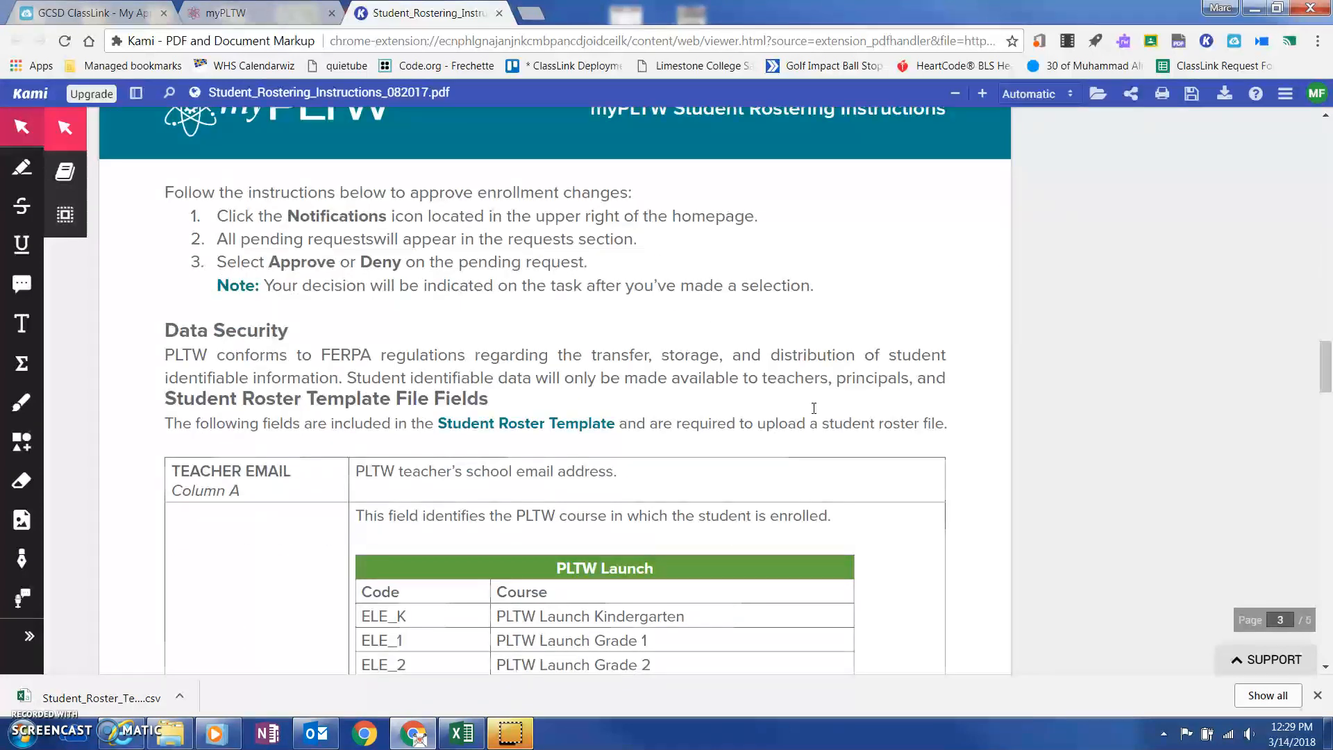
pyautogui.scroll(-3)
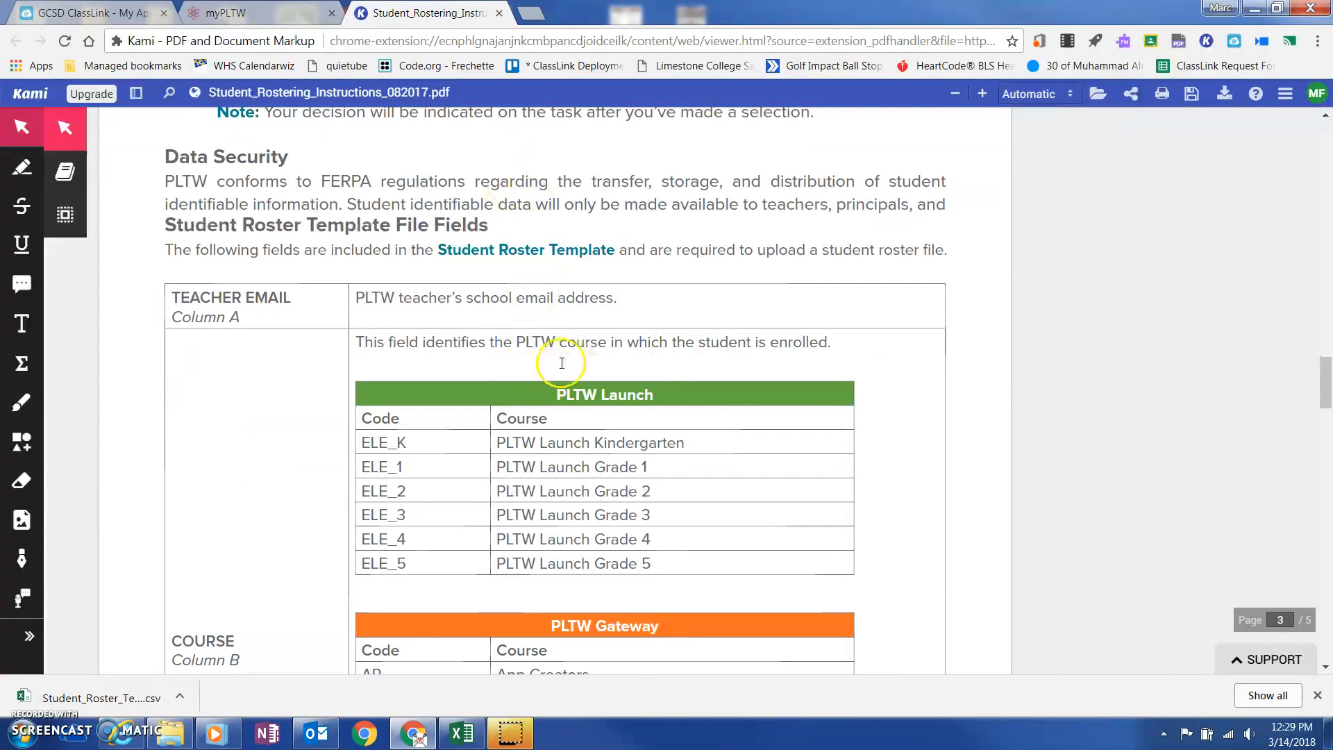
pyautogui.moveTo(534, 366)
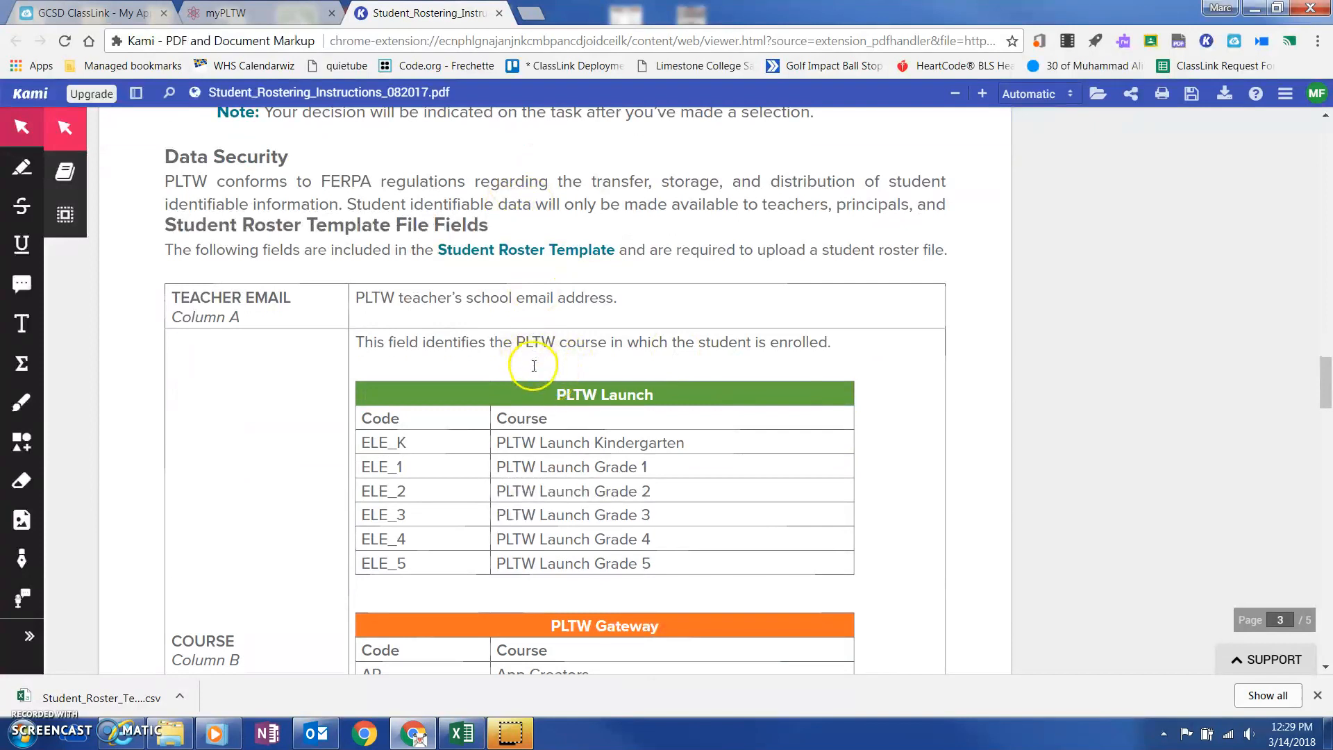
pyautogui.moveTo(411, 455)
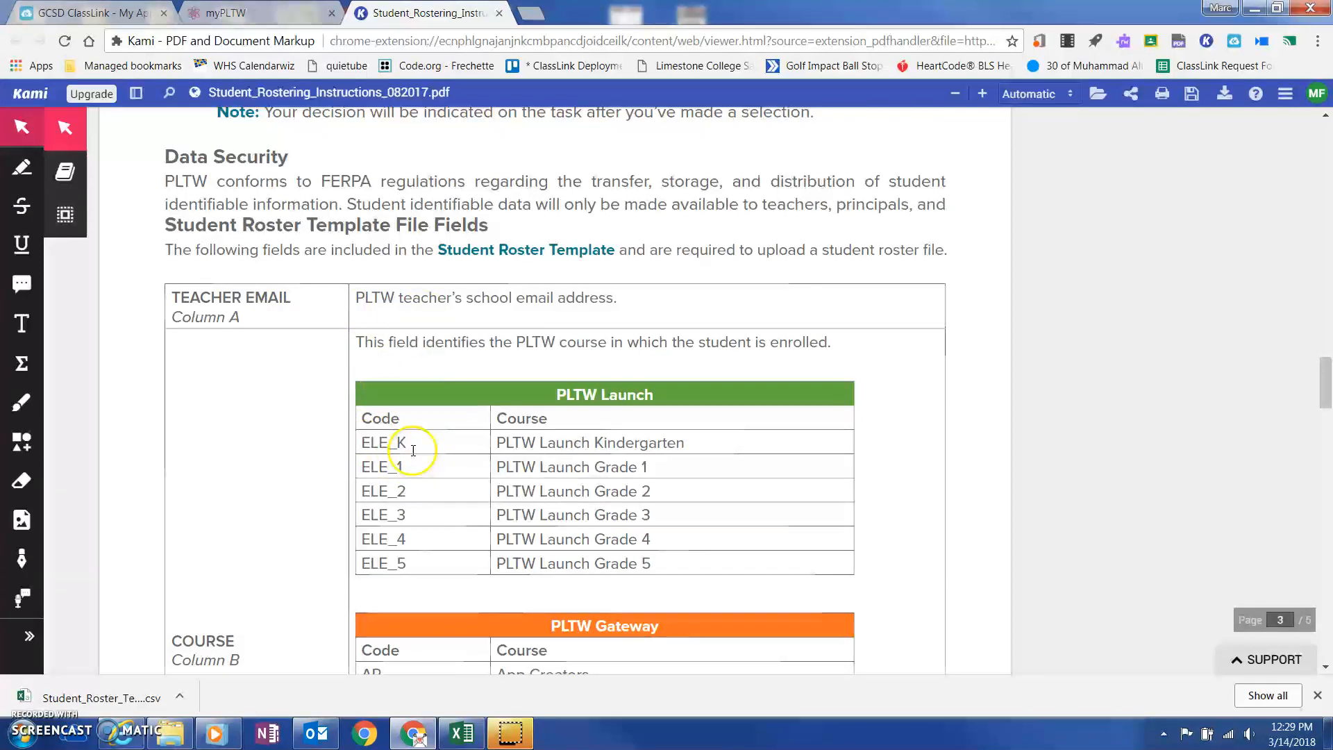
pyautogui.scroll(-3)
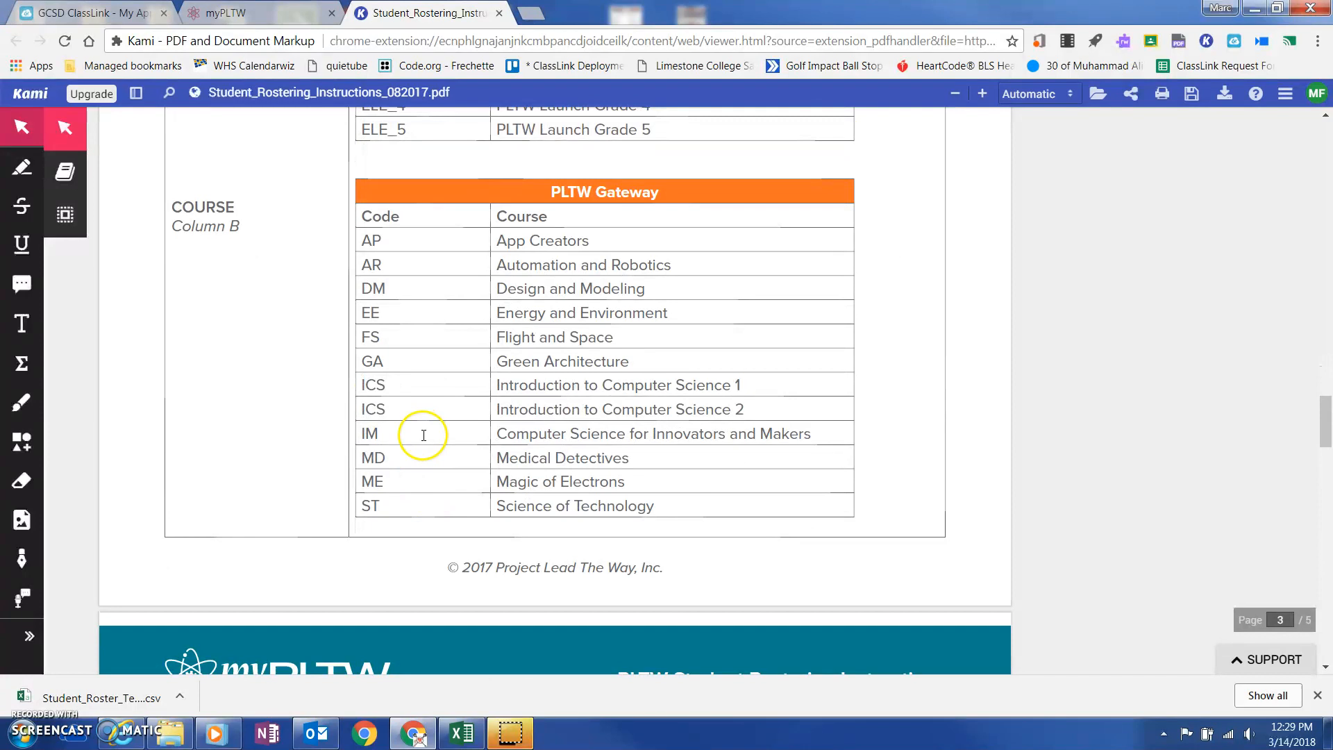
pyautogui.scroll(-3)
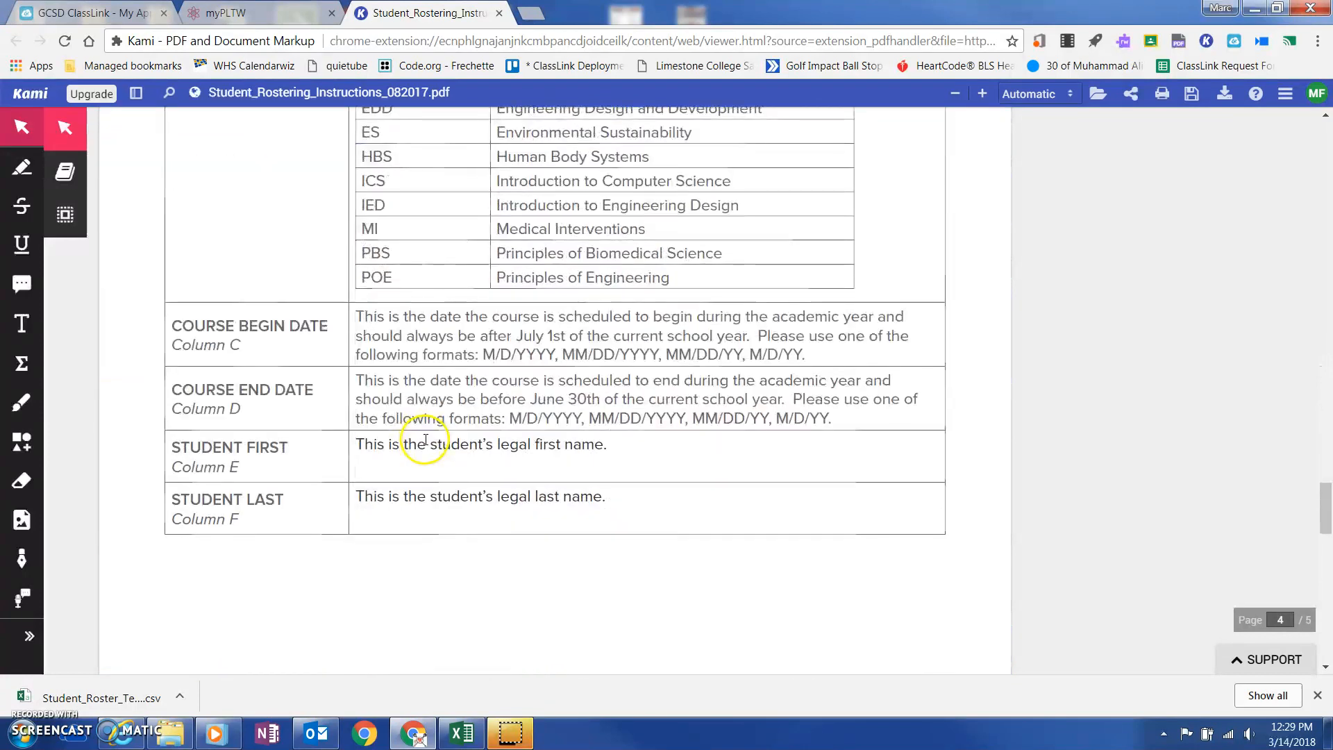
pyautogui.scroll(-3)
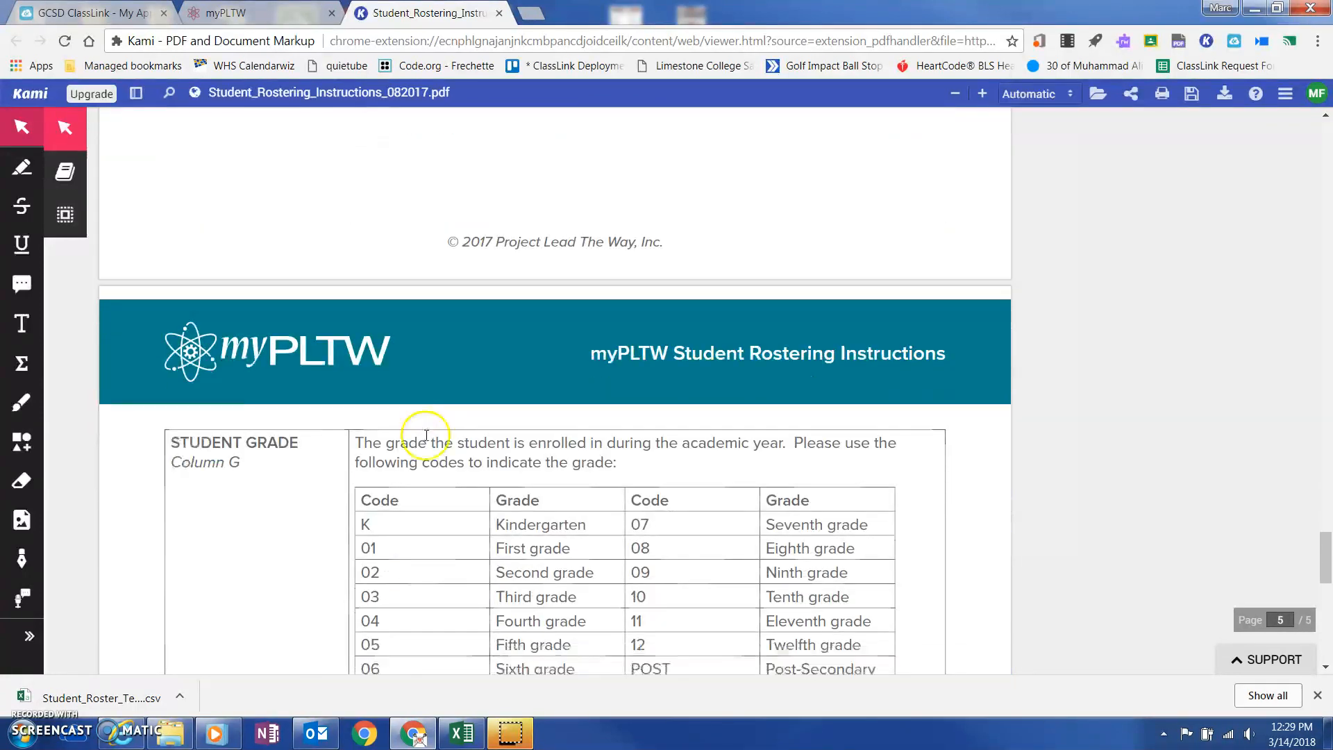
pyautogui.scroll(-3)
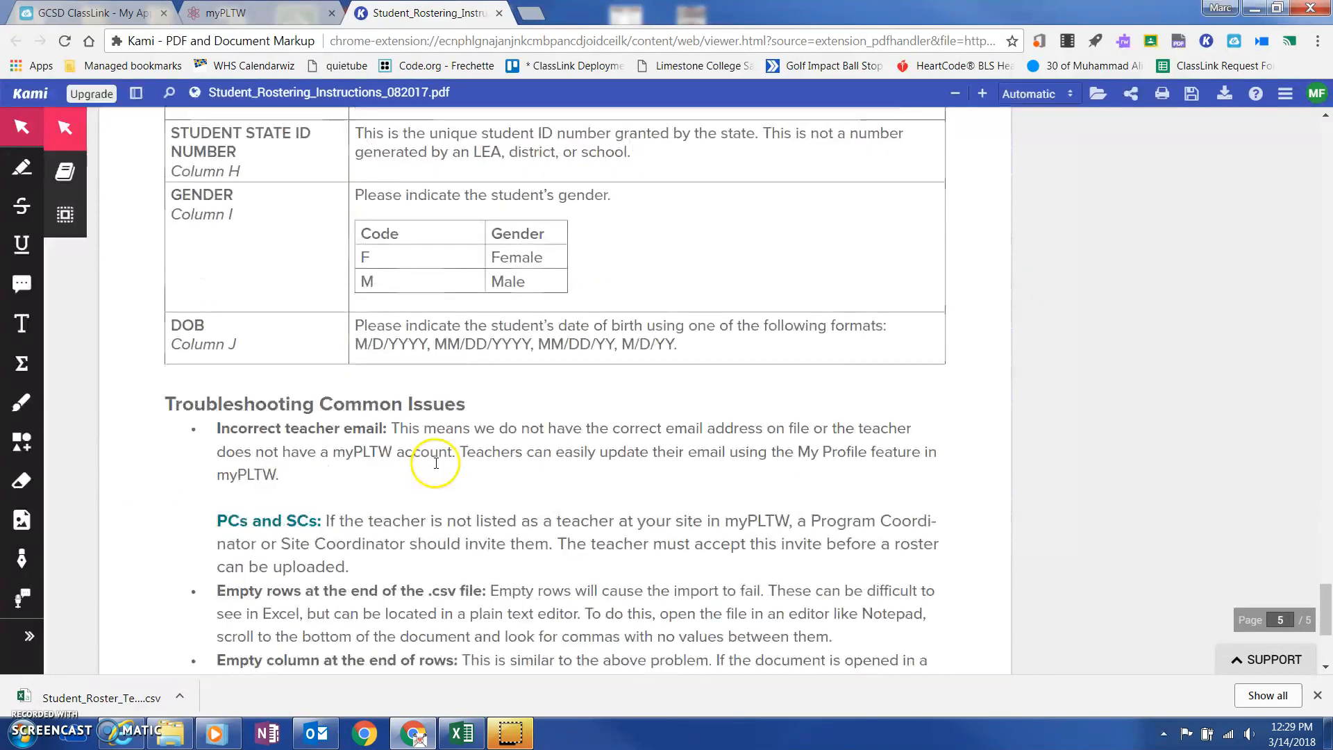
pyautogui.scroll(3)
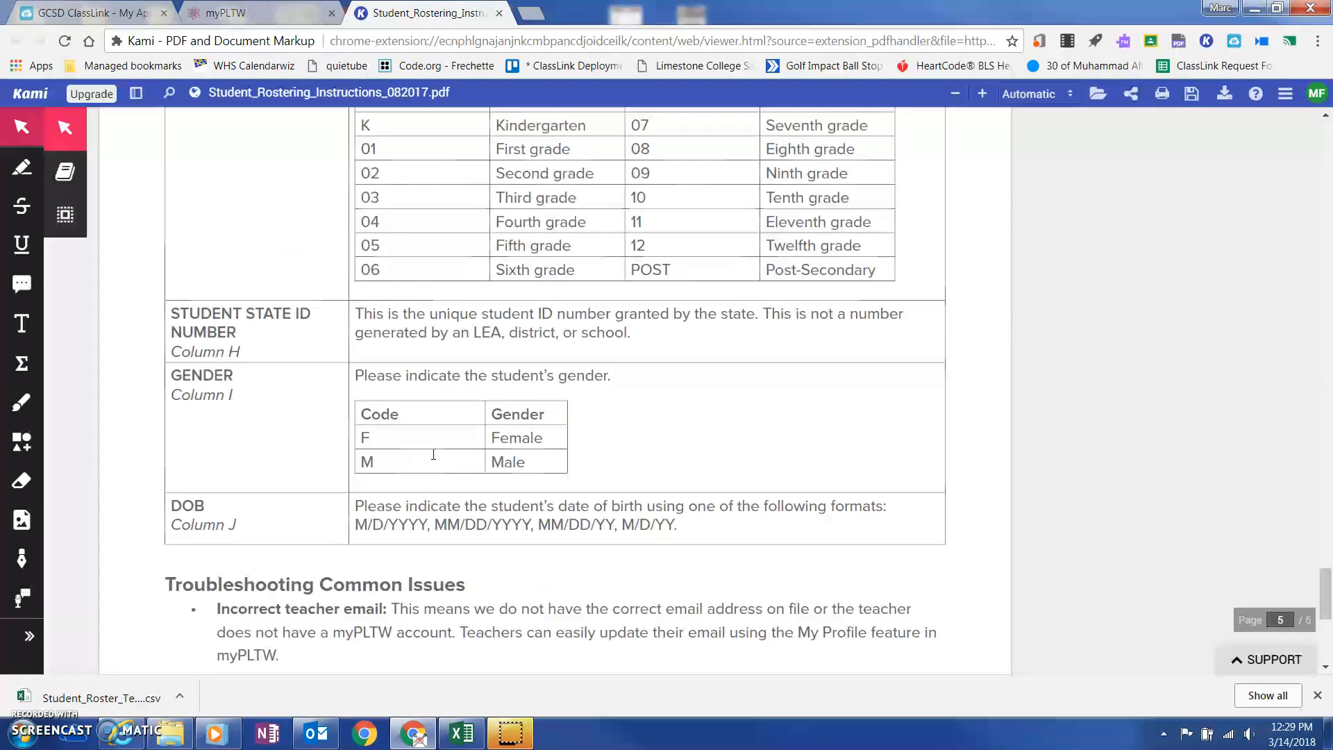
pyautogui.scroll(3)
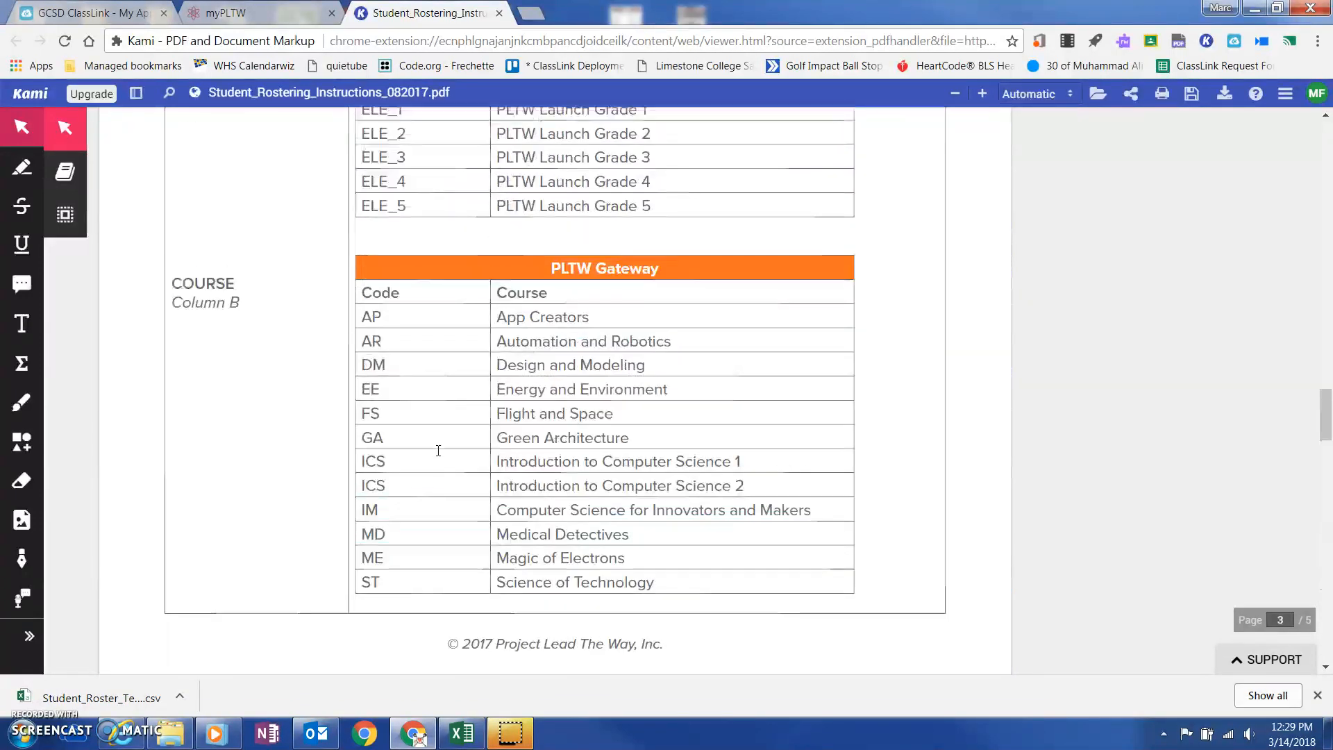
pyautogui.scroll(3)
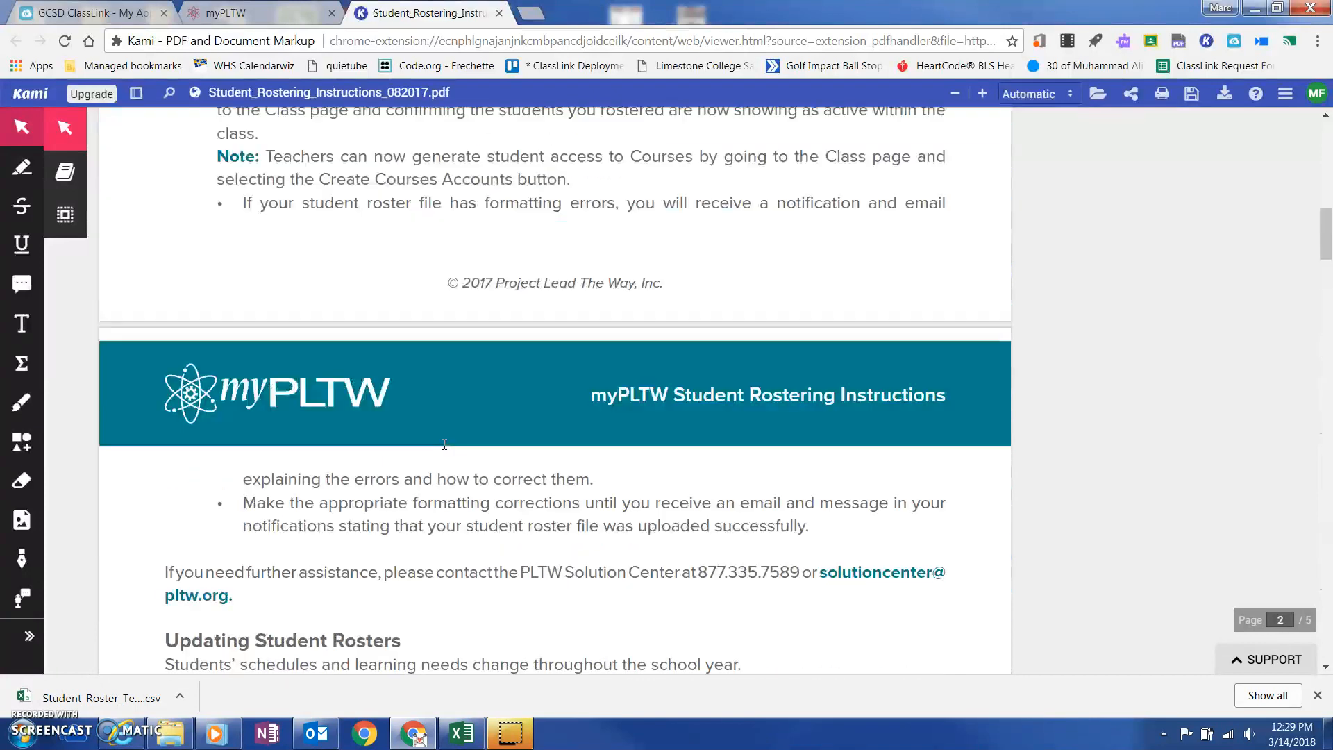
pyautogui.scroll(3)
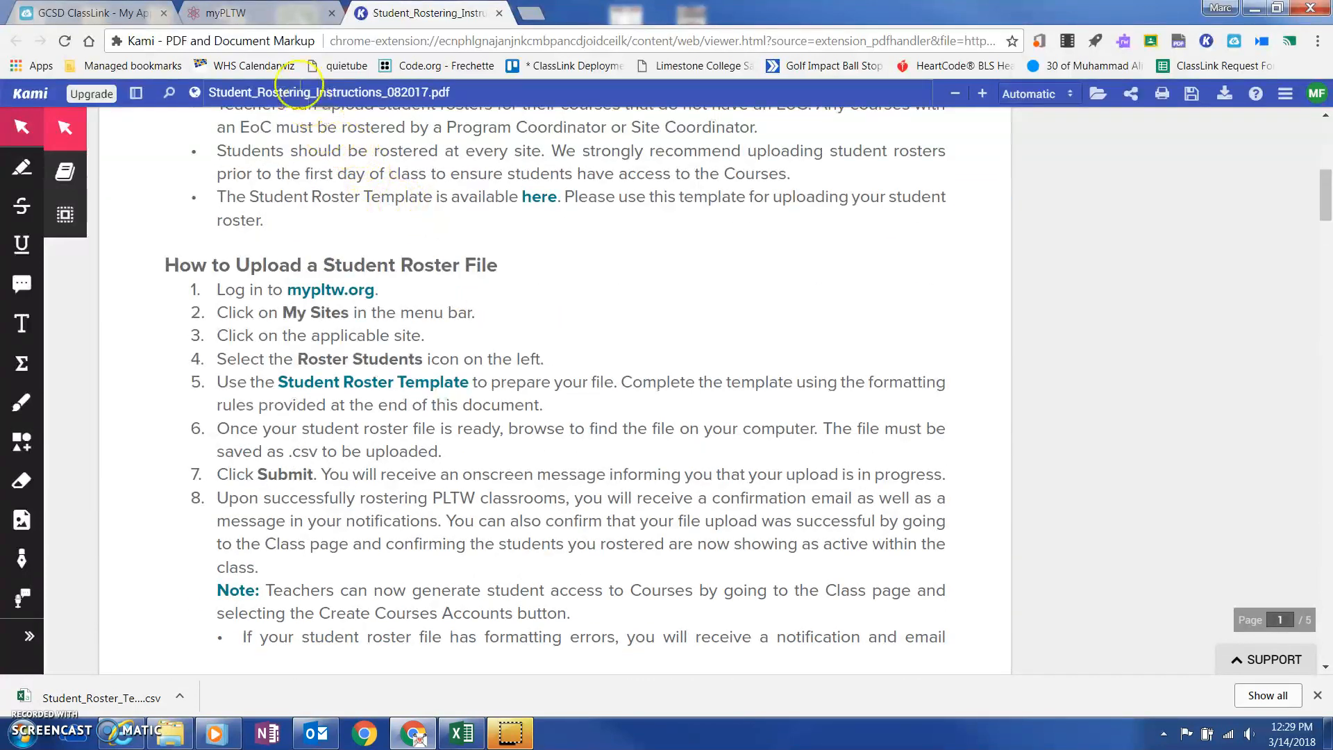
pyautogui.click(225, 13)
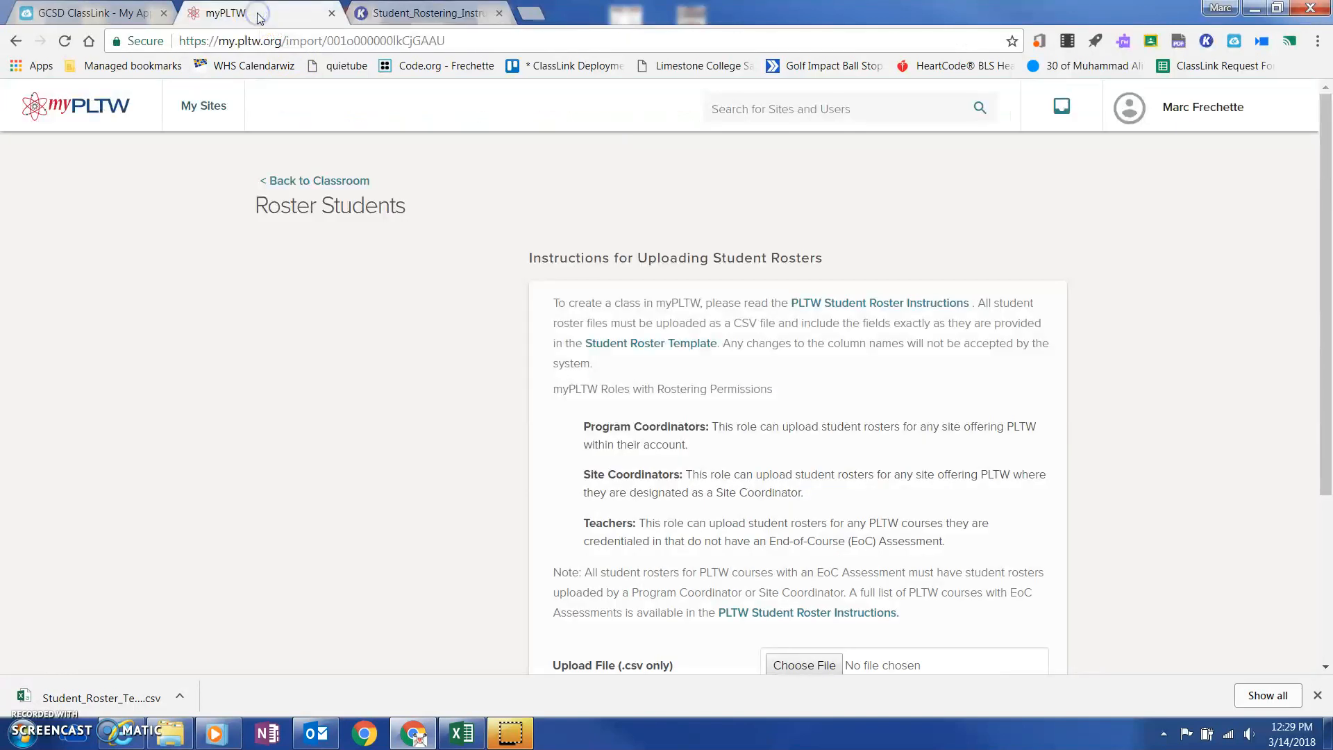
pyautogui.moveTo(619, 354)
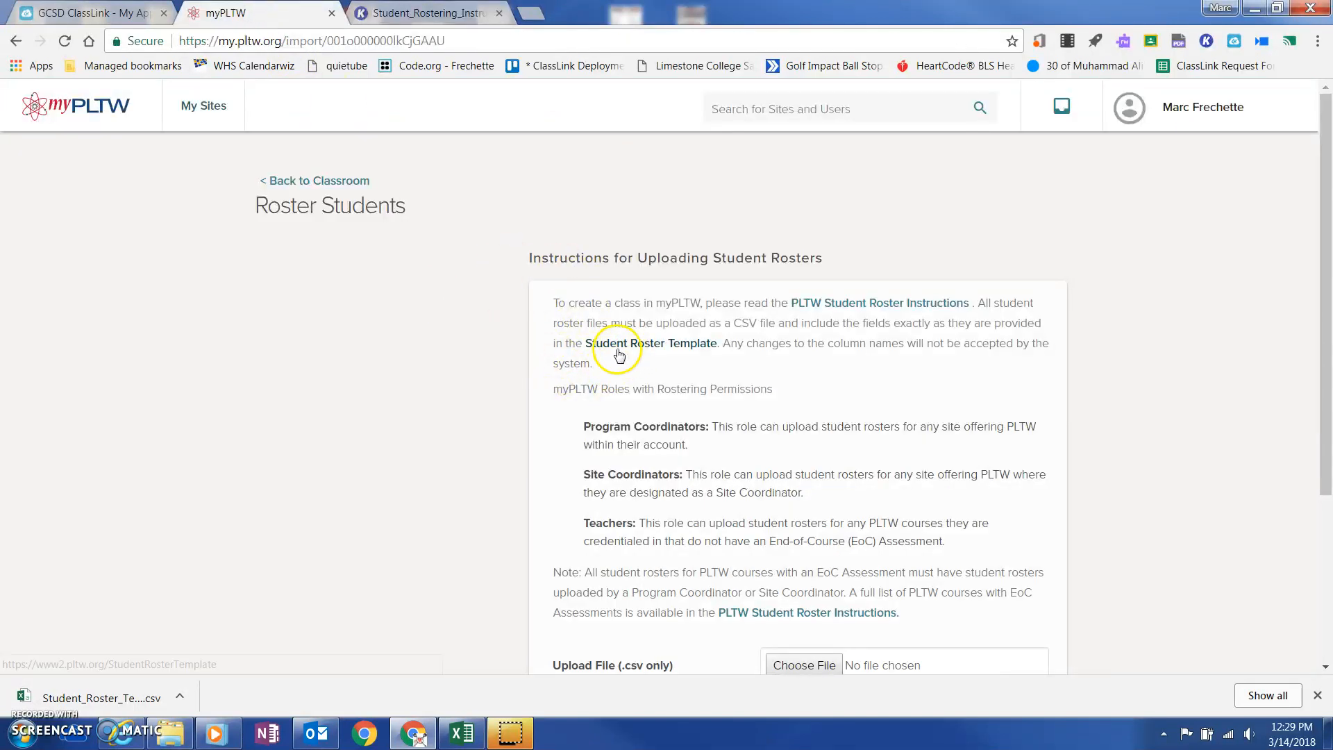
pyautogui.moveTo(664, 351)
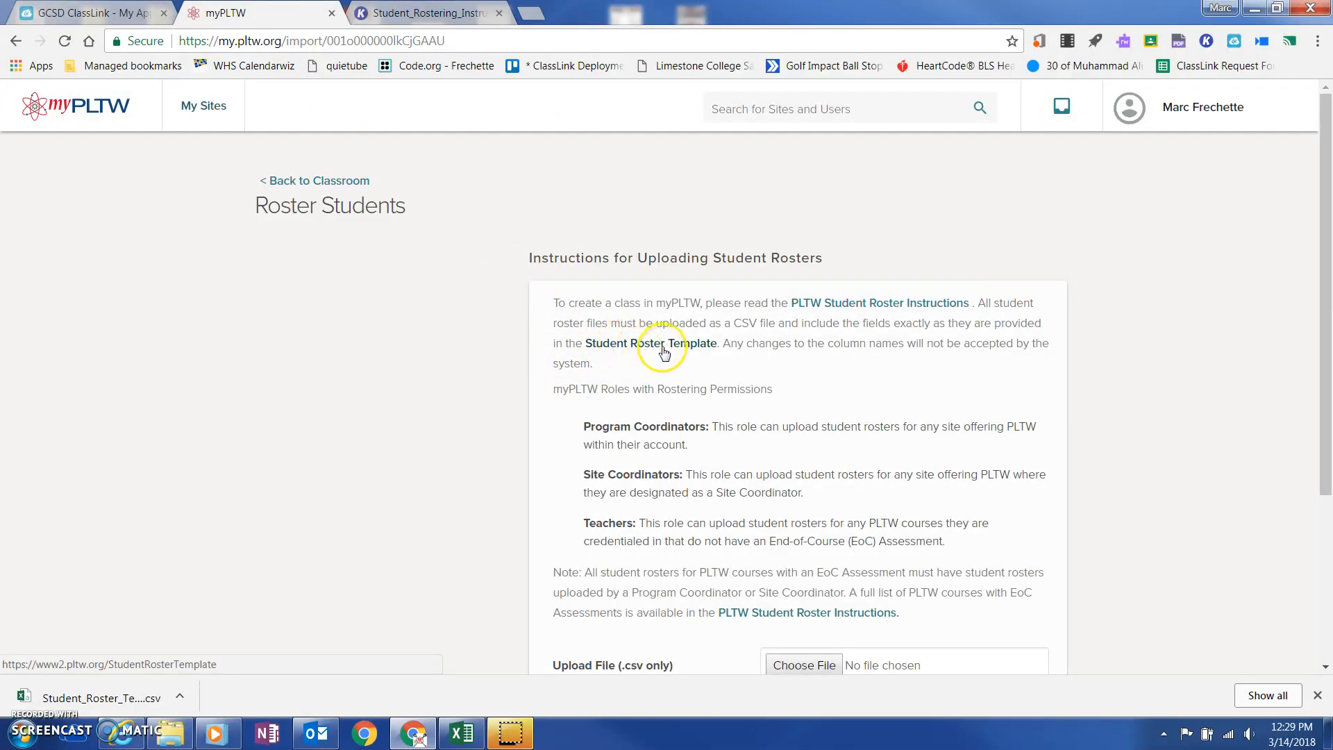
pyautogui.moveTo(242, 627)
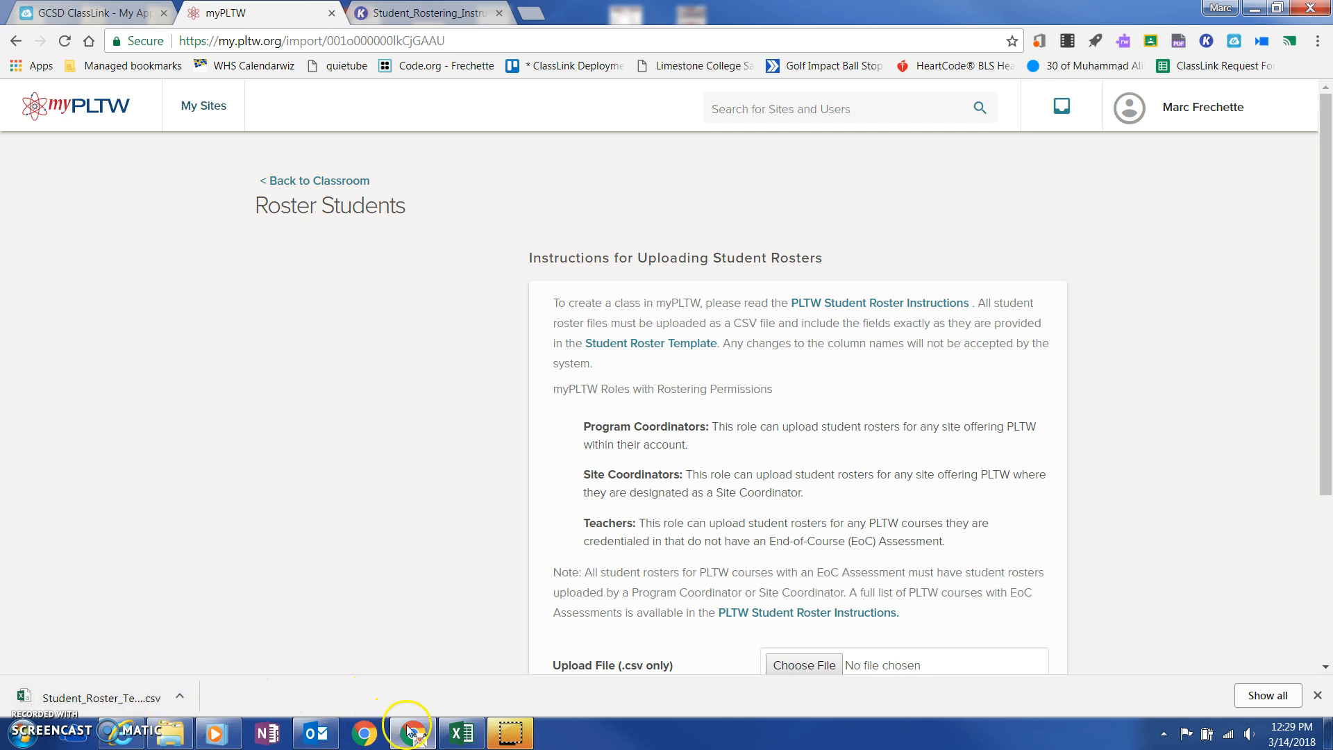
# Step: Switch from the browser to the Student Roster Template workbook in Excel
pyautogui.click(459, 732)
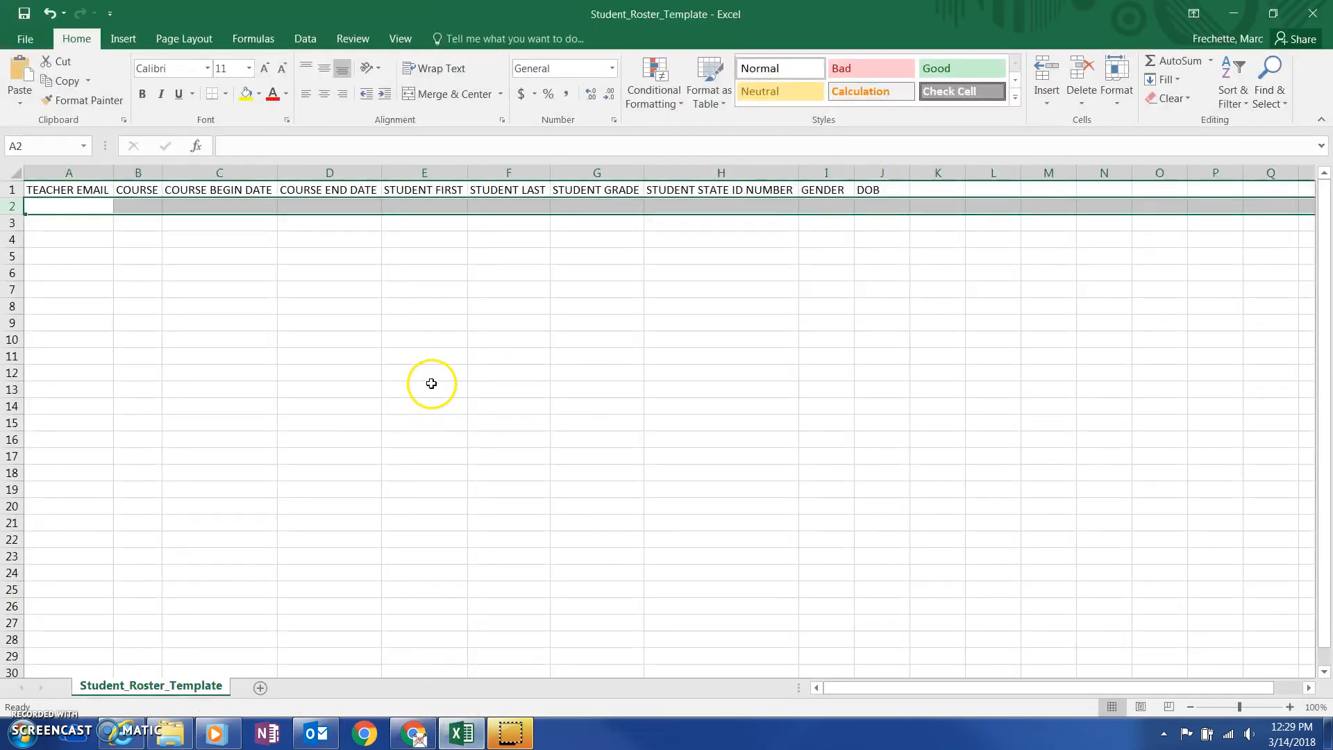
pyautogui.moveTo(71, 227)
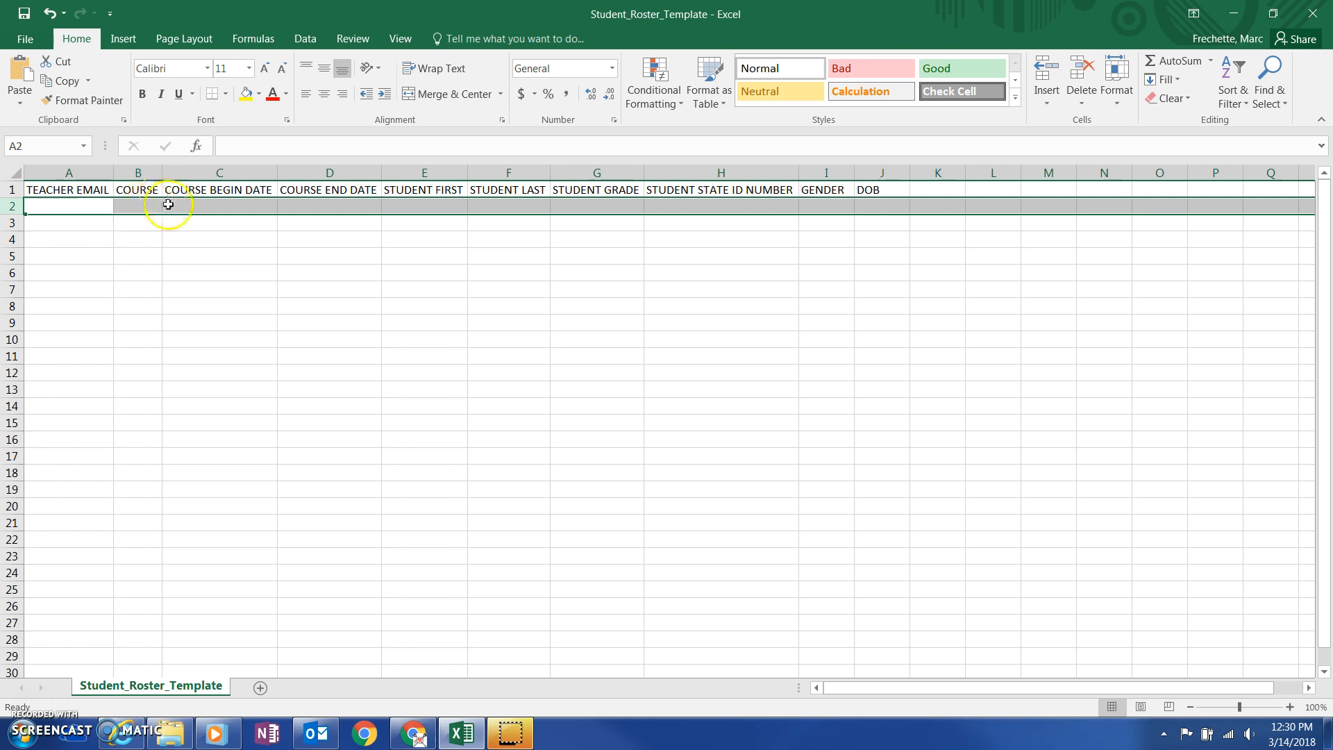
pyautogui.moveTo(267, 213)
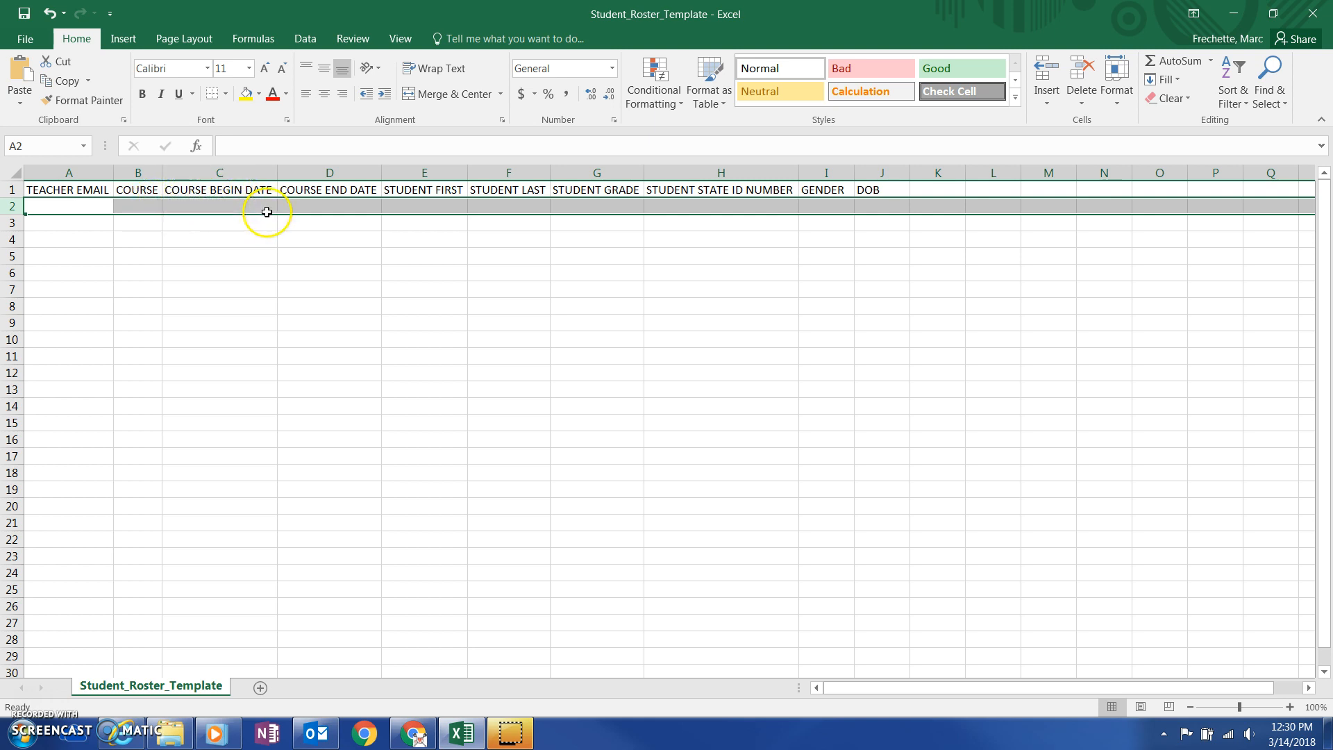
pyautogui.moveTo(488, 202)
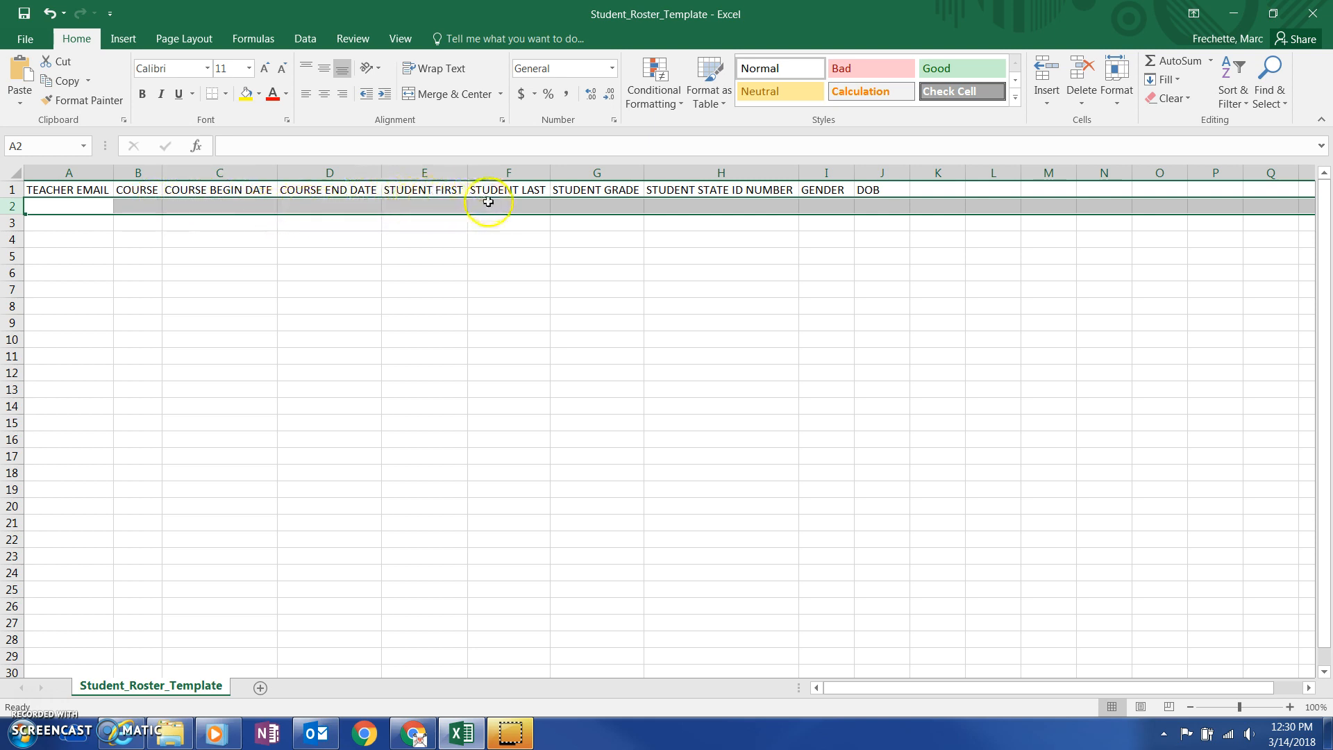
pyautogui.moveTo(680, 204)
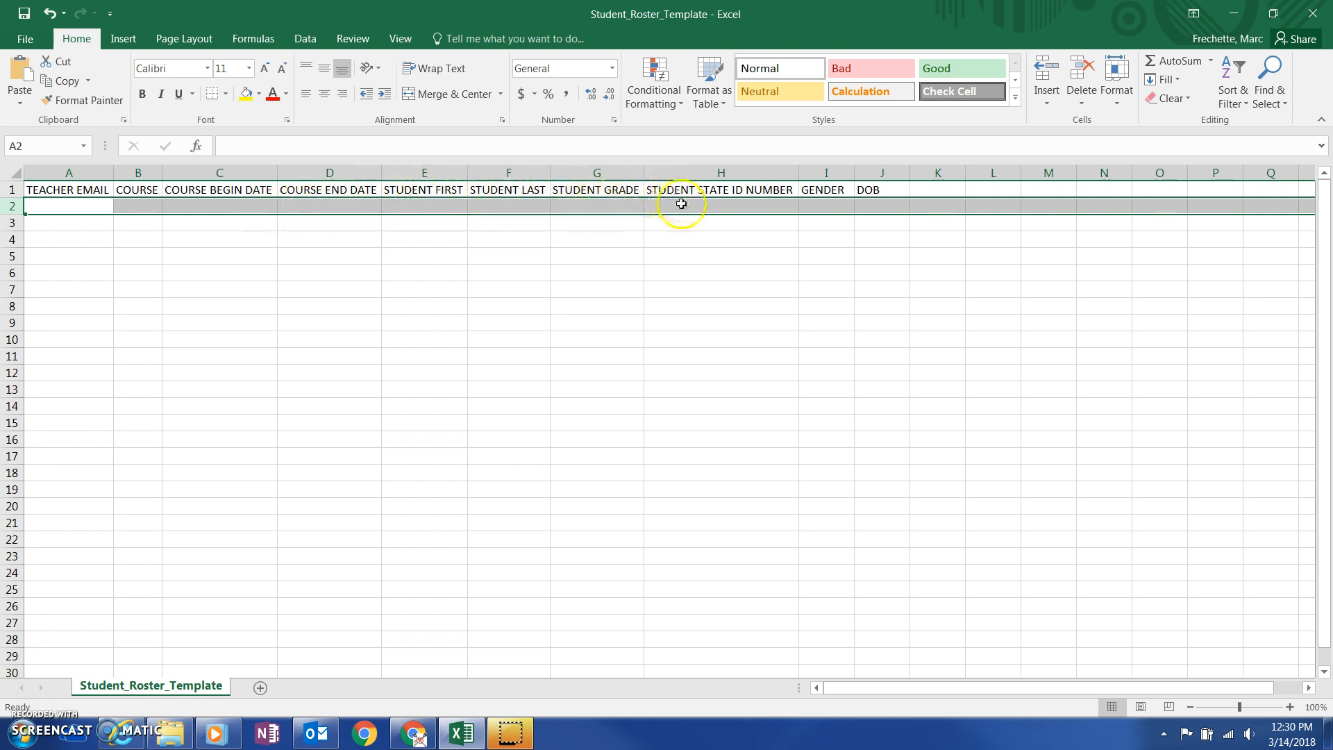
pyautogui.moveTo(881, 202)
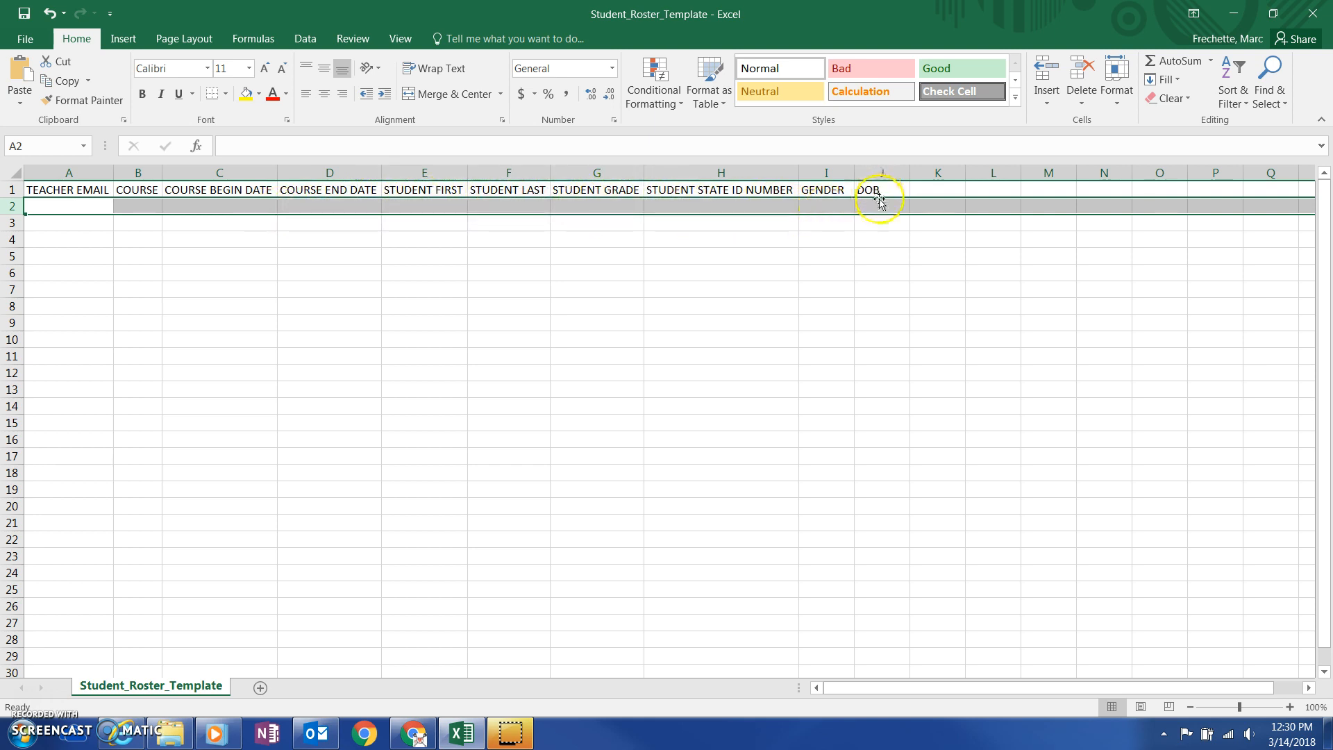
pyautogui.moveTo(567, 211)
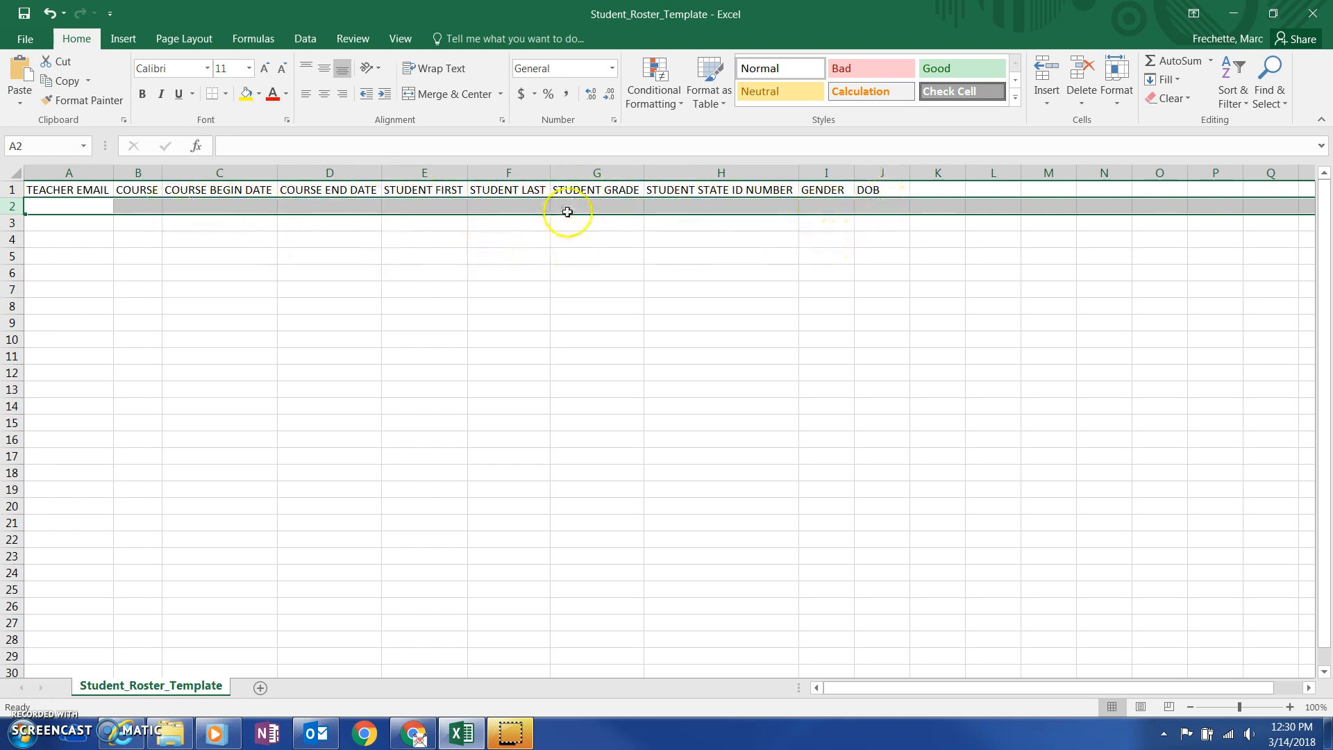
pyautogui.moveTo(843, 206)
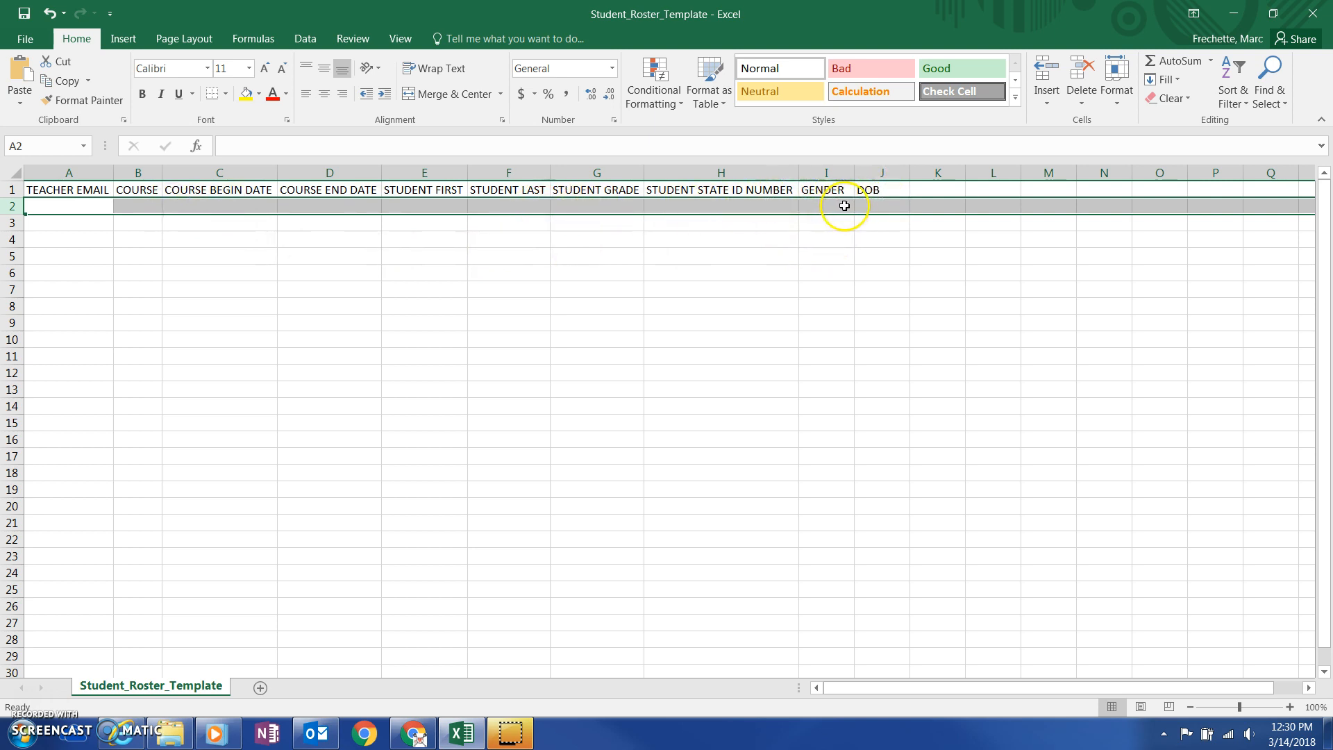
pyautogui.moveTo(590, 203)
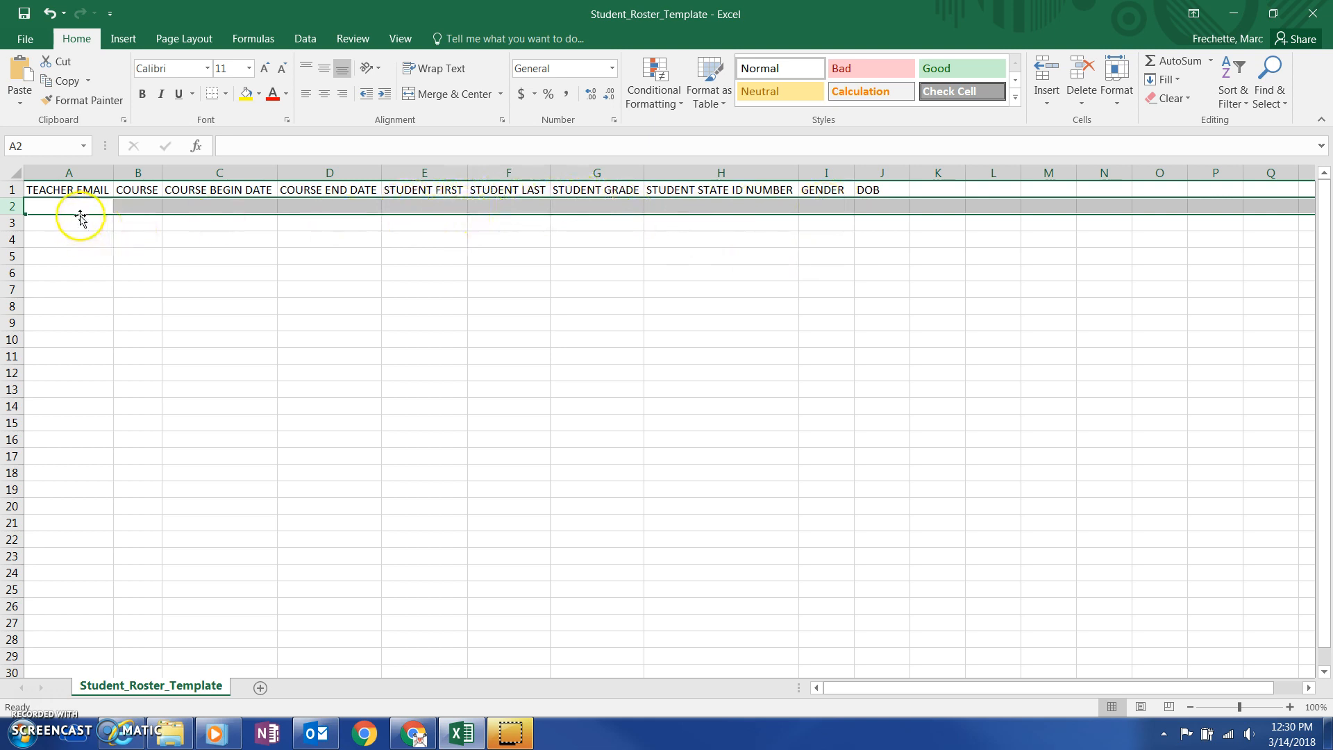
pyautogui.moveTo(95, 435)
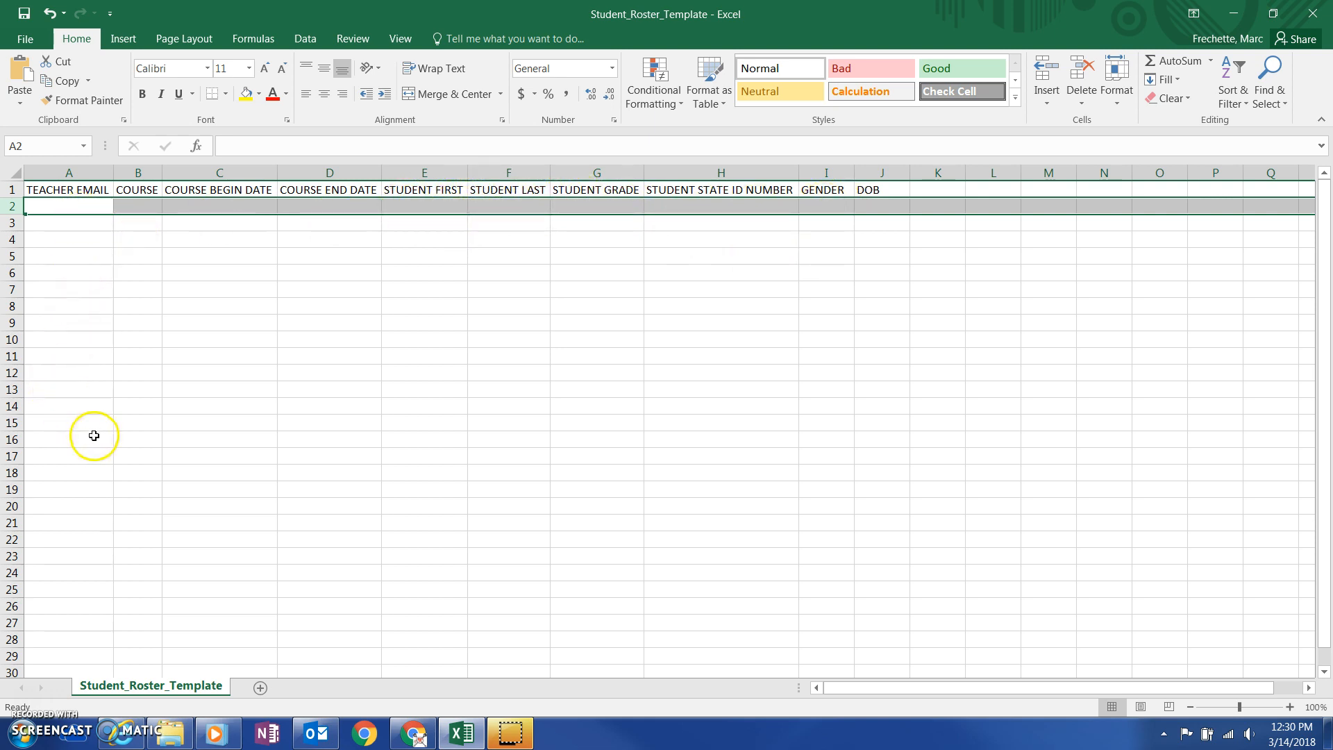
pyautogui.moveTo(800, 350)
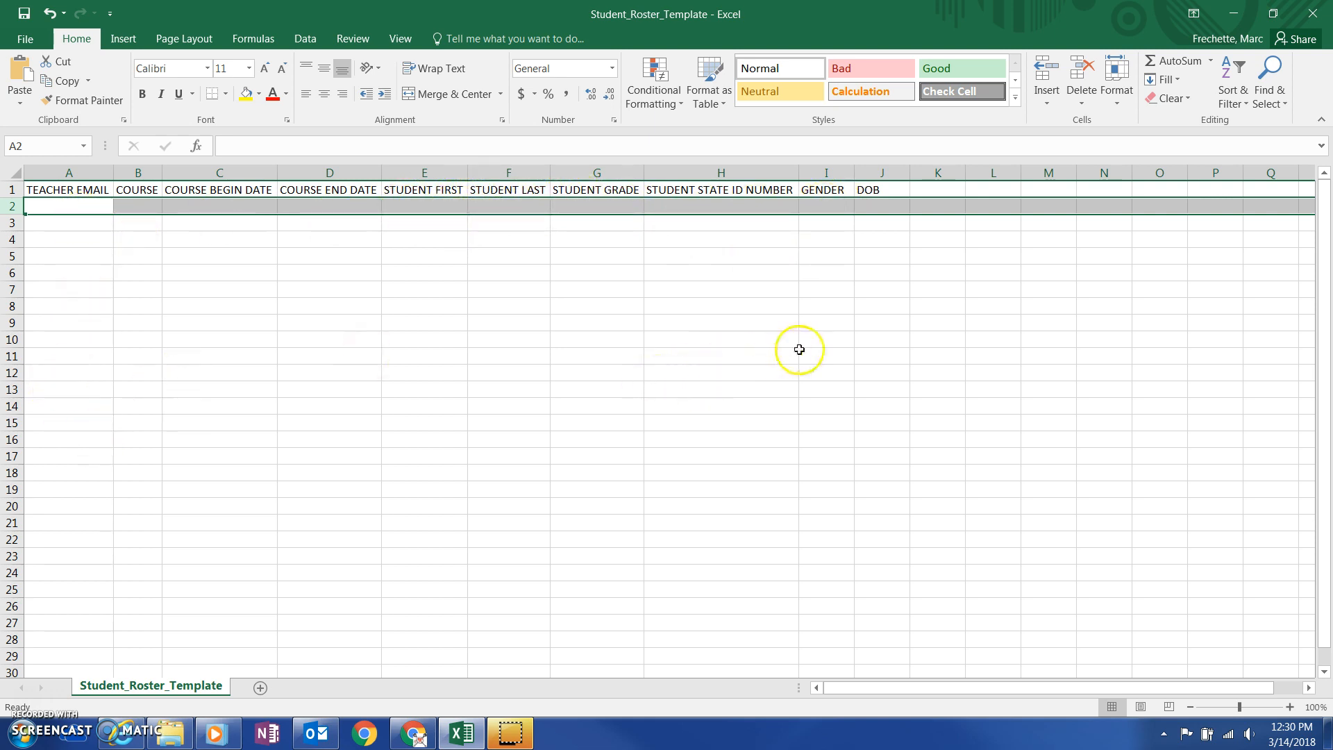
pyautogui.moveTo(24, 39)
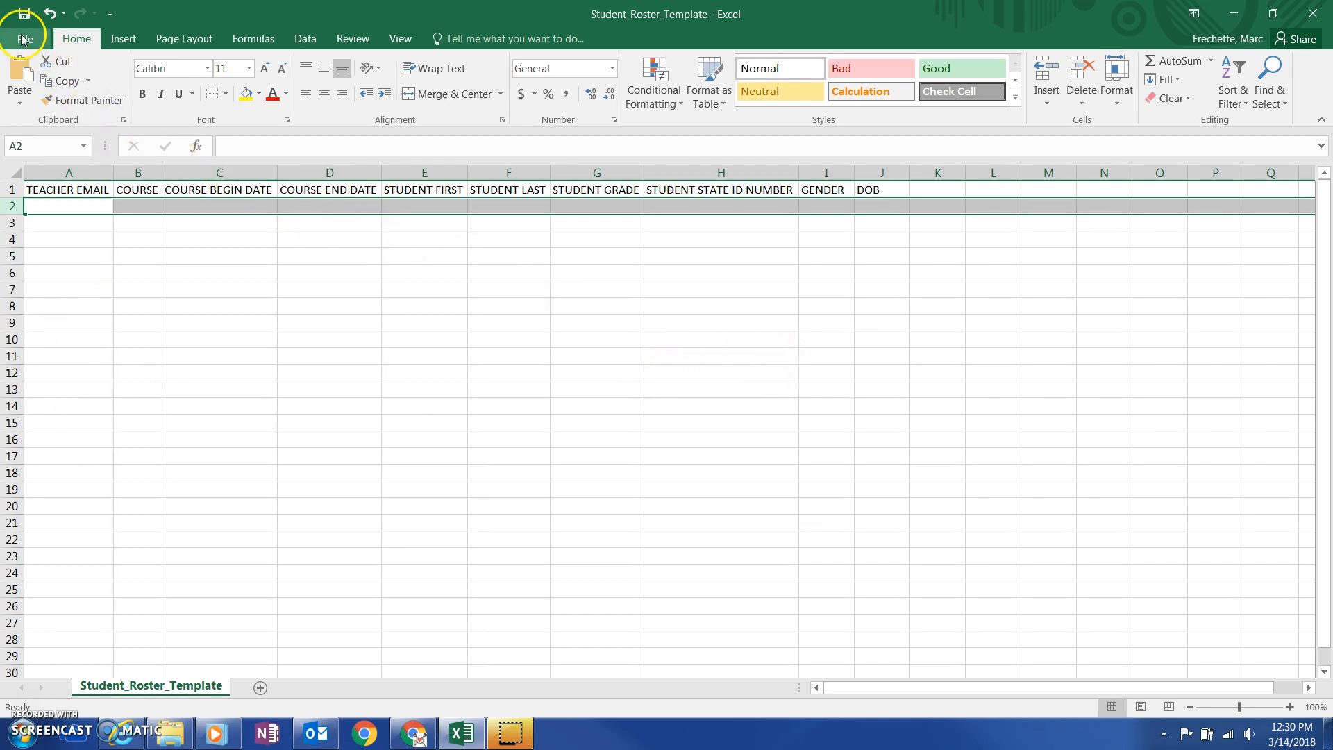
# Step: Bring up Save As for the roster template at Documents with CSV type, then close it unsaved
pyautogui.click(24, 39)
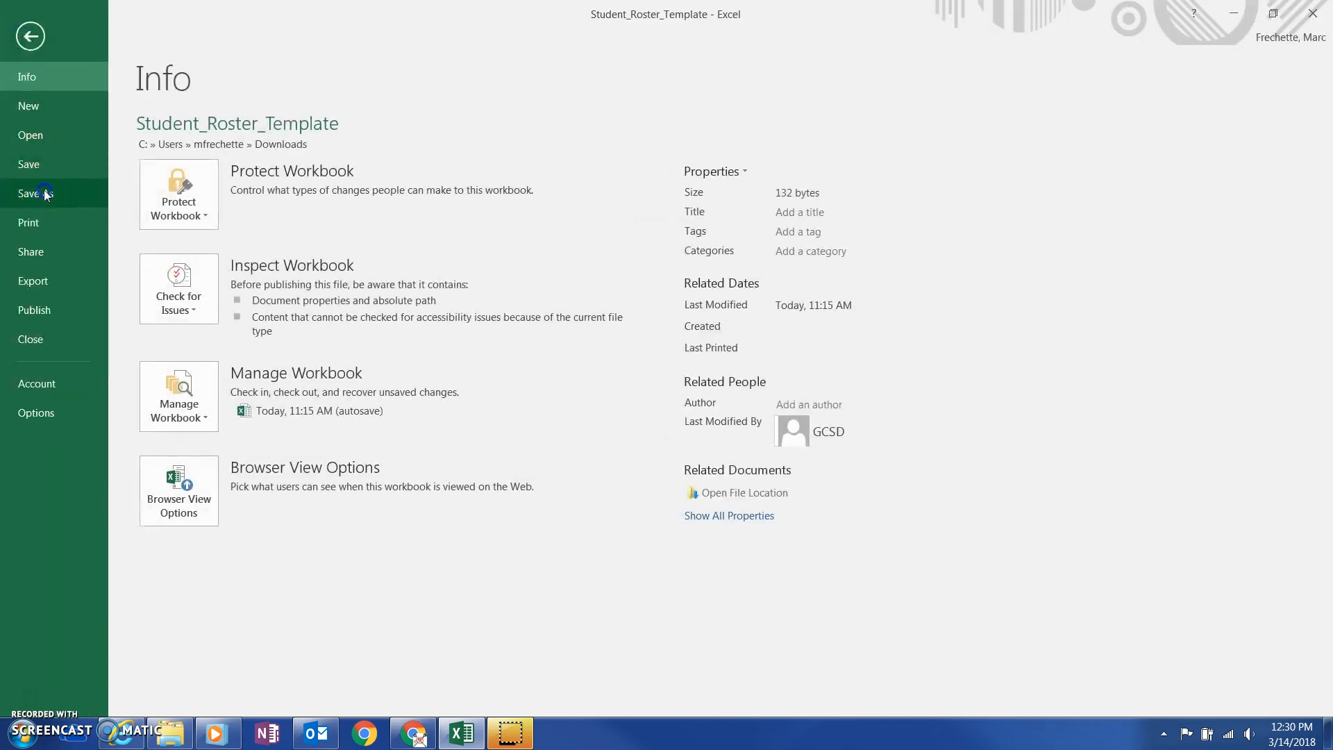
pyautogui.click(36, 193)
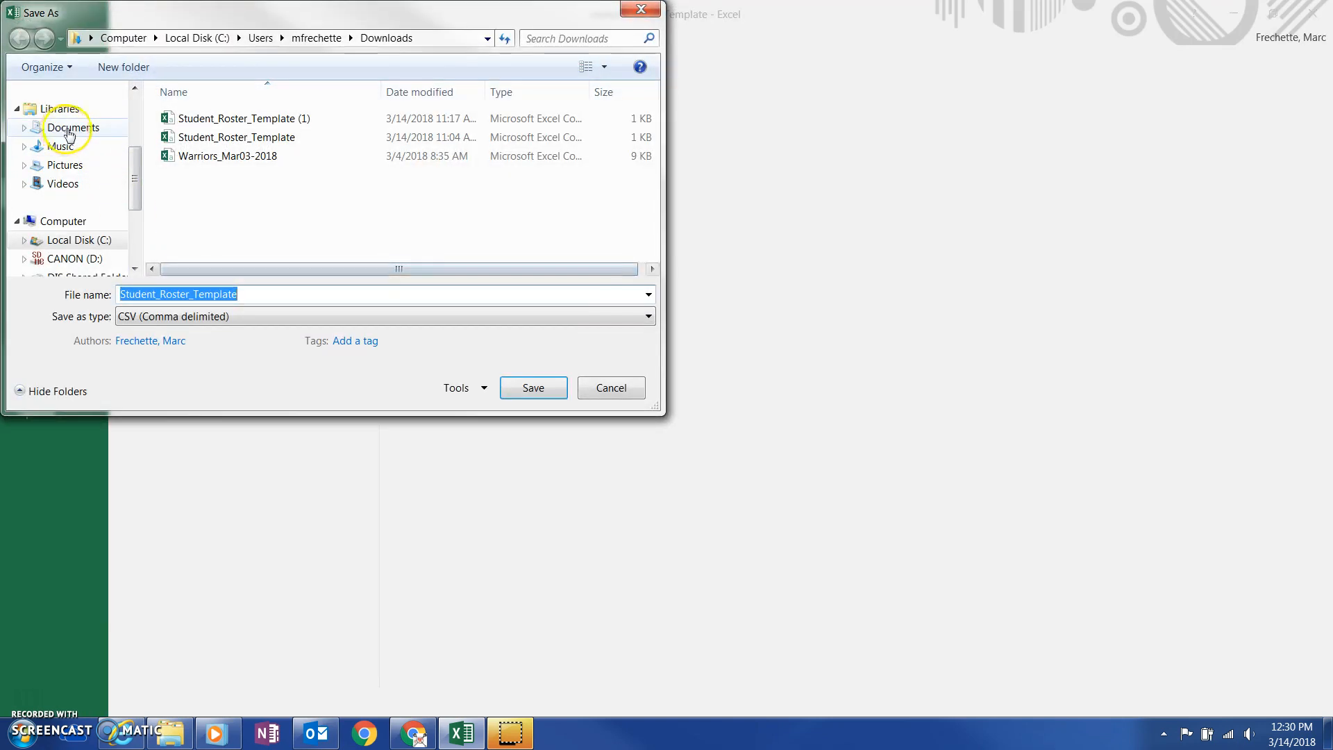
pyautogui.click(73, 128)
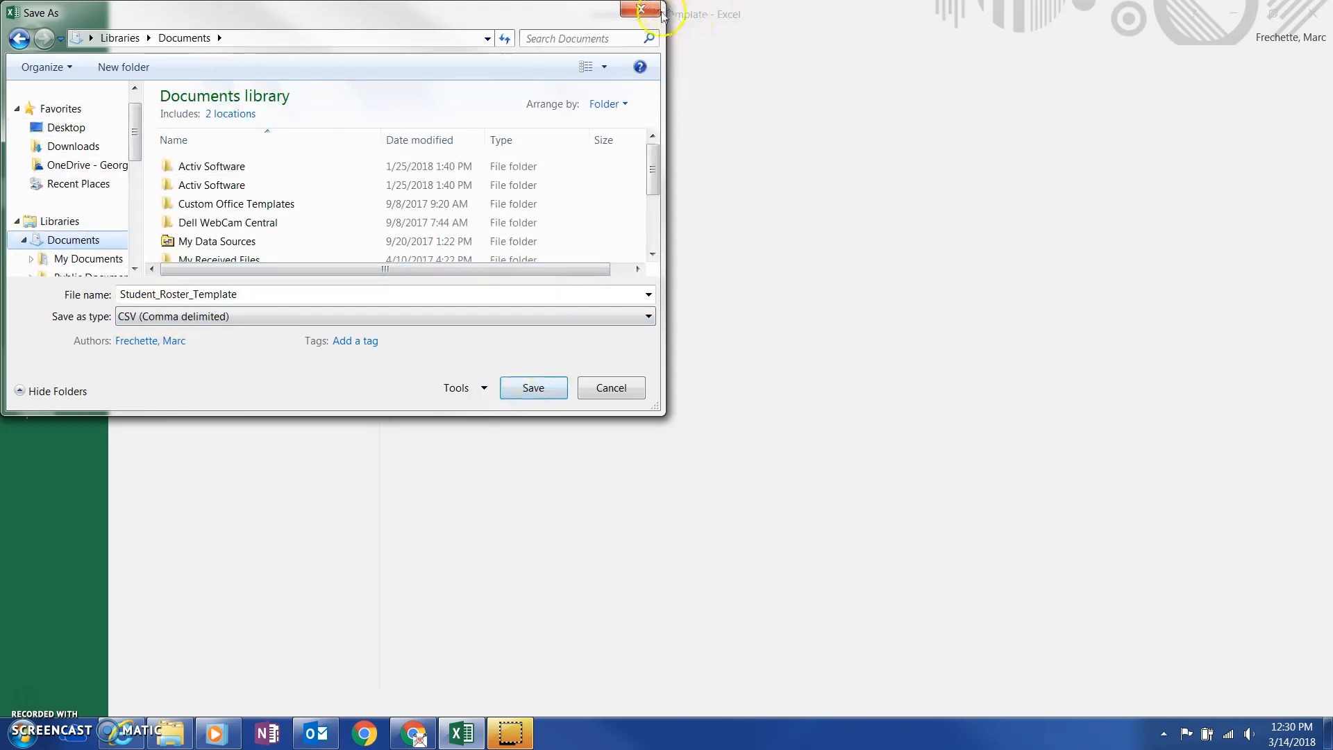
pyautogui.click(641, 11)
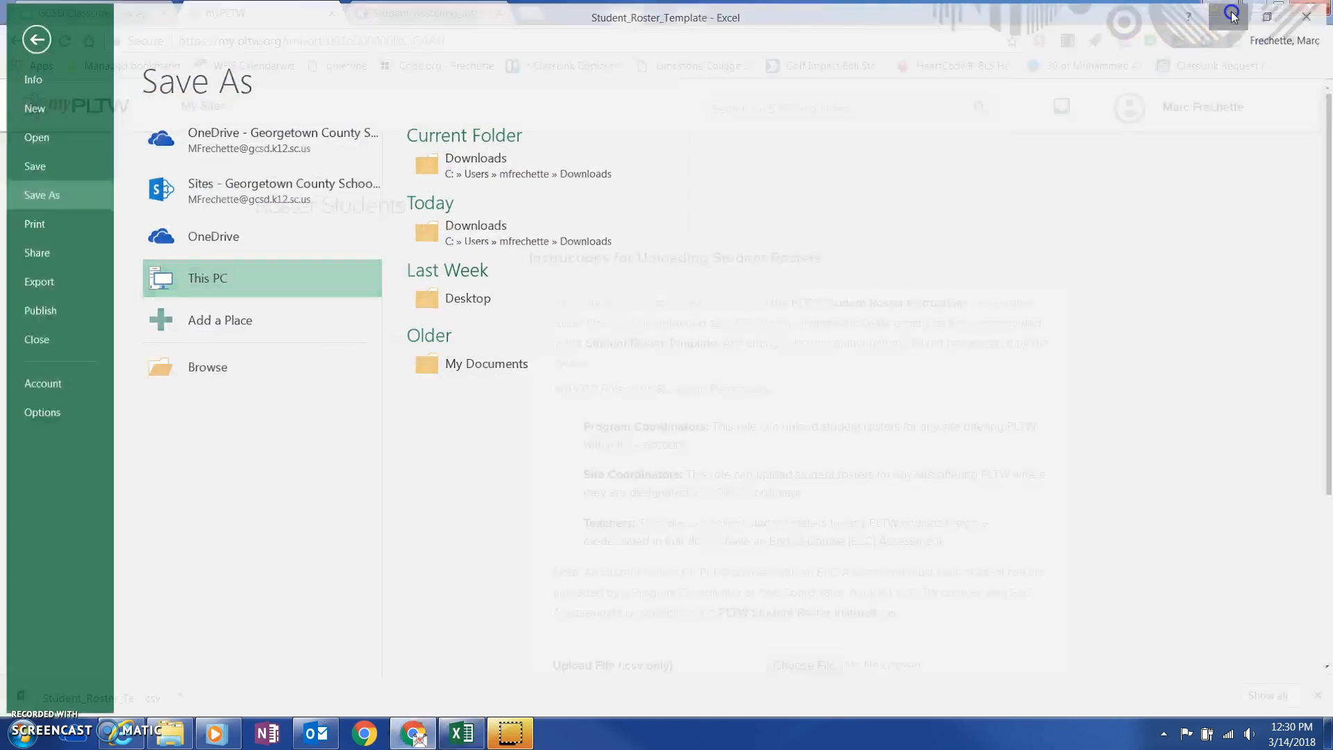
# Step: Return to the myPLTW Roster Students page and look over its Upload File field and Submit button
pyautogui.click(422, 12)
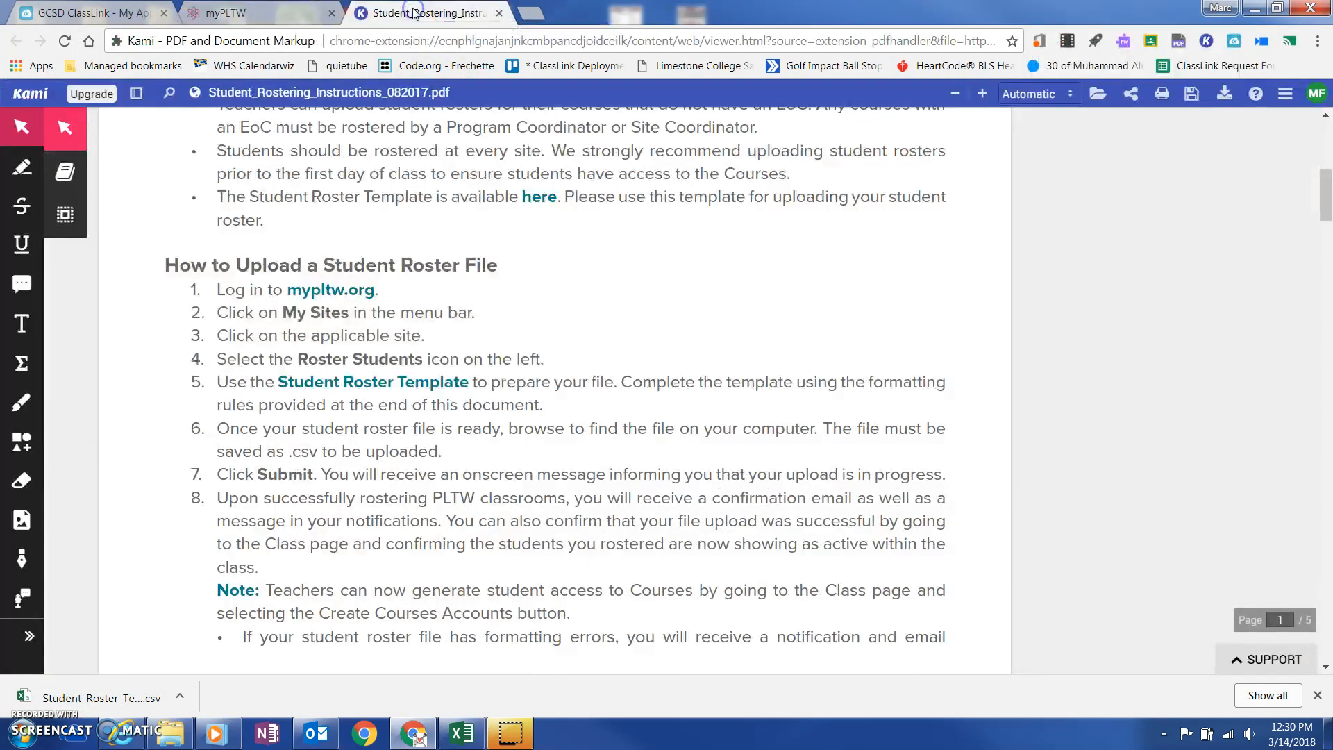
pyautogui.click(229, 13)
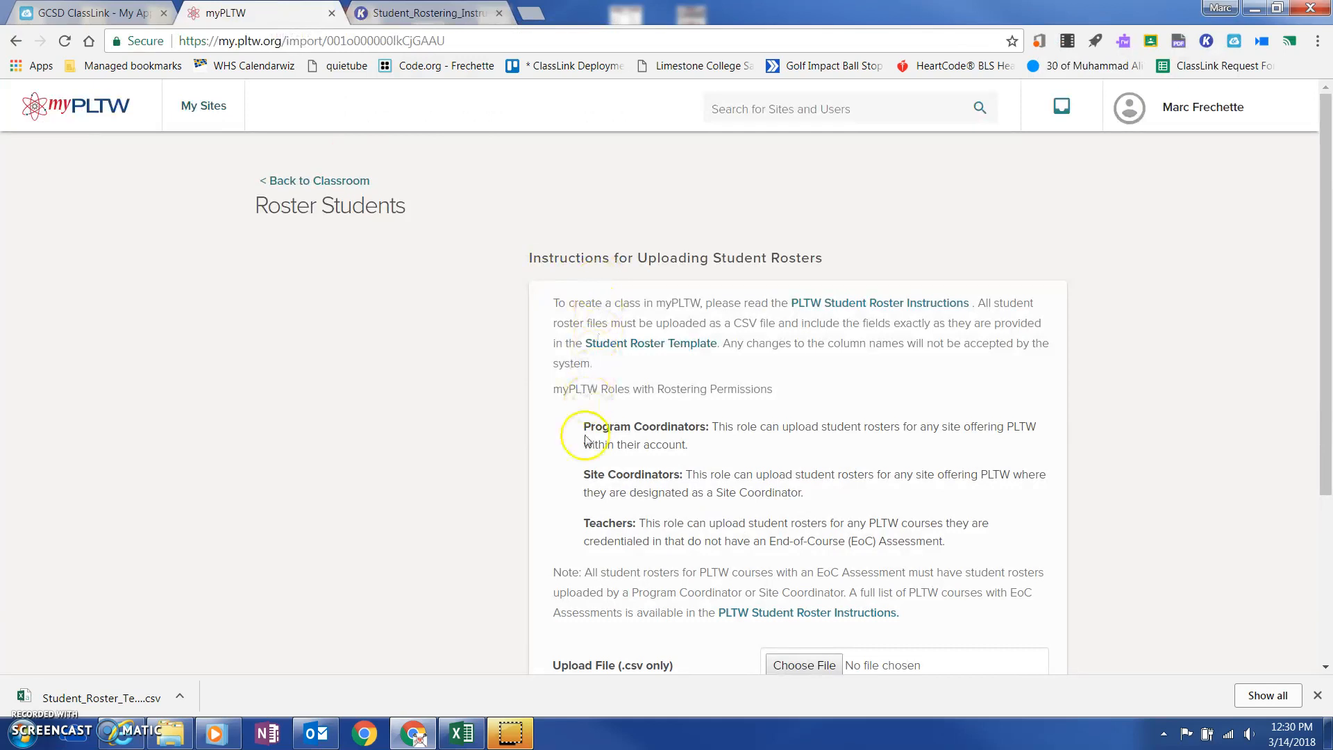
pyautogui.scroll(-3)
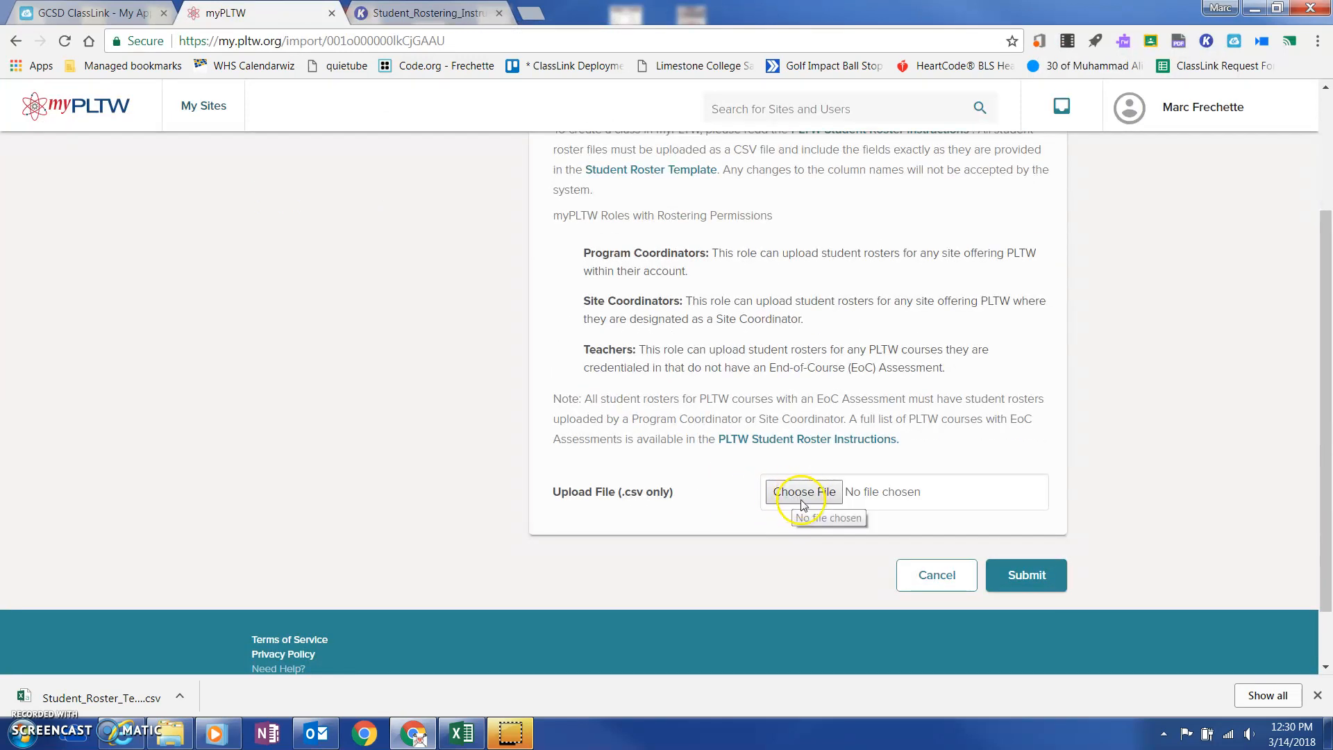
pyautogui.moveTo(806, 496)
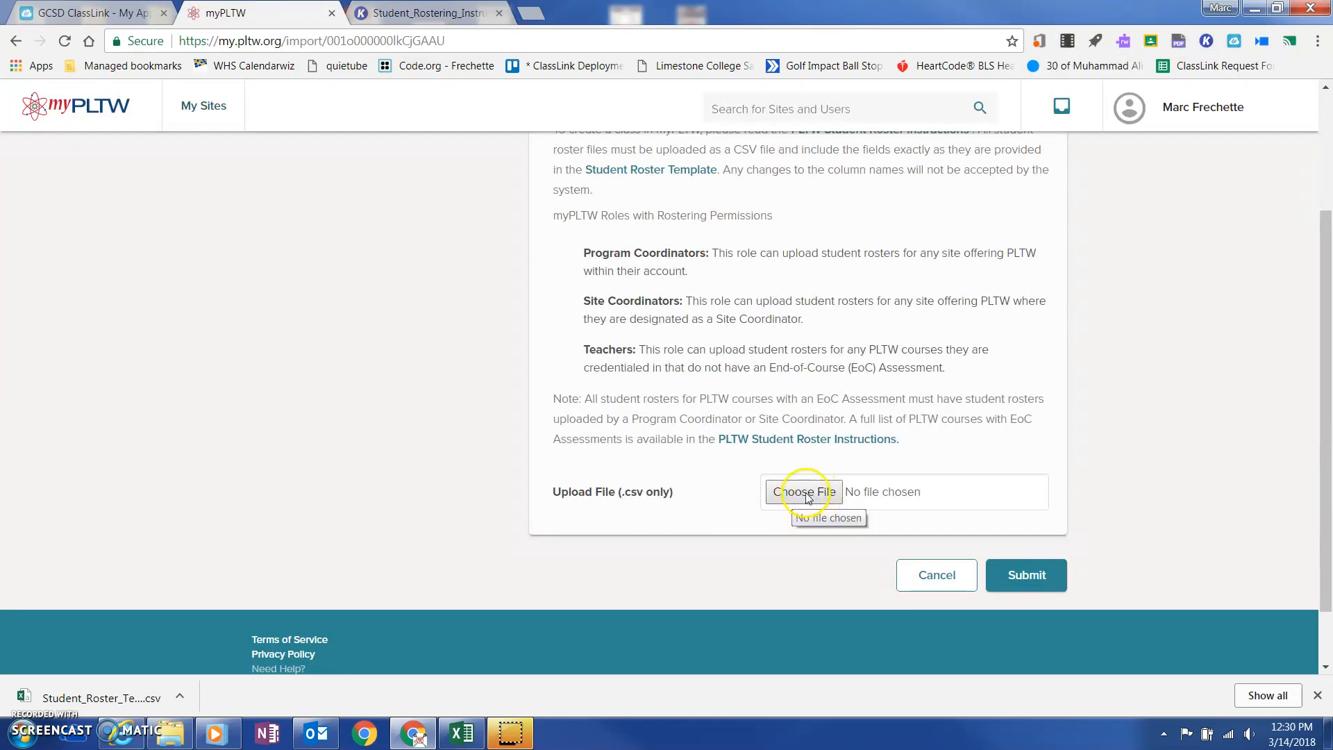
pyautogui.moveTo(877, 492)
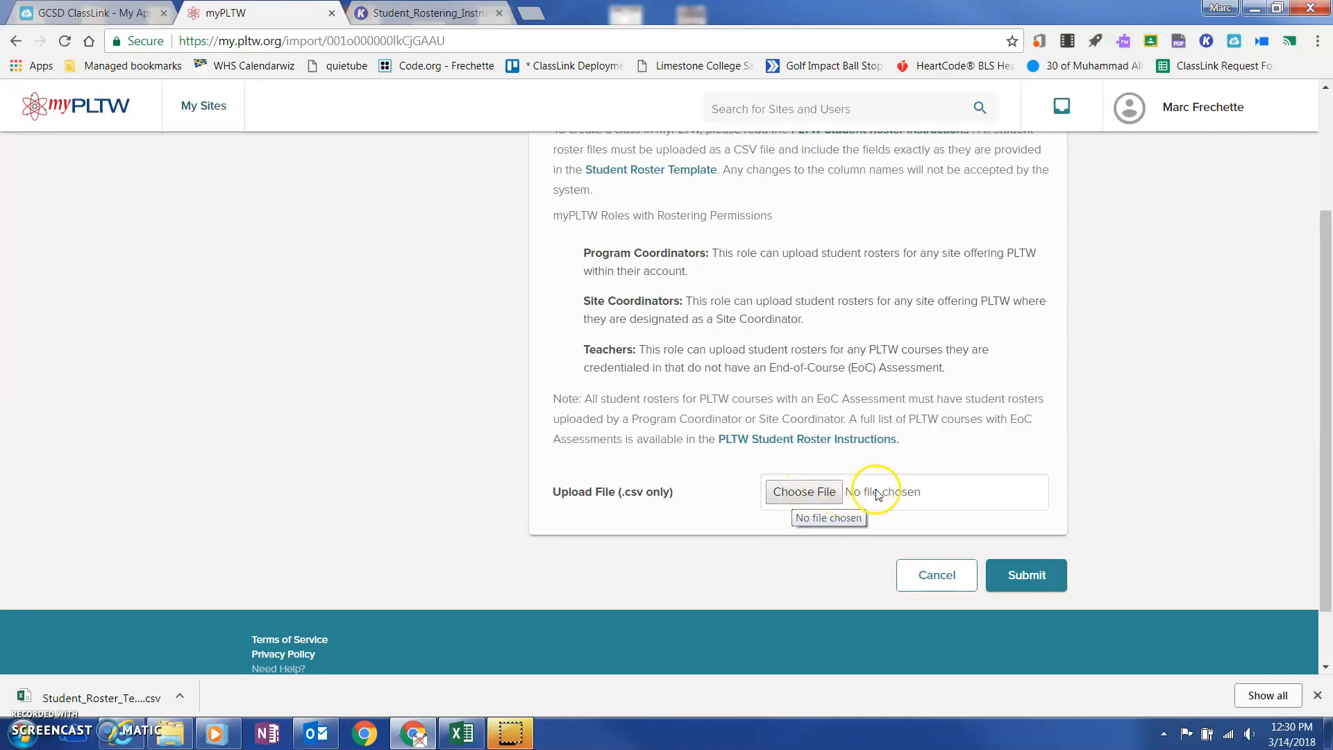
pyautogui.moveTo(1026, 575)
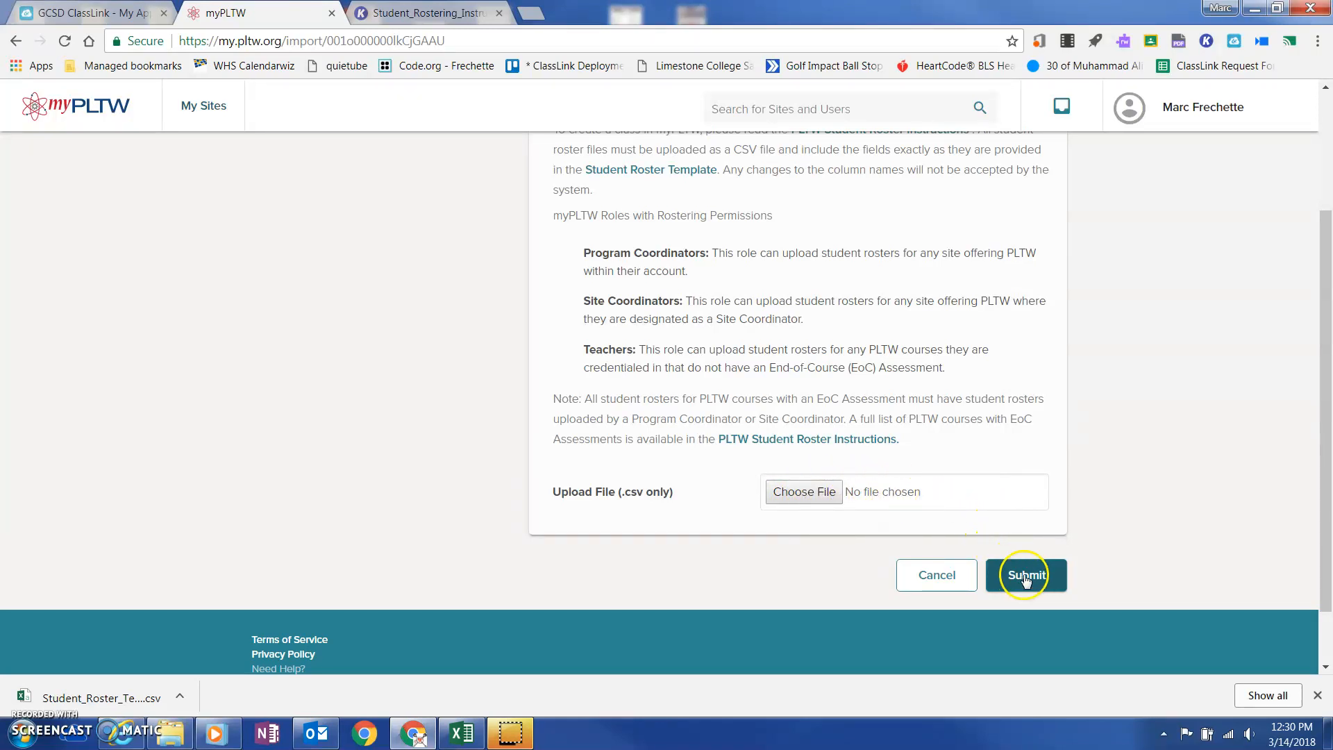
pyautogui.scroll(3)
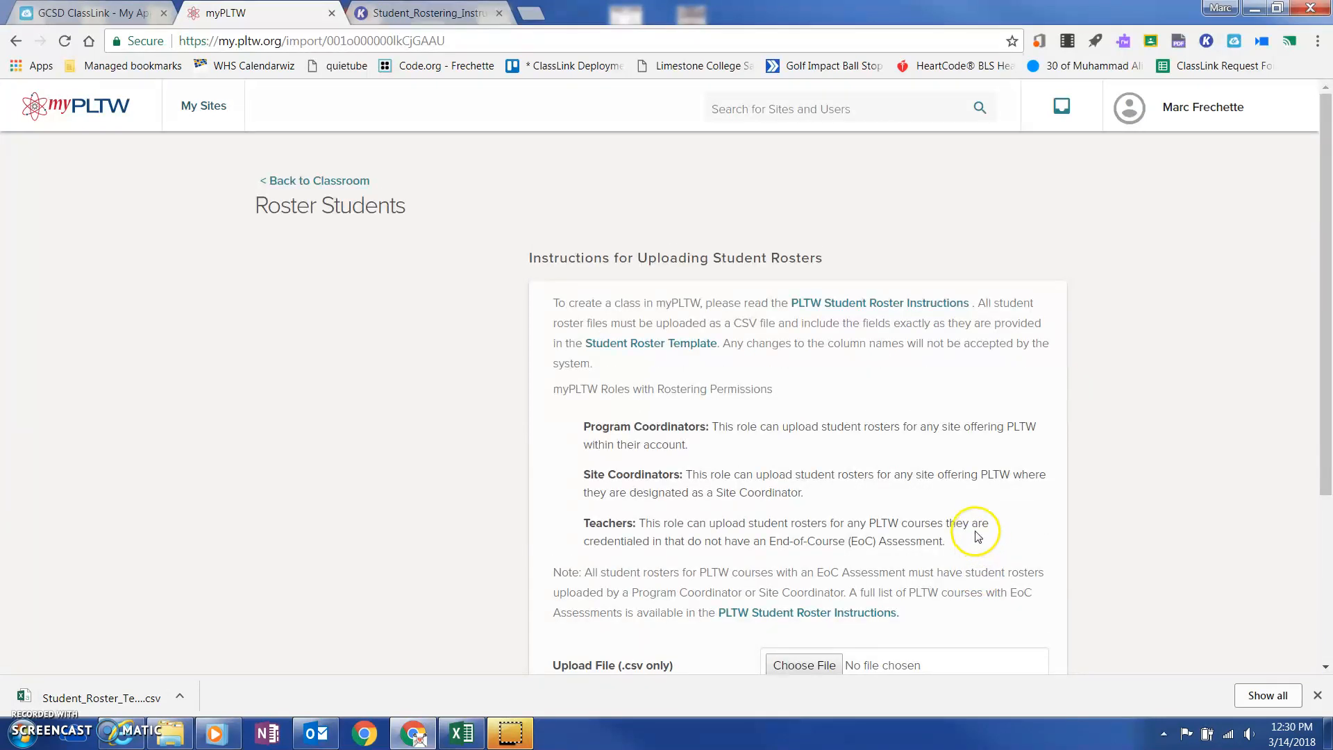
pyautogui.moveTo(383, 203)
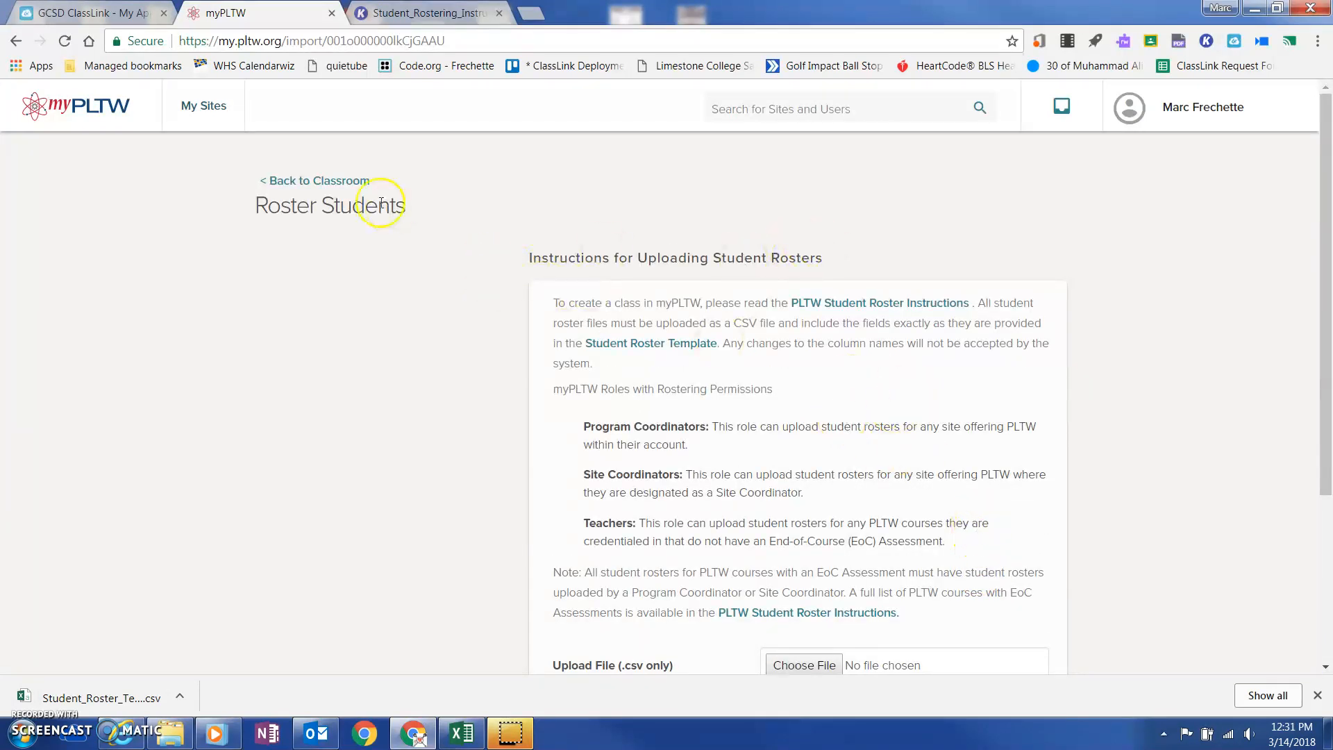
# Step: Go back to the Waccamaw Intermediate School site page, which lists no classes
pyautogui.click(312, 180)
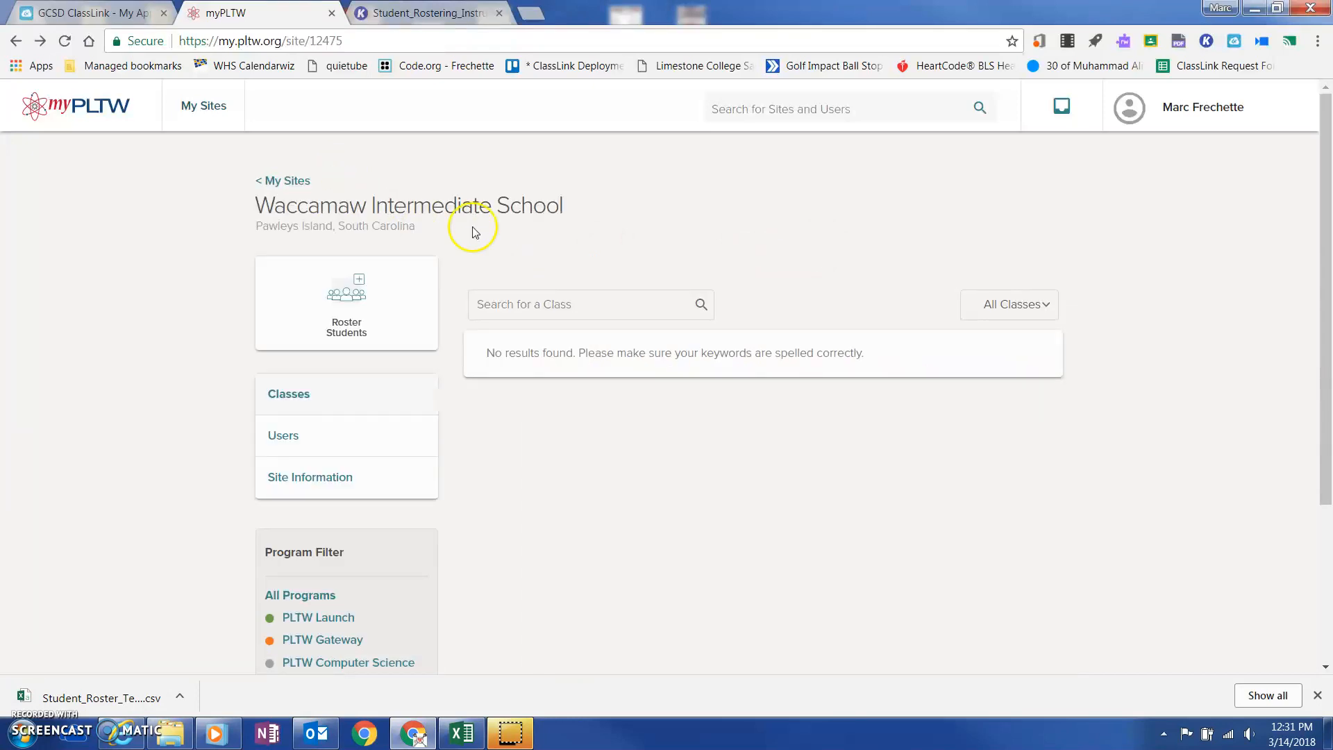
pyautogui.moveTo(1061, 107)
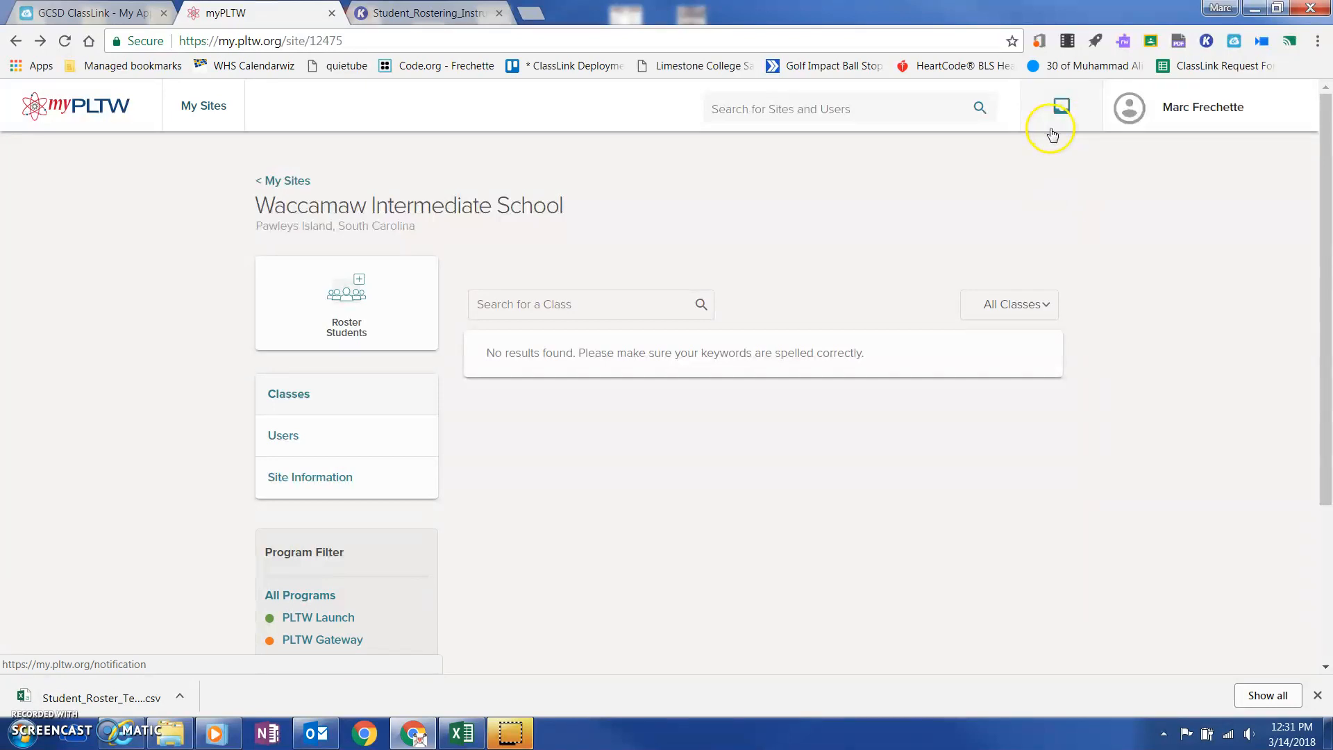
pyautogui.moveTo(1057, 127)
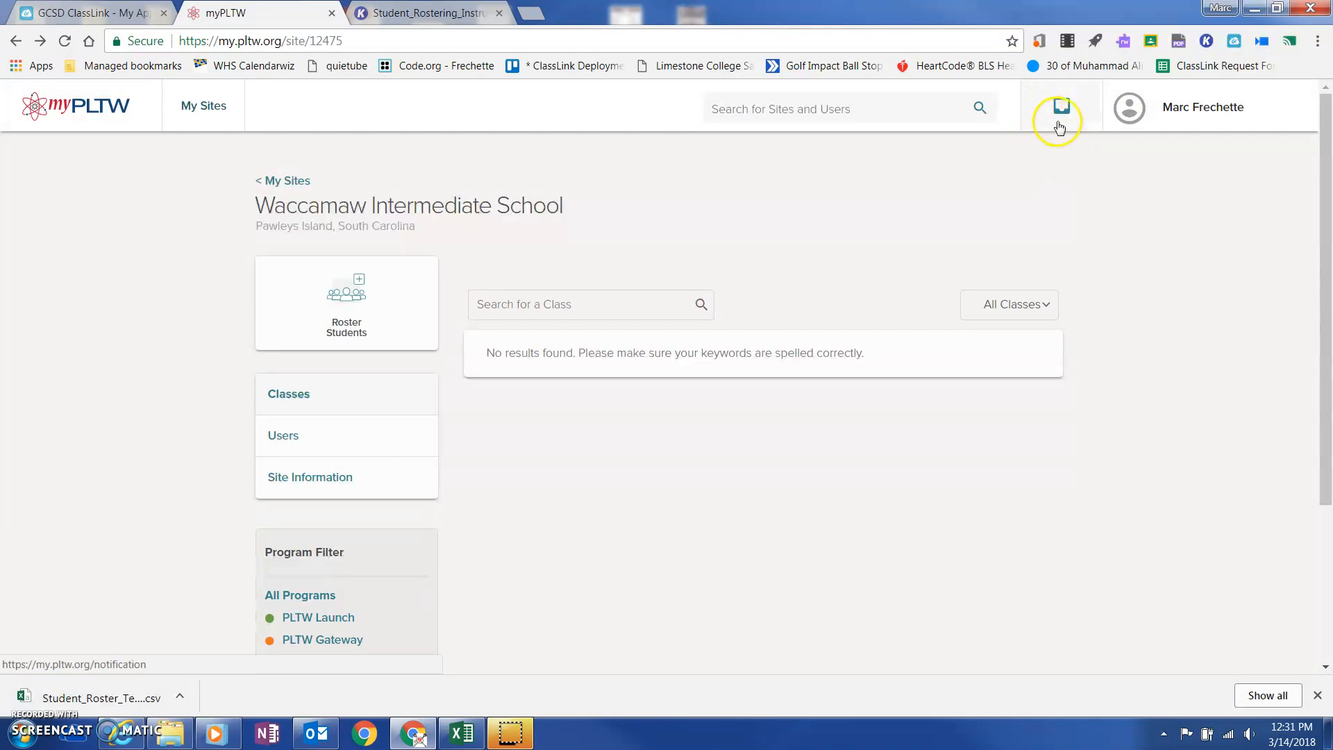
pyautogui.moveTo(1059, 124)
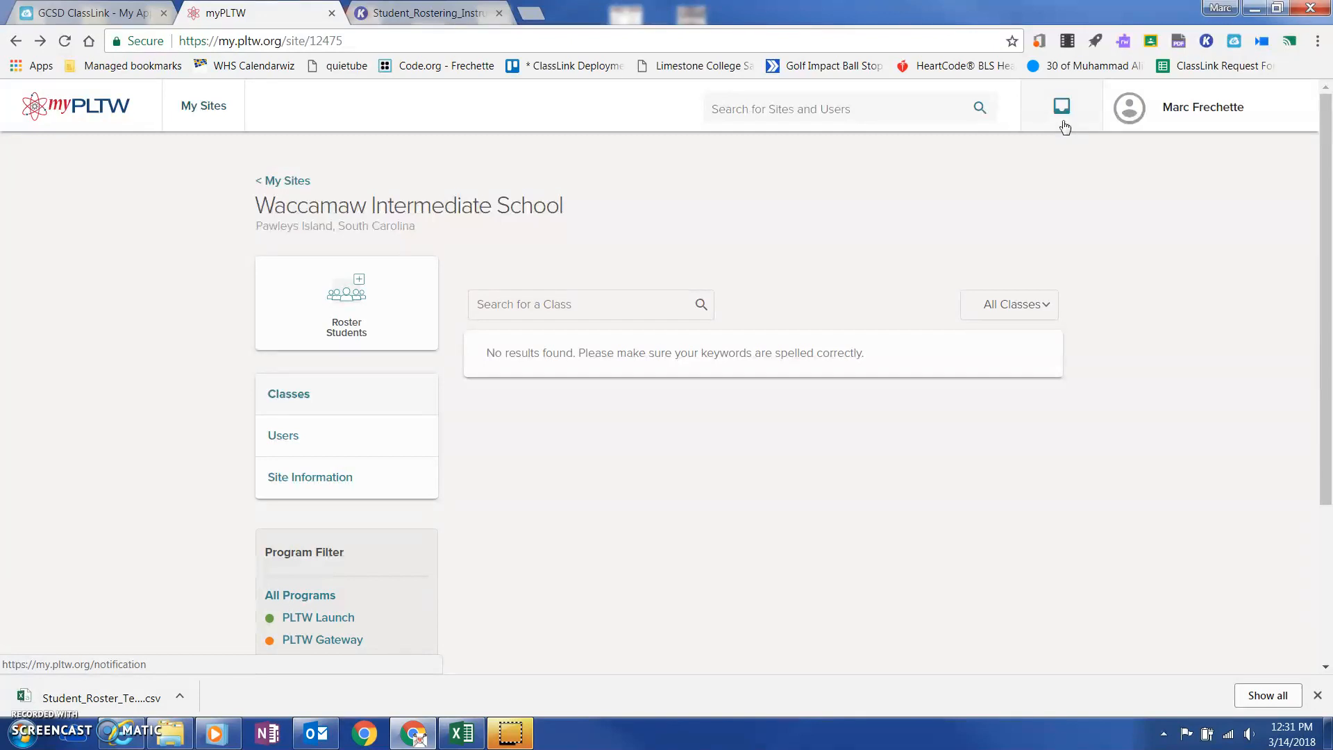
pyautogui.moveTo(1059, 141)
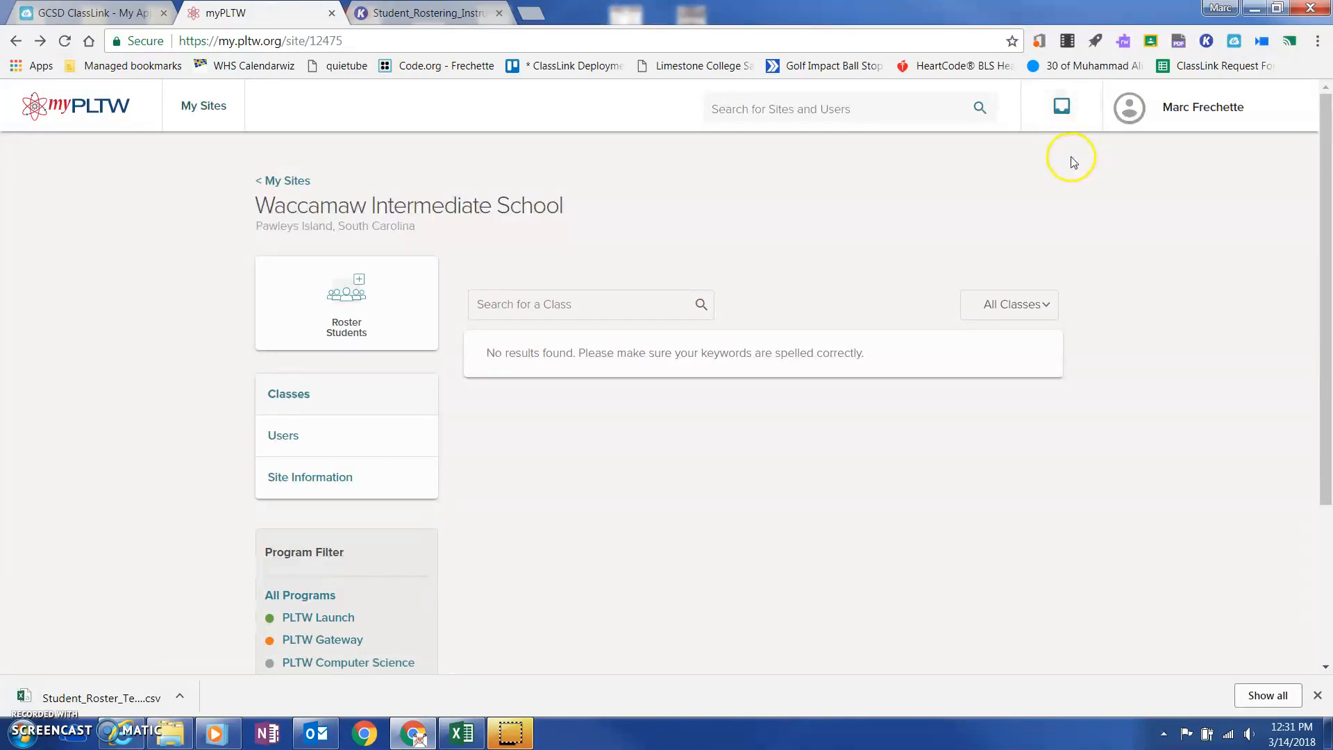
pyautogui.moveTo(1061, 107)
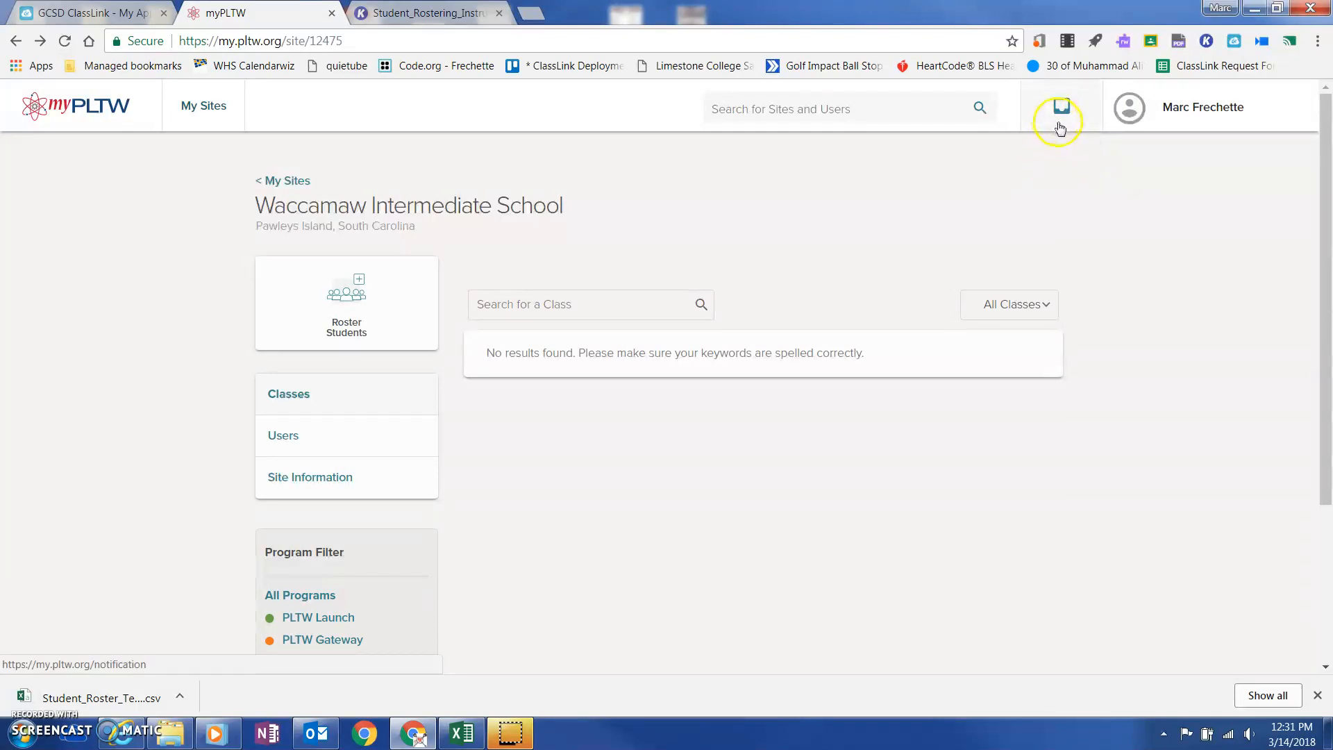
pyautogui.moveTo(1036, 132)
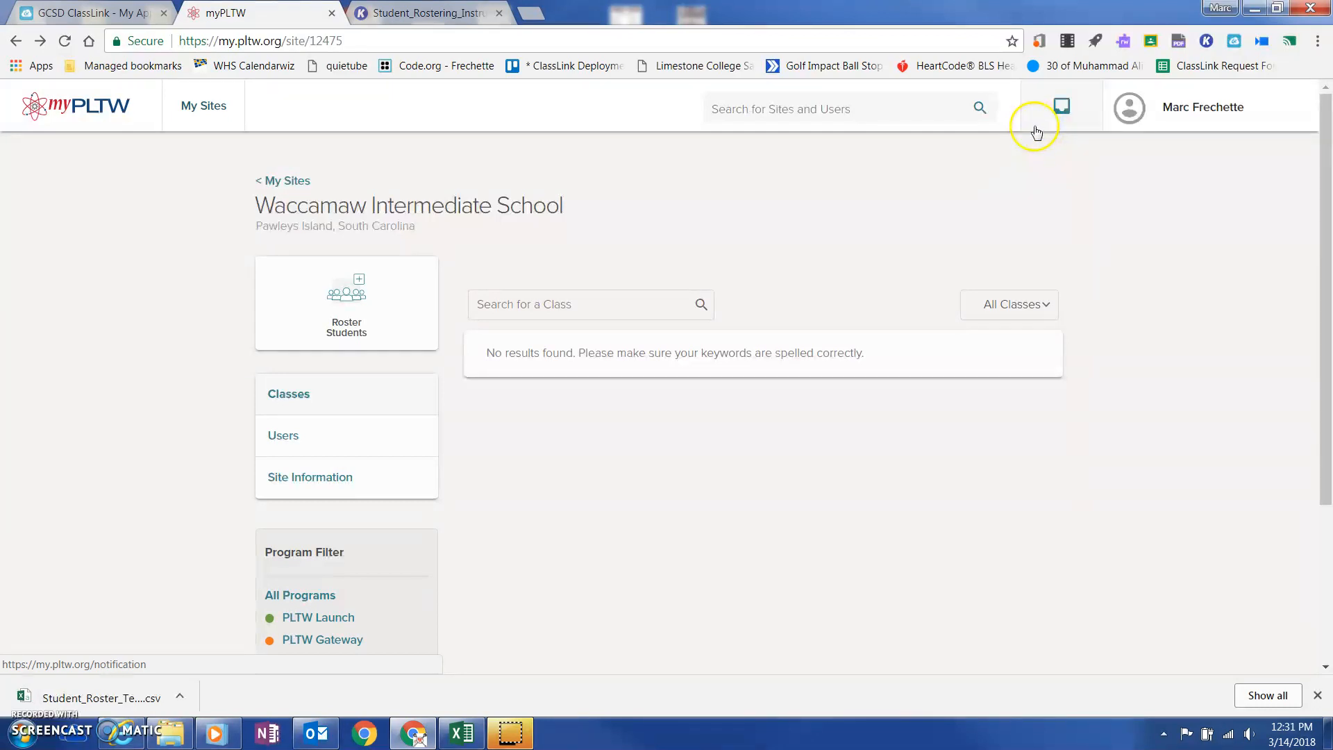
pyautogui.moveTo(1052, 177)
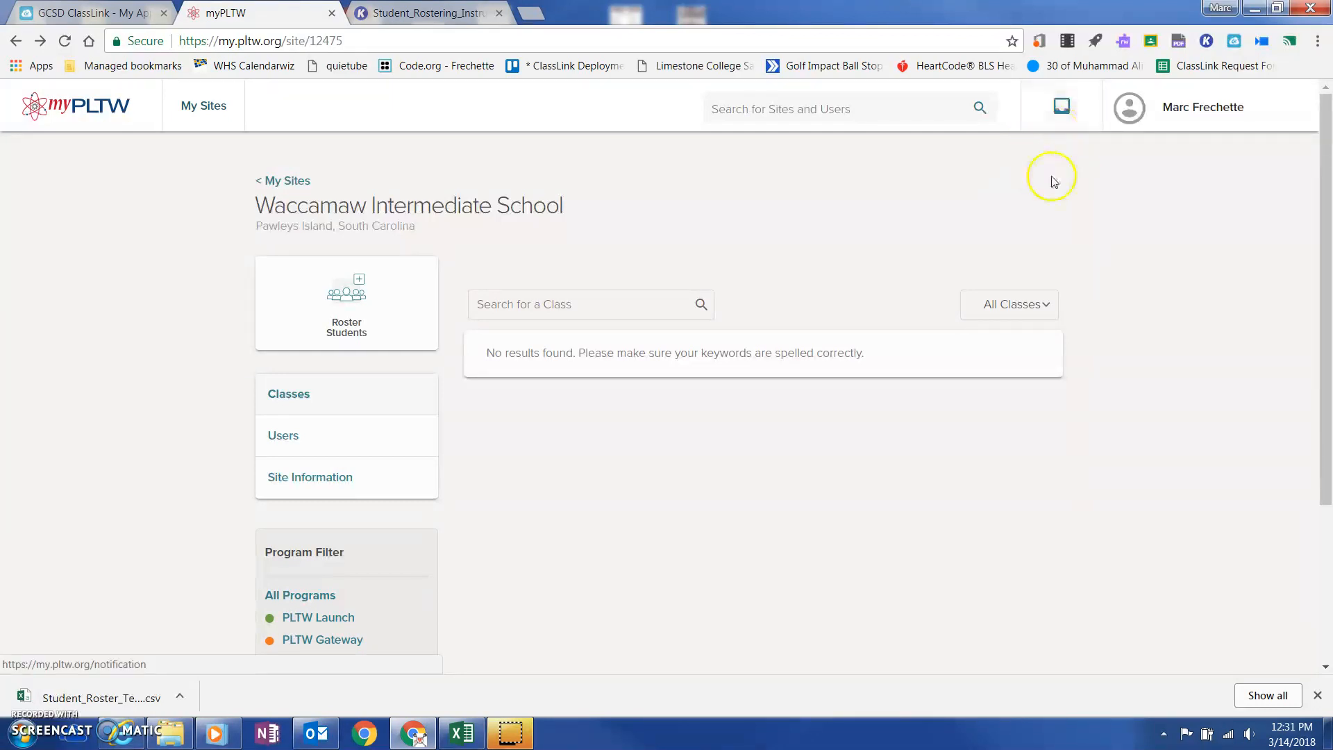
pyautogui.moveTo(982, 212)
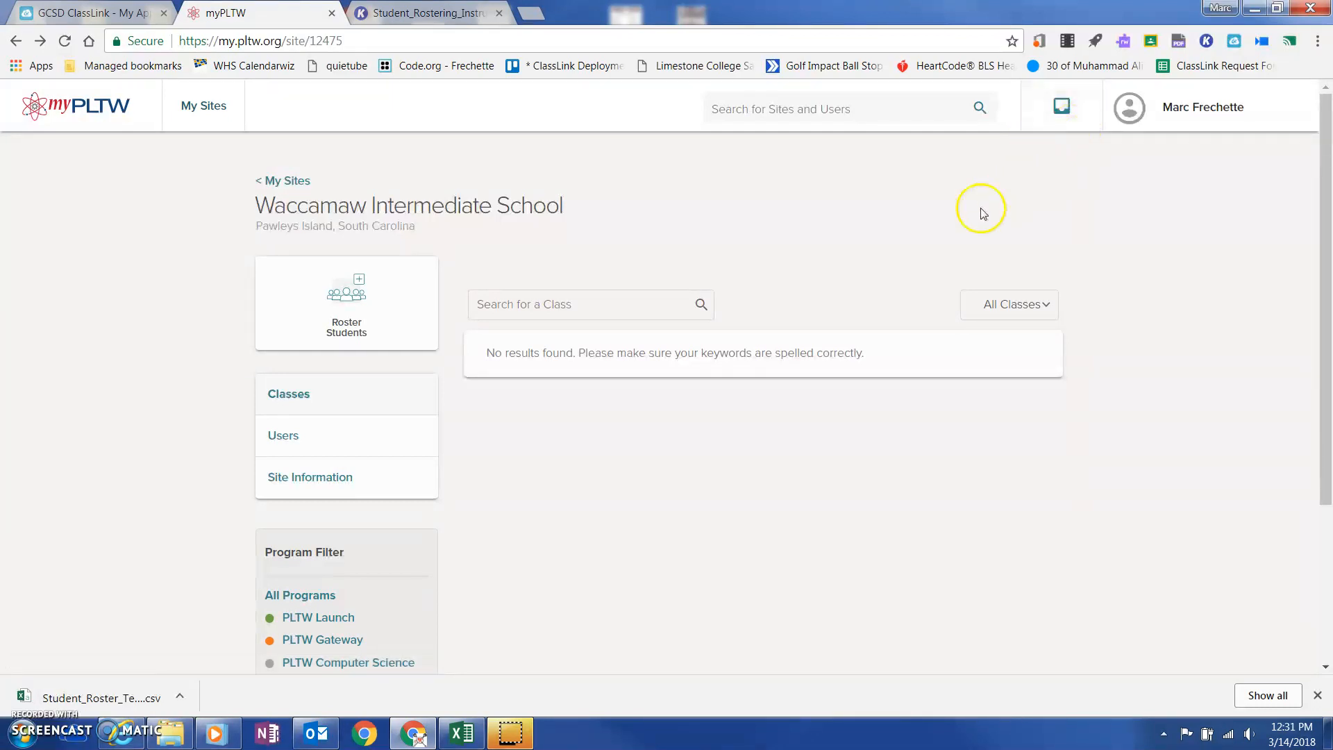
pyautogui.moveTo(777, 445)
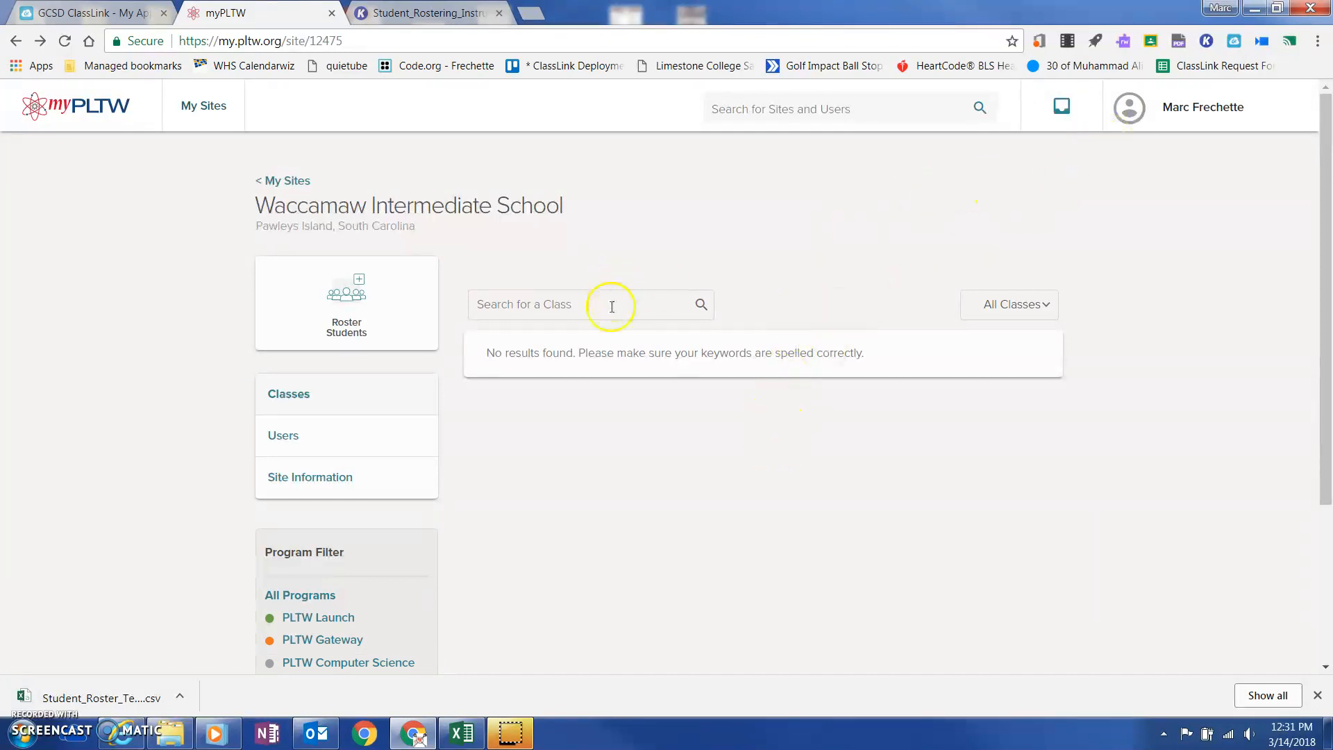
pyautogui.moveTo(560, 357)
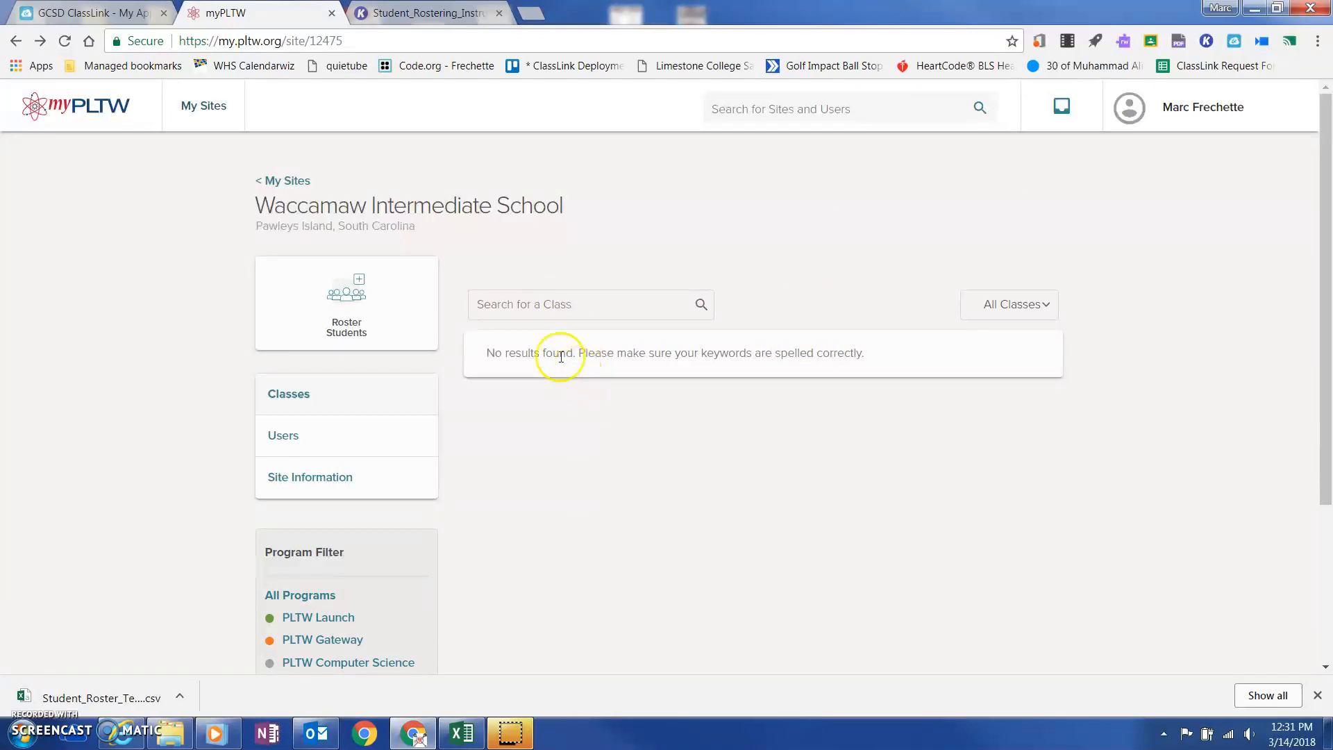
pyautogui.moveTo(261, 196)
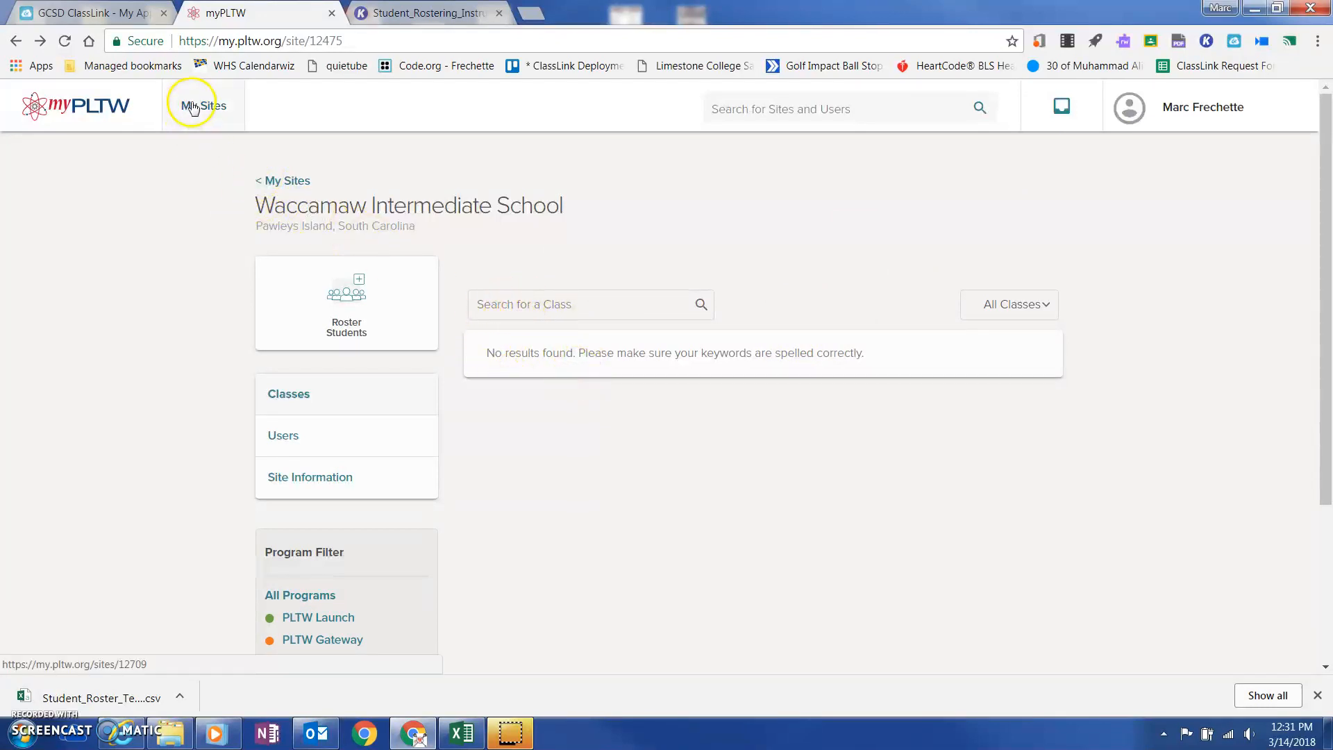
pyautogui.click(203, 106)
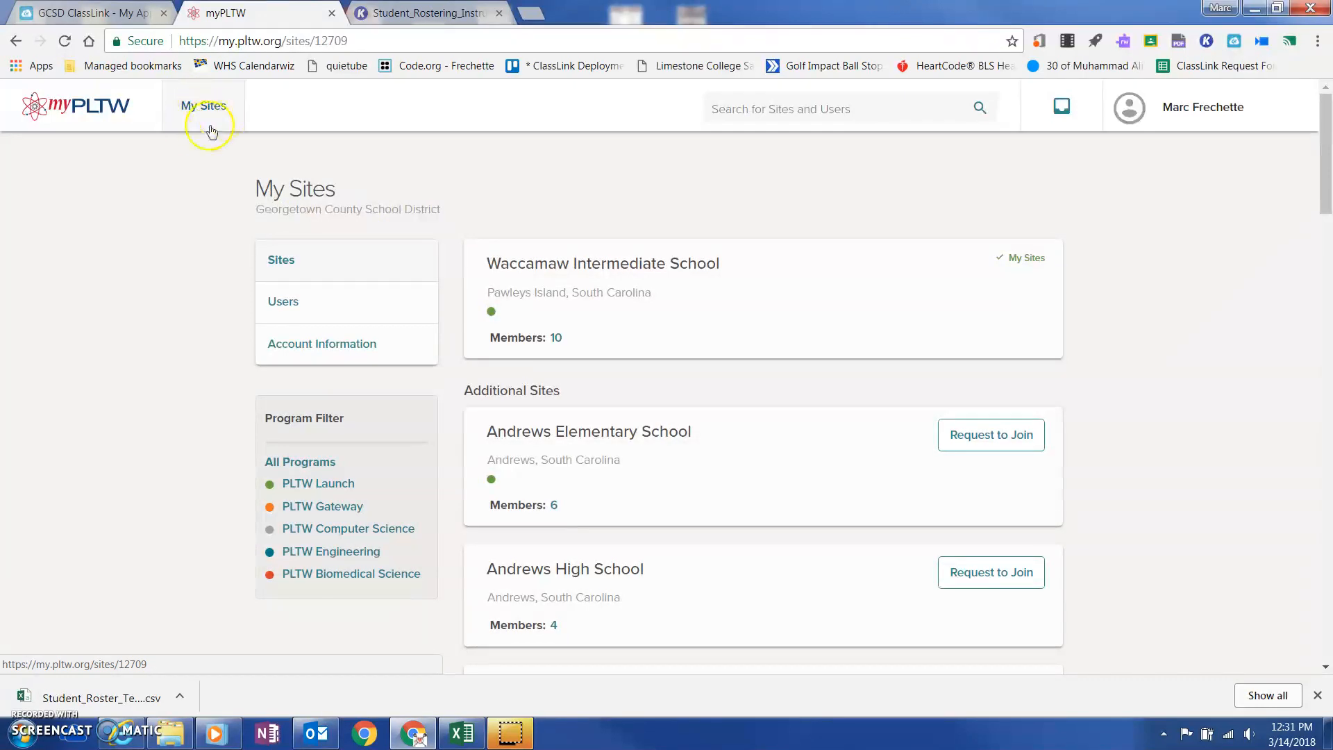
pyautogui.click(75, 106)
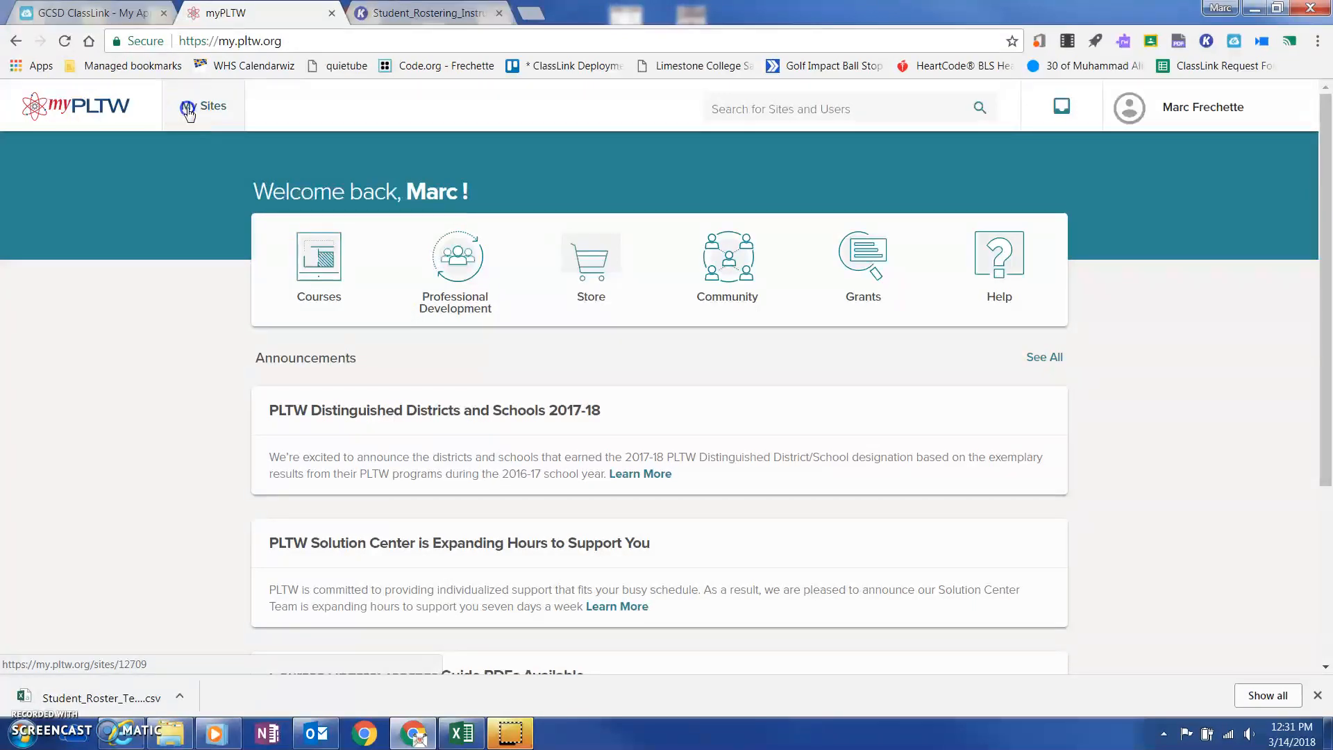
pyautogui.click(212, 106)
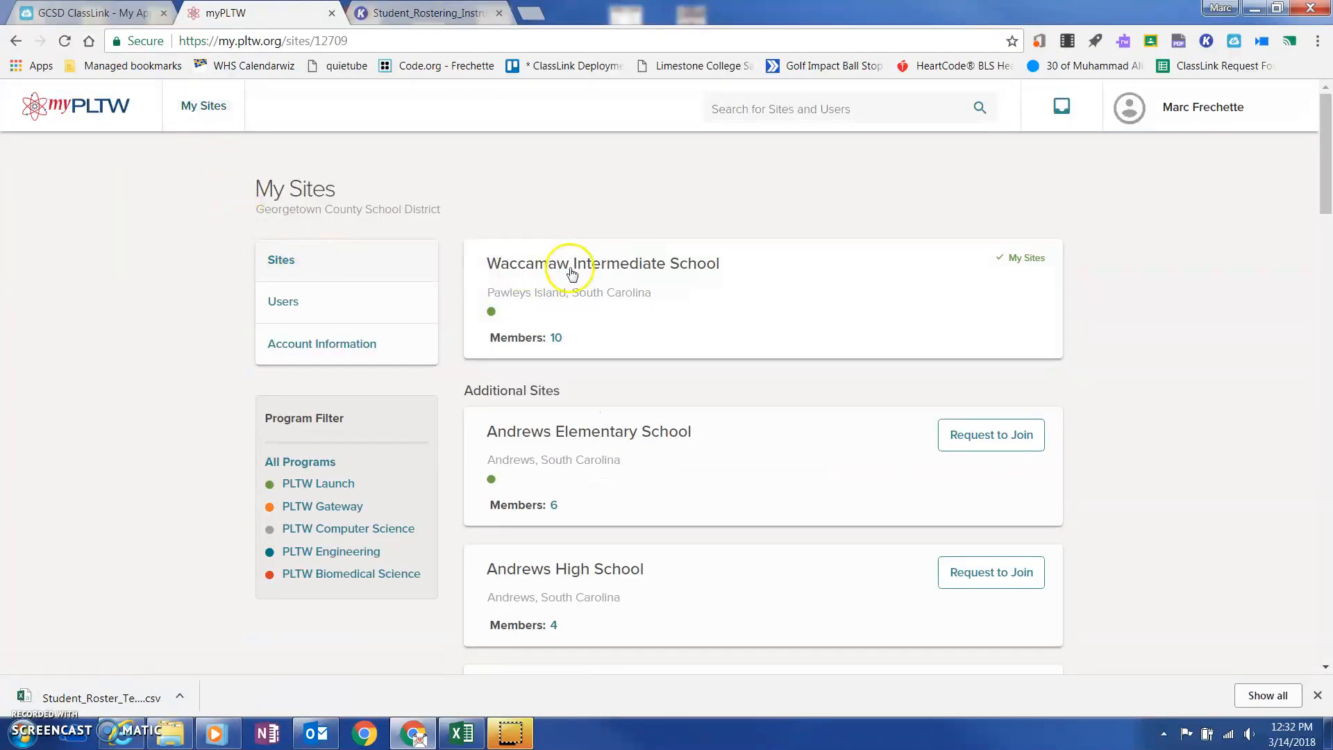
pyautogui.click(601, 263)
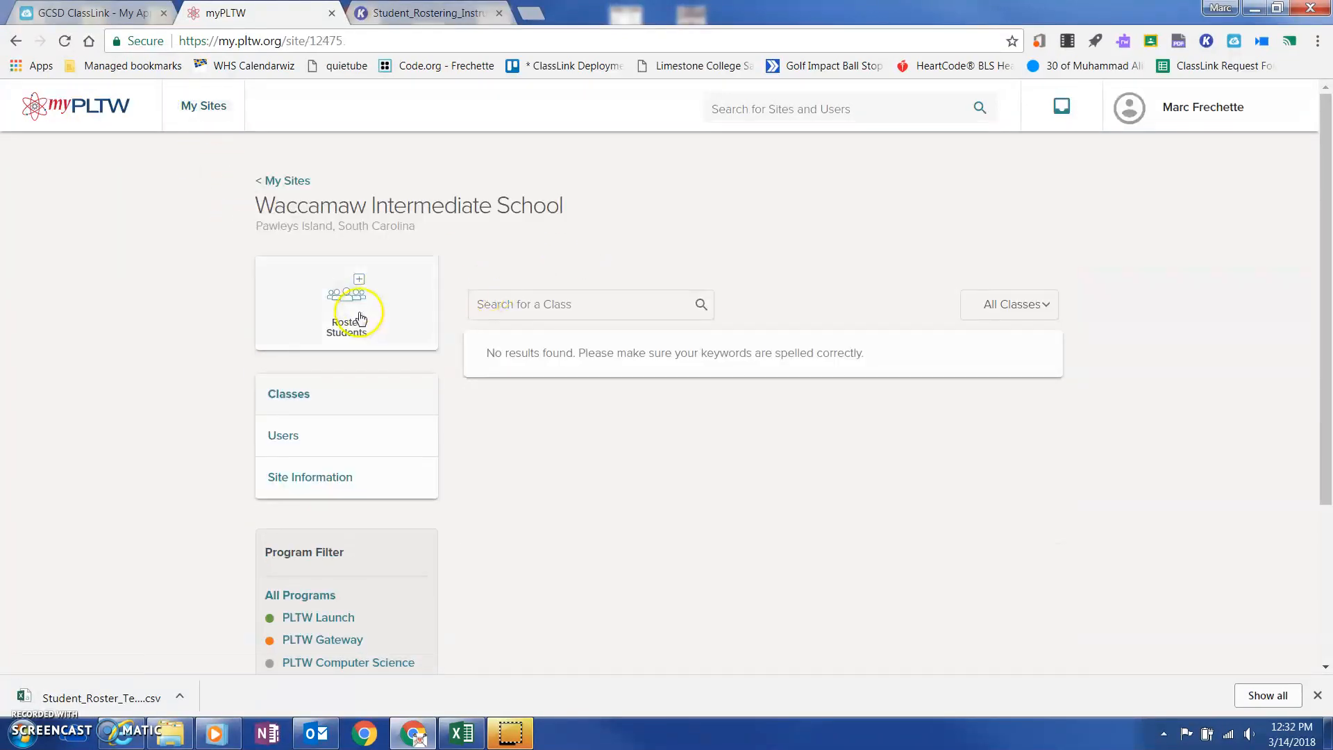
pyautogui.moveTo(579, 397)
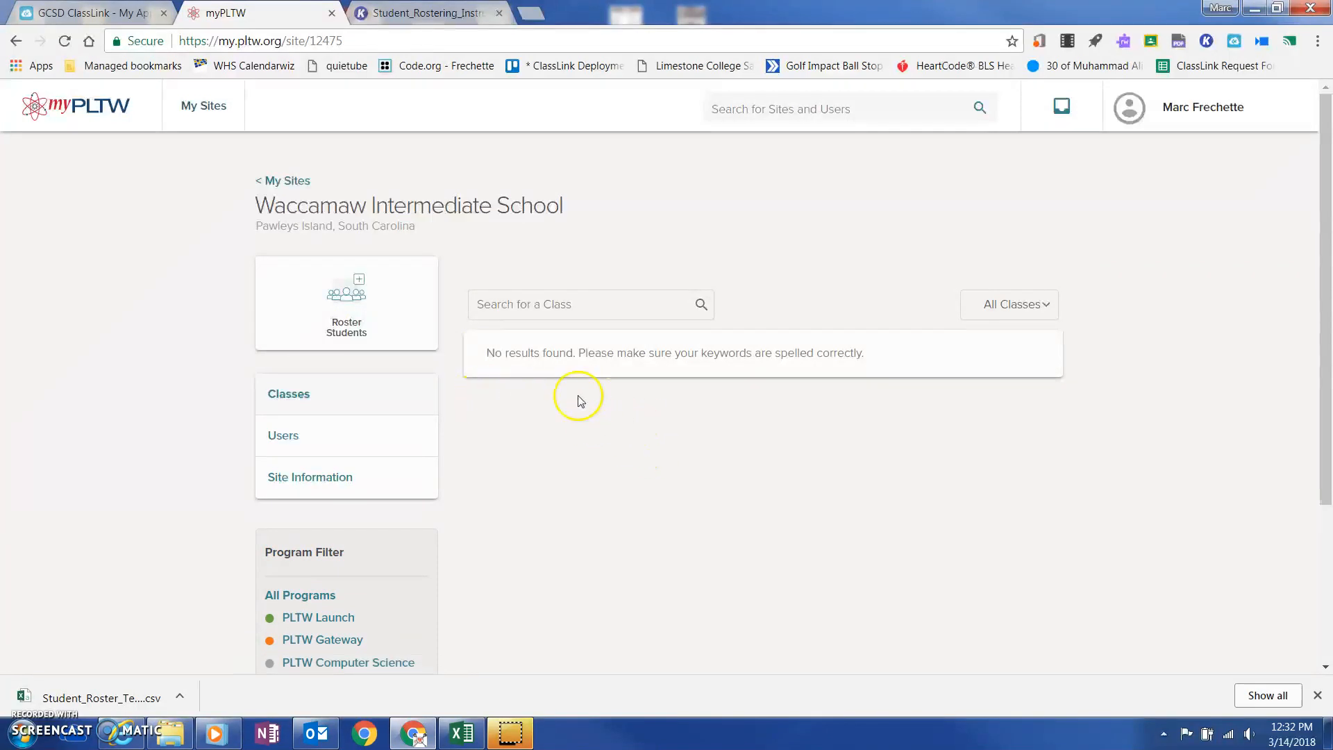
pyautogui.moveTo(524, 514)
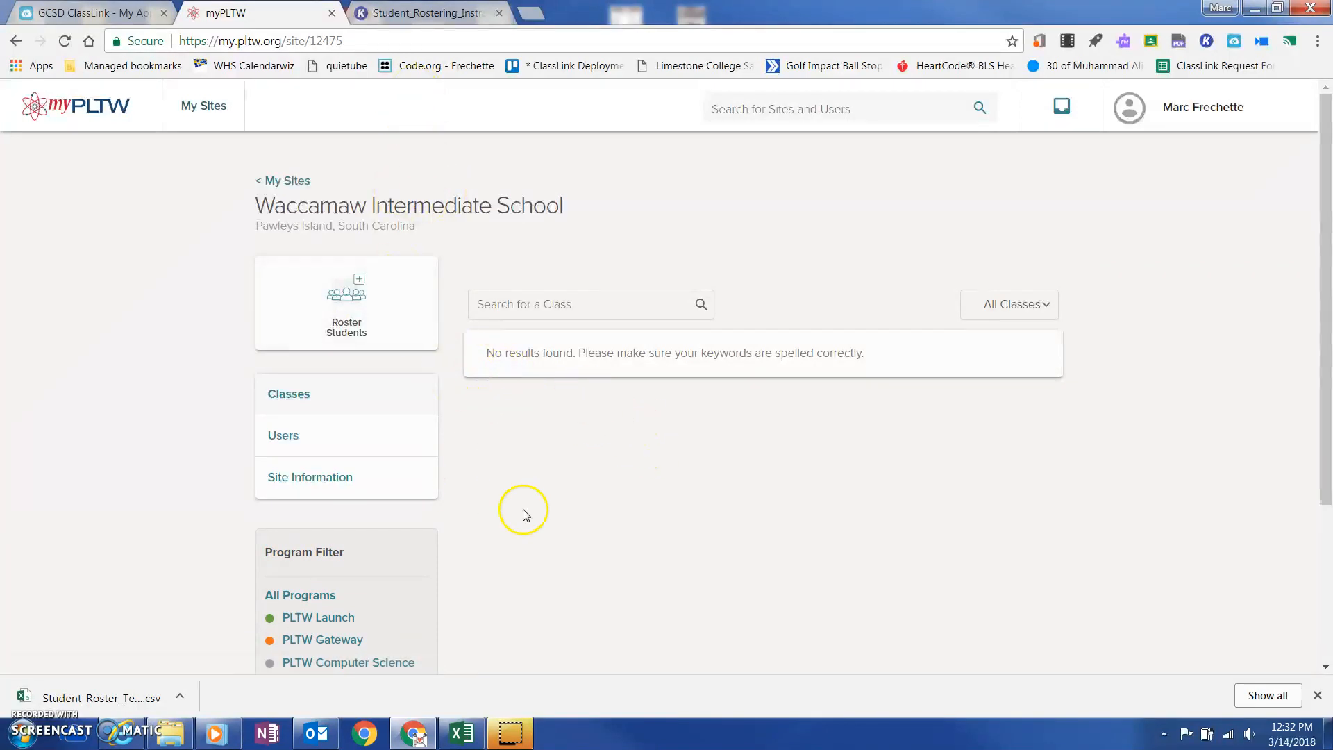